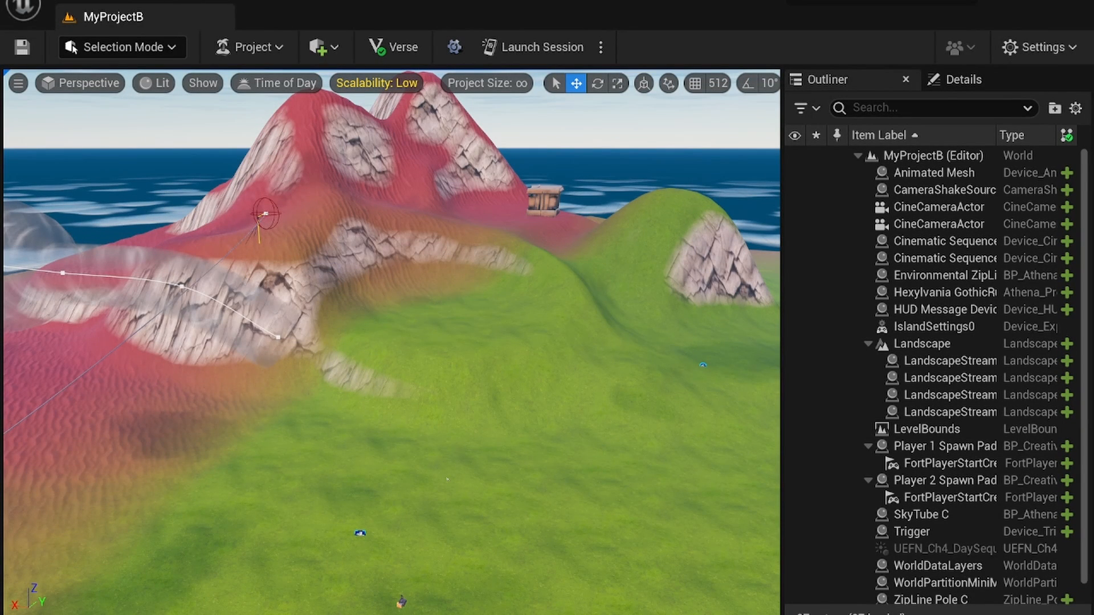
{"action": "mouse_move", "coordinate": [447, 374]}
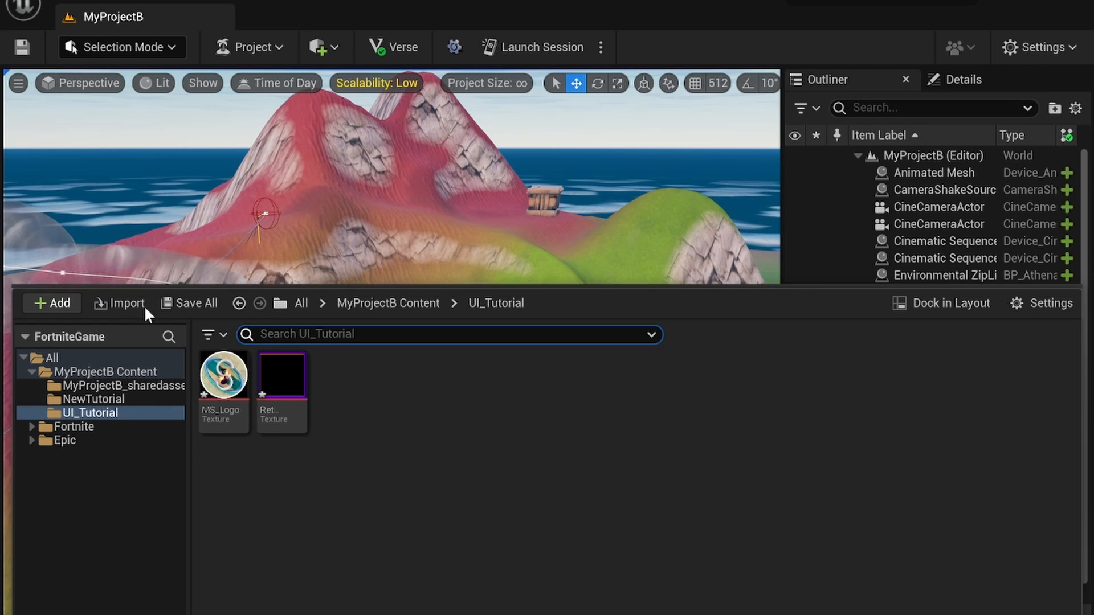
- Create a Widget Blueprint based on User Widget in UI_Tutorial and open NewWidgetBlueprint for editing
{"action": "left_click", "coordinate": [50, 303]}
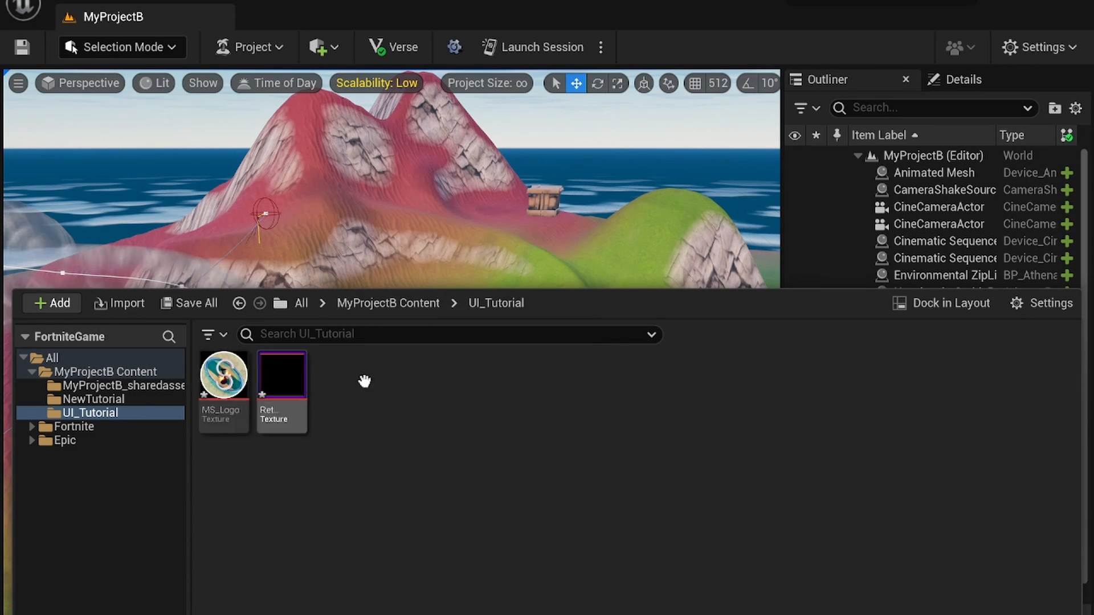
{"action": "right_click", "coordinate": [365, 382]}
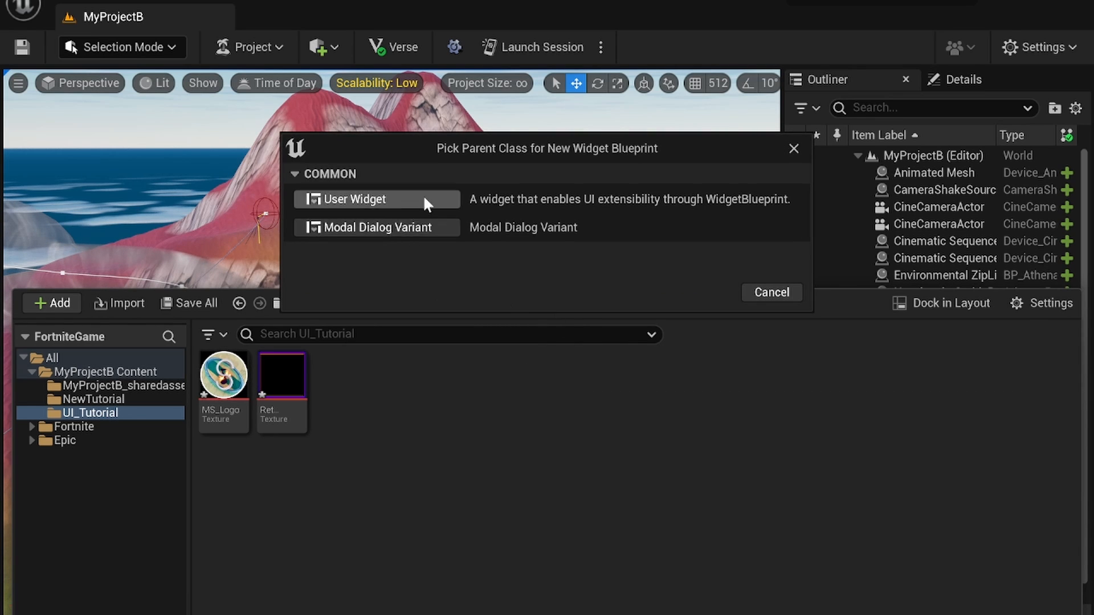
{"action": "left_click", "coordinate": [350, 198]}
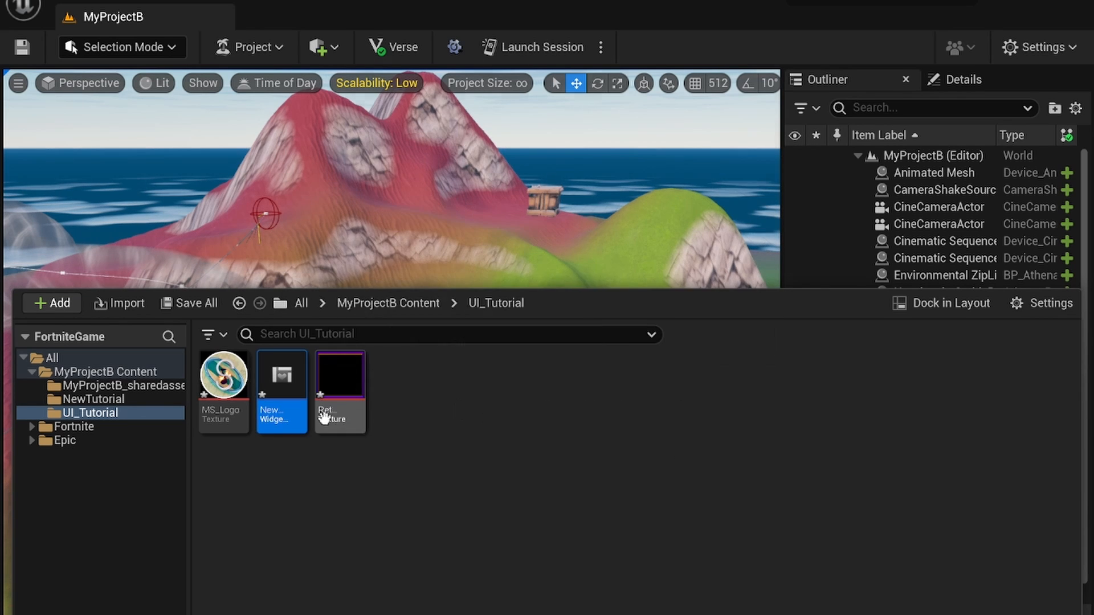
{"action": "mouse_move", "coordinate": [282, 375]}
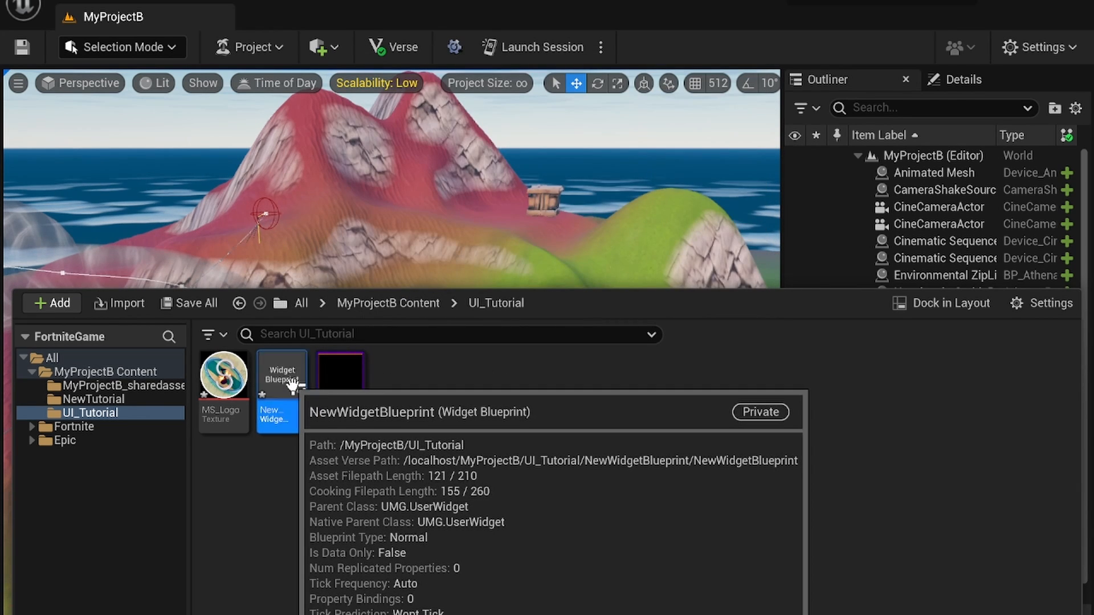
{"action": "double_click", "coordinate": [281, 369]}
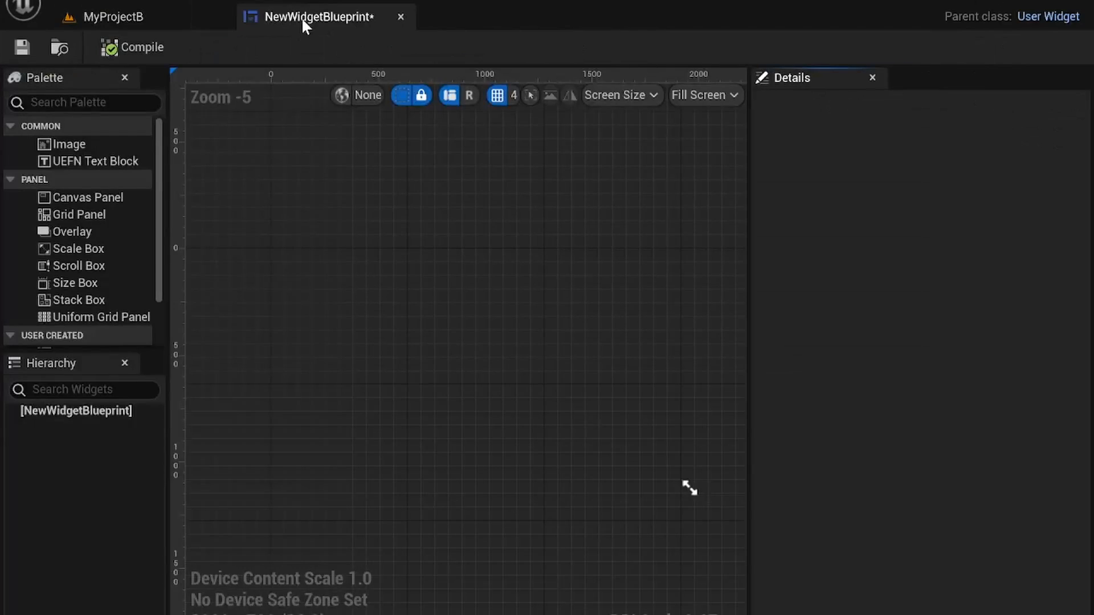
{"action": "scroll", "scroll_direction": "down", "scroll_amount": 3}
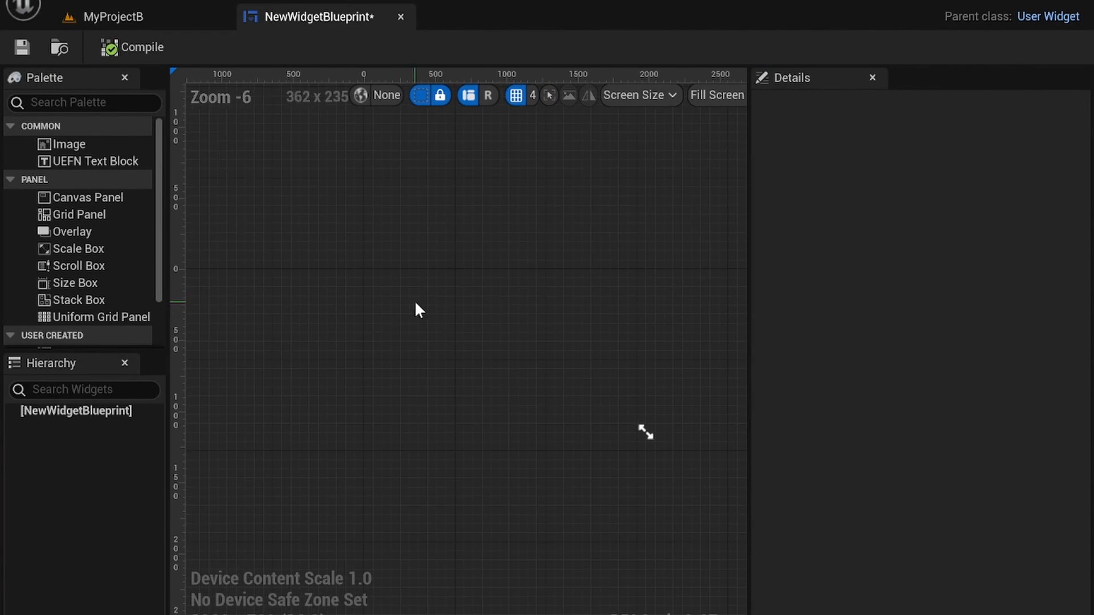
{"action": "scroll", "scroll_direction": "down", "scroll_amount": 3}
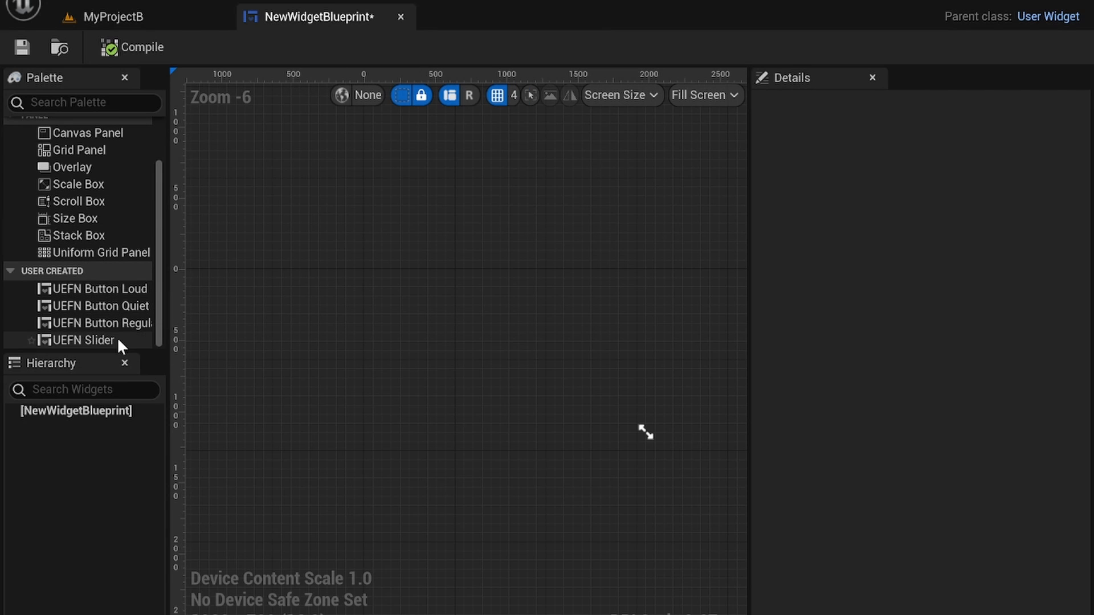
{"action": "mouse_move", "coordinate": [108, 342]}
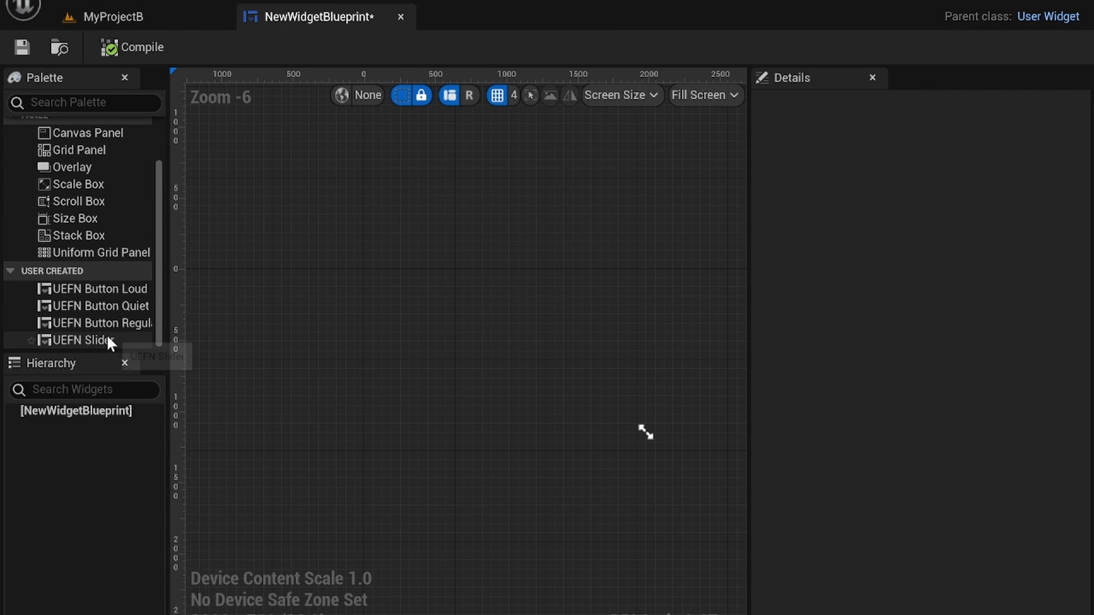
{"action": "mouse_move", "coordinate": [116, 318]}
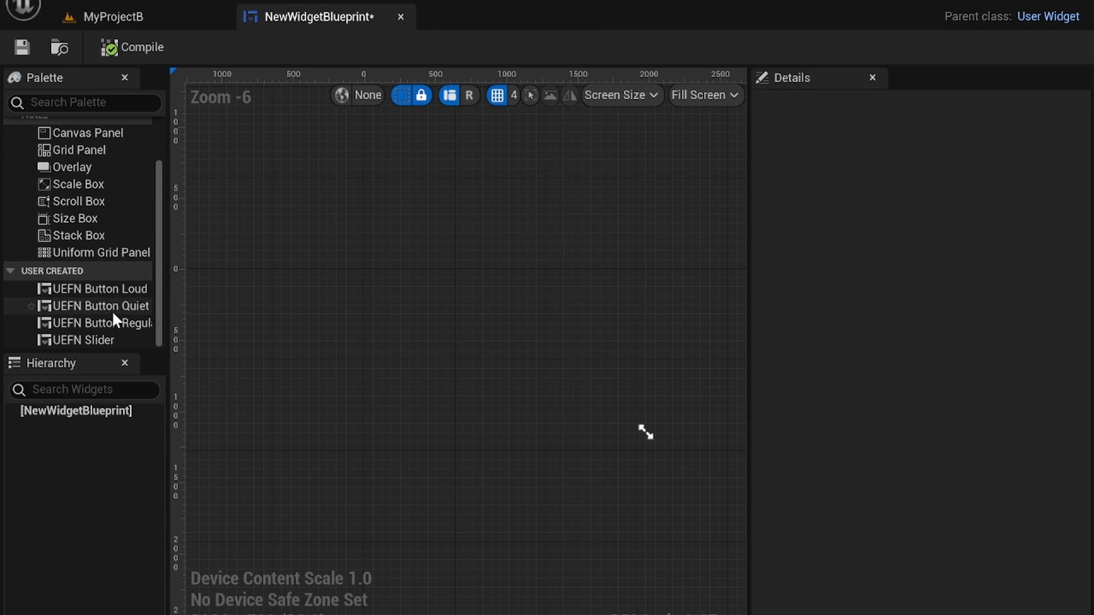
{"action": "mouse_move", "coordinate": [105, 307]}
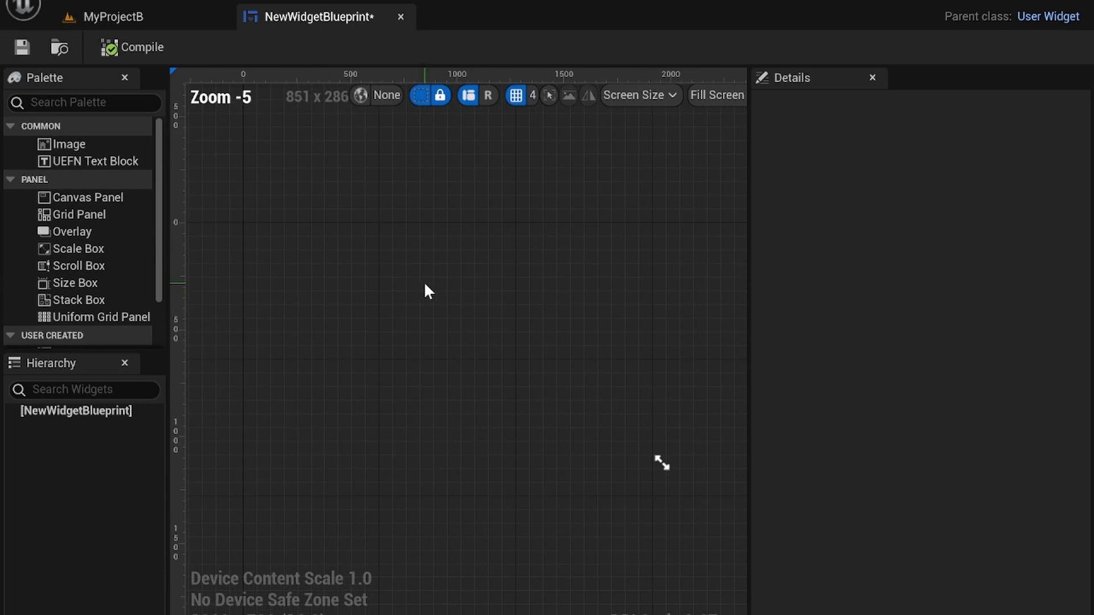
{"action": "mouse_move", "coordinate": [87, 197]}
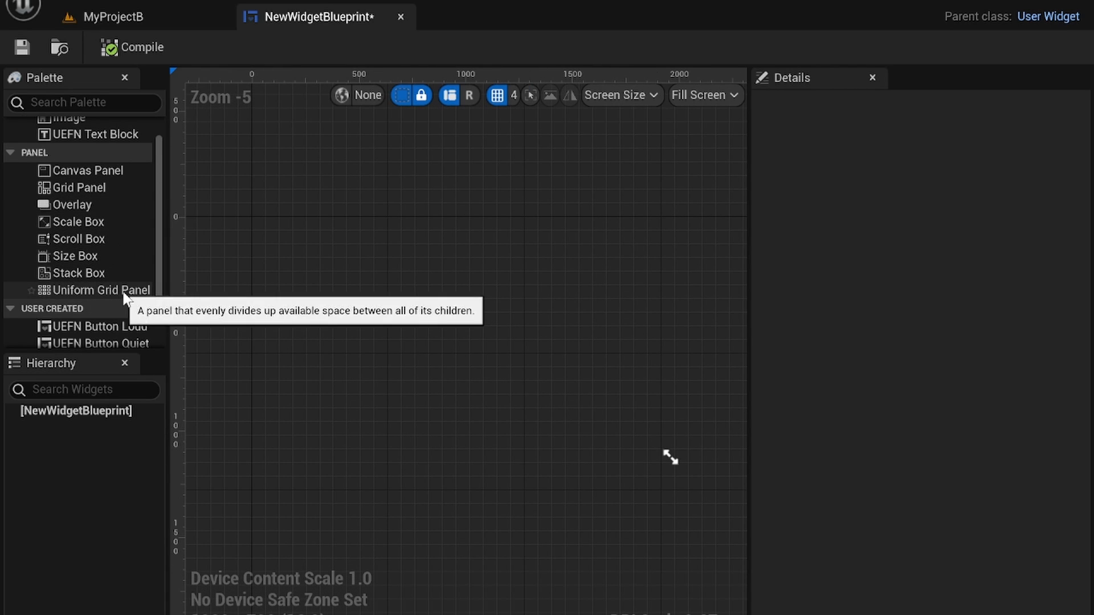
{"action": "mouse_move", "coordinate": [117, 259]}
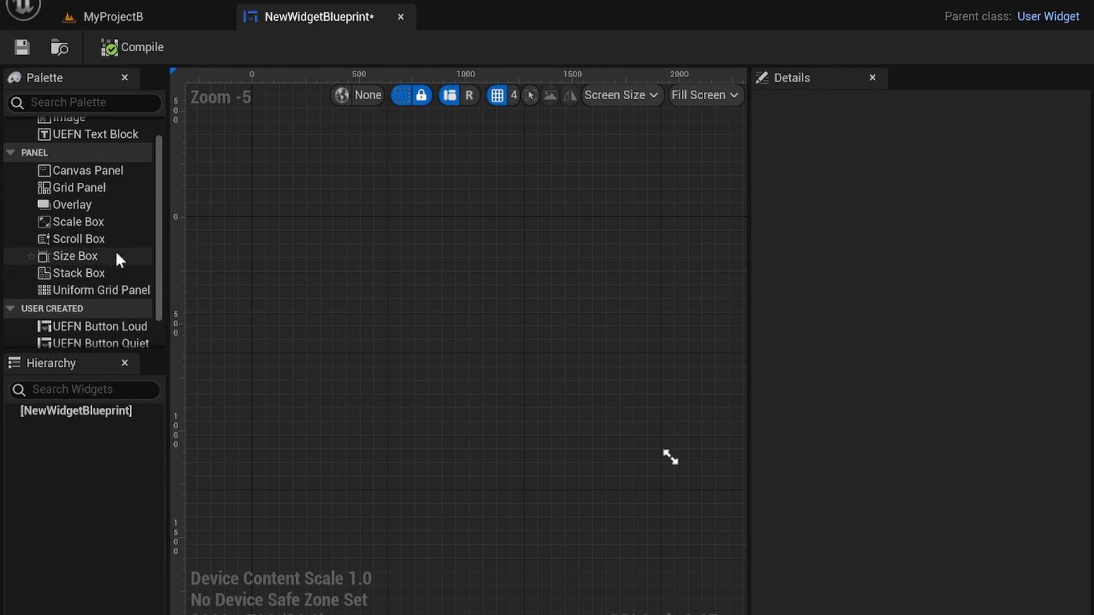
{"action": "mouse_move", "coordinate": [132, 174]}
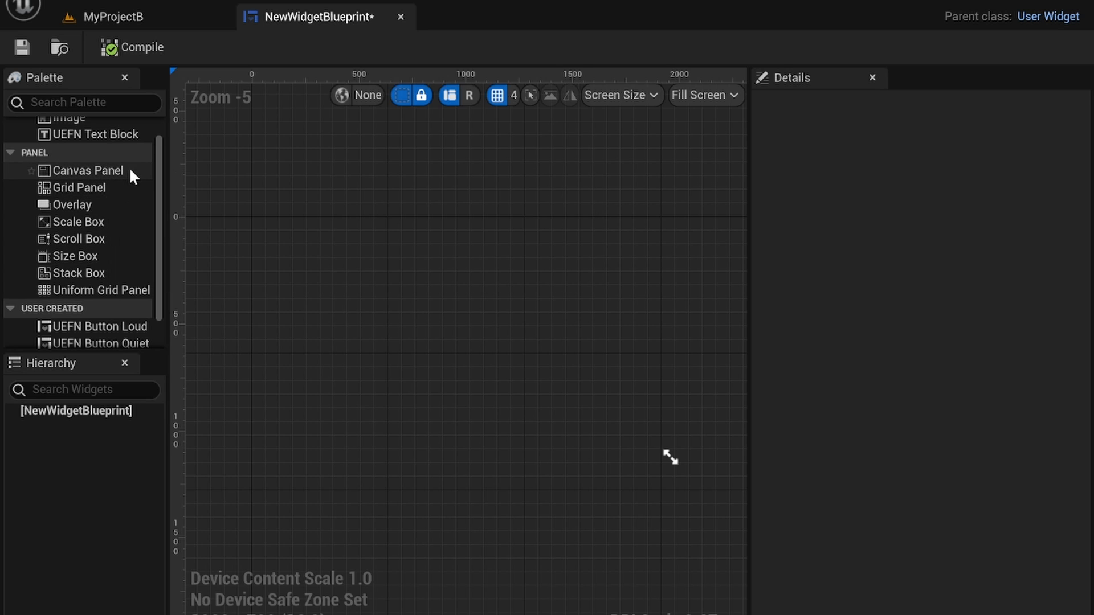
{"action": "mouse_move", "coordinate": [43, 194]}
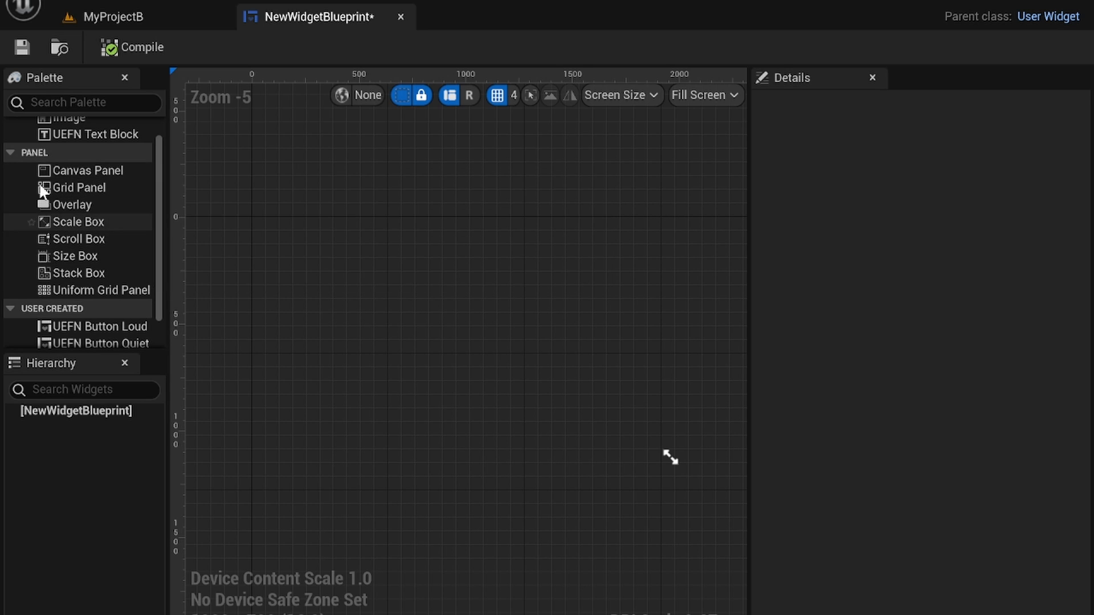
- Add a Canvas Panel from the Palette to the widget's designer
{"action": "left_click", "coordinate": [87, 170]}
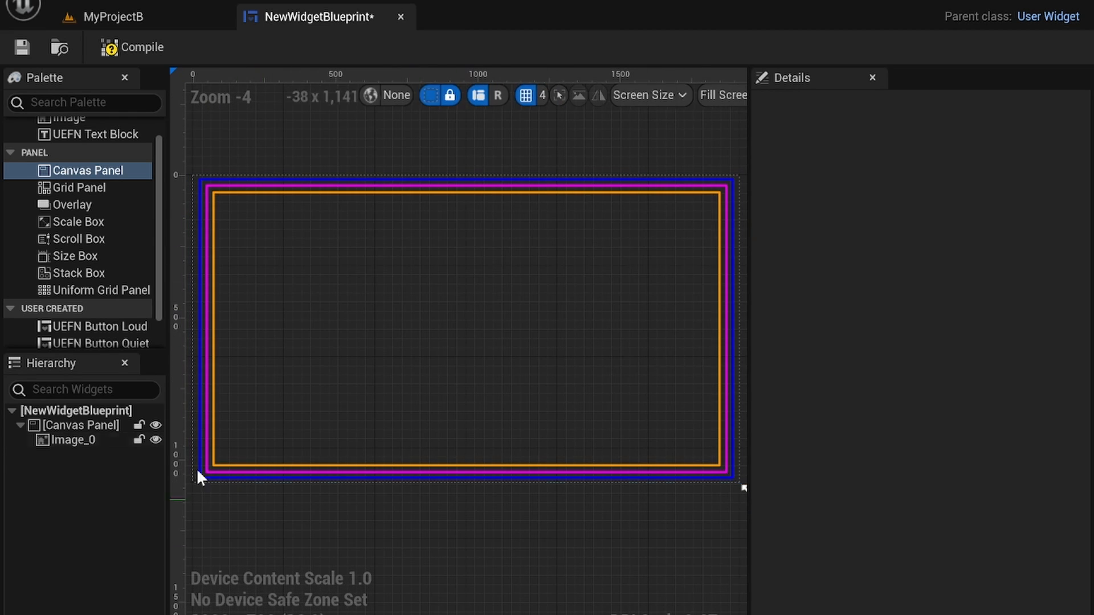
{"action": "left_click", "coordinate": [73, 440]}
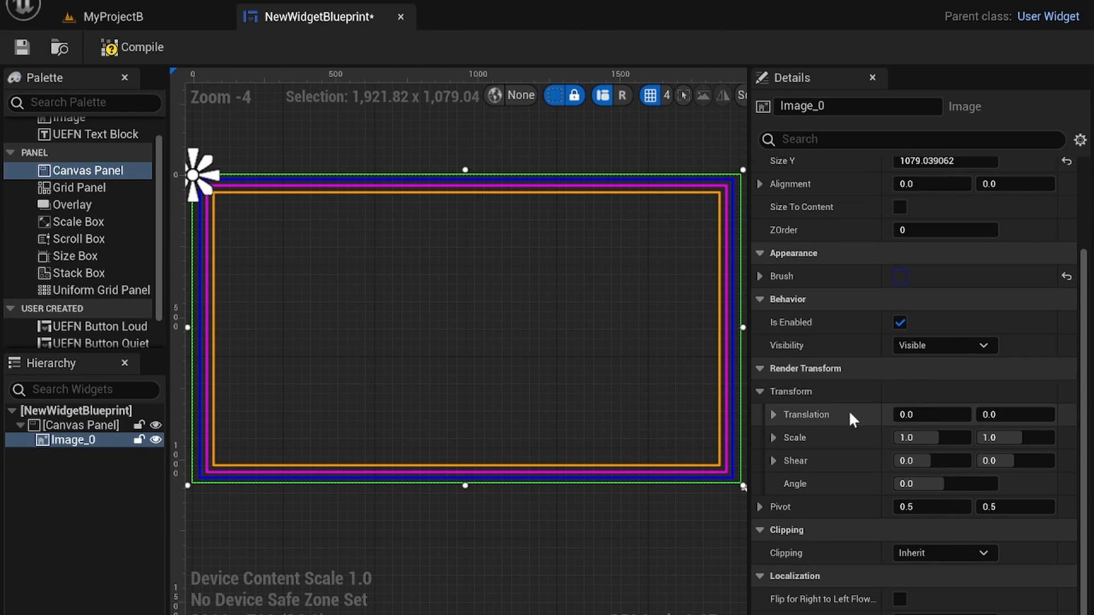
{"action": "mouse_move", "coordinate": [915, 461]}
{"action": "type", "text": "5"}
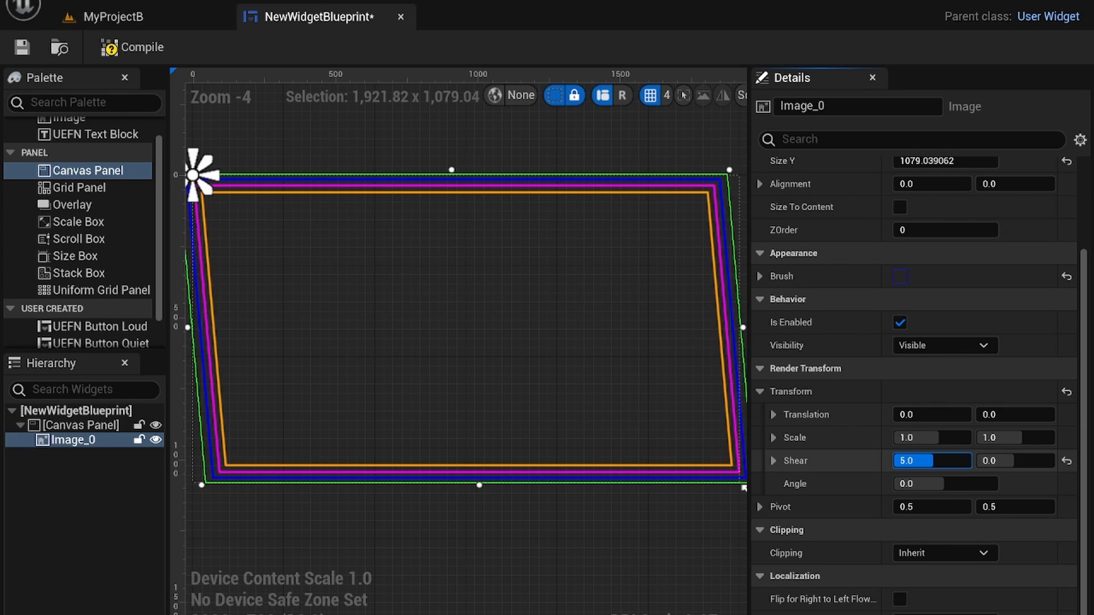
{"action": "type", "text": "-8.0"}
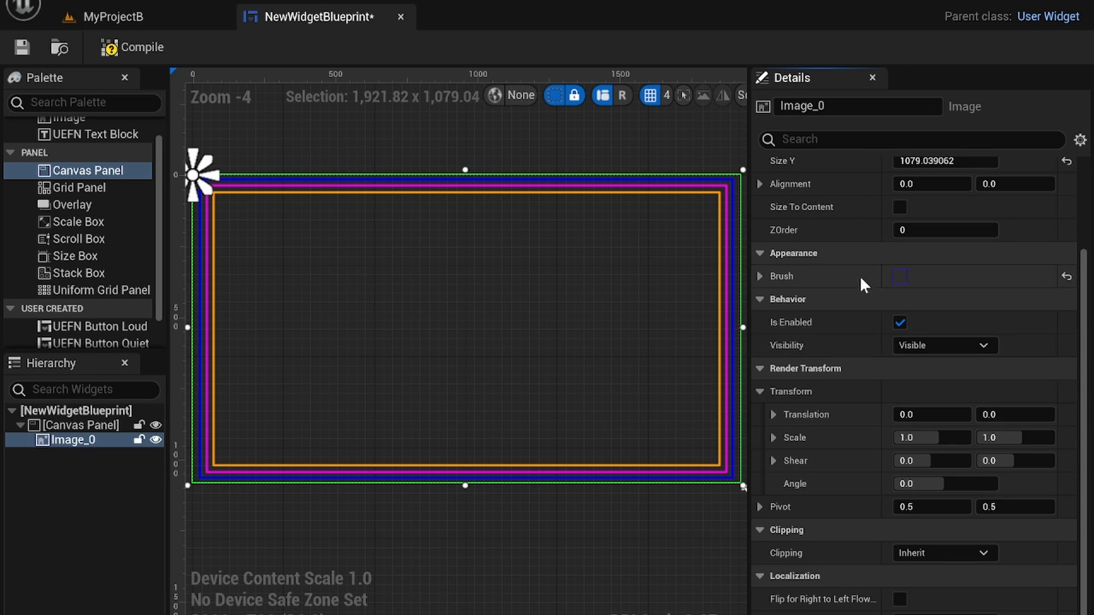
{"action": "scroll", "scroll_direction": "up", "scroll_amount": 3}
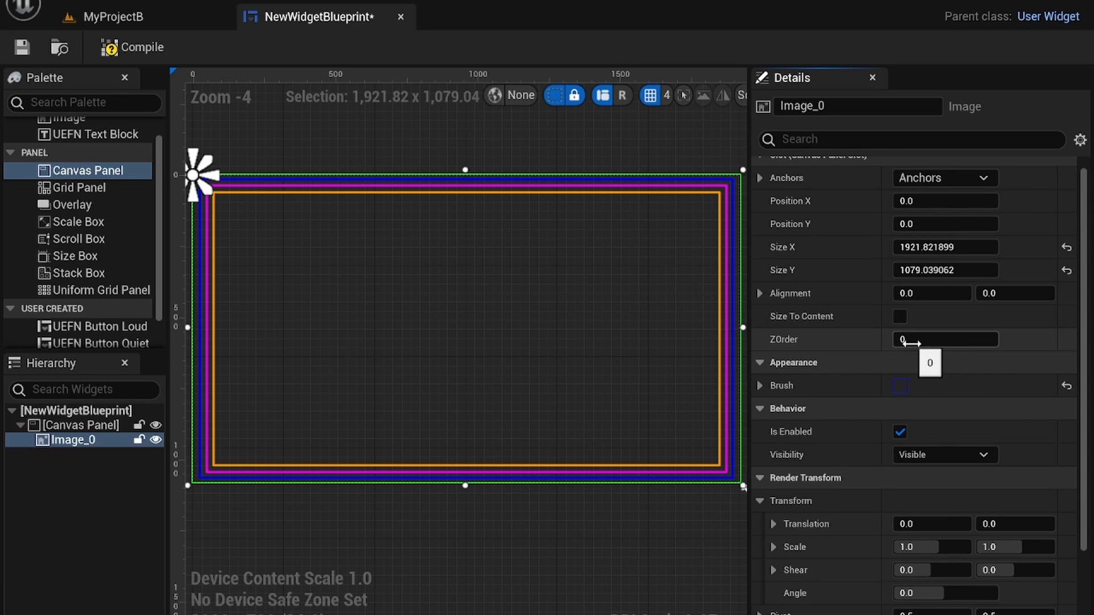
{"action": "left_click", "coordinate": [943, 340]}
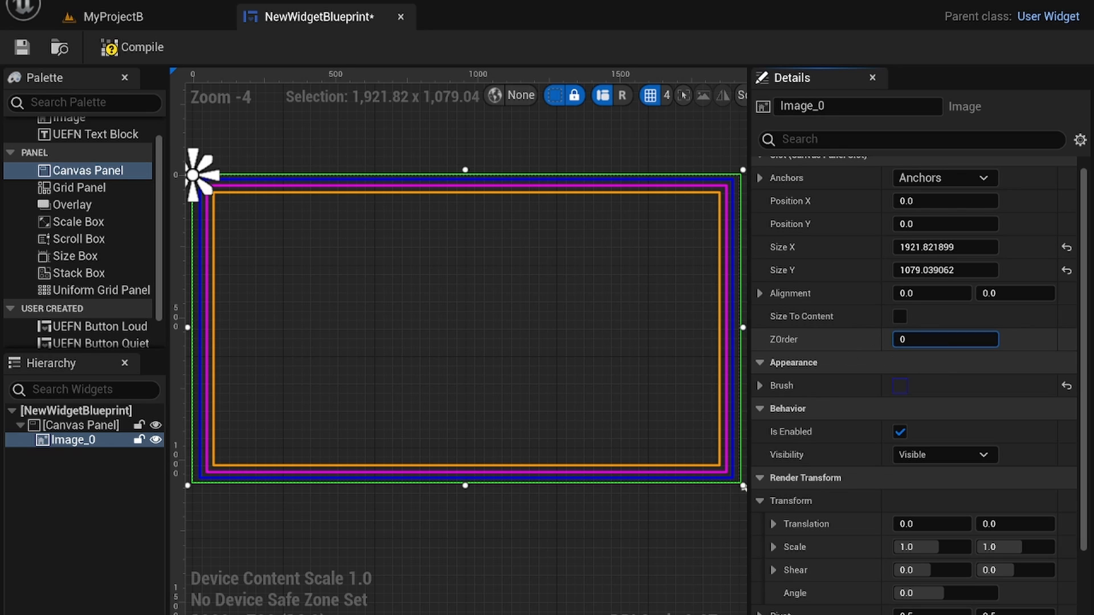
{"action": "type", "text": "172"}
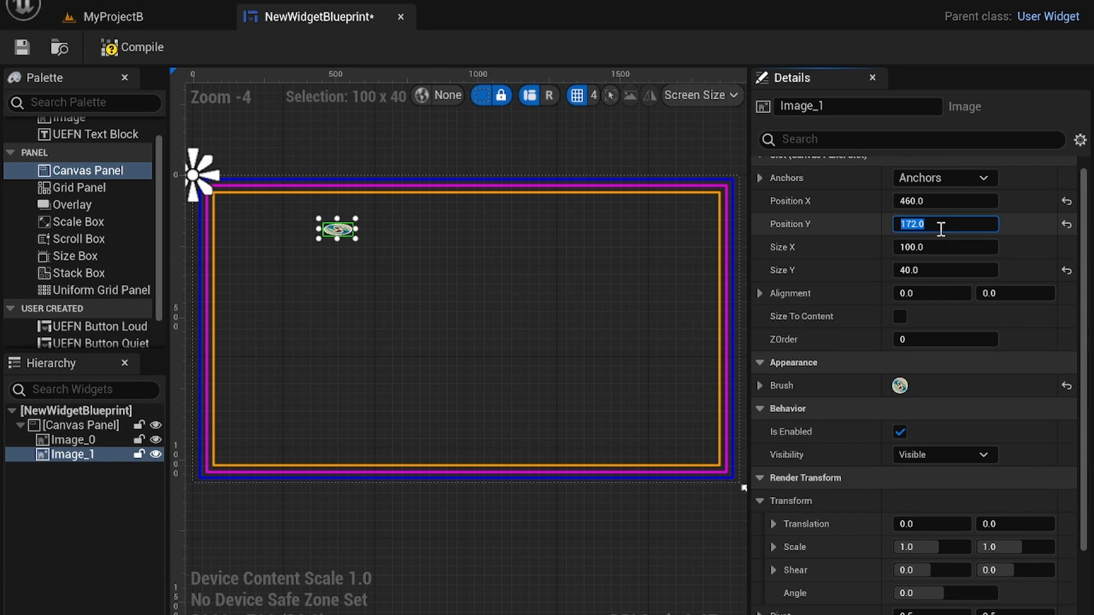
- Size the MS_Logo image to 200 by 200 and place it in the canvas's top-left corner
{"action": "type", "text": "10.0"}
{"action": "left_click", "coordinate": [945, 270]}
{"action": "type", "text": "400"}
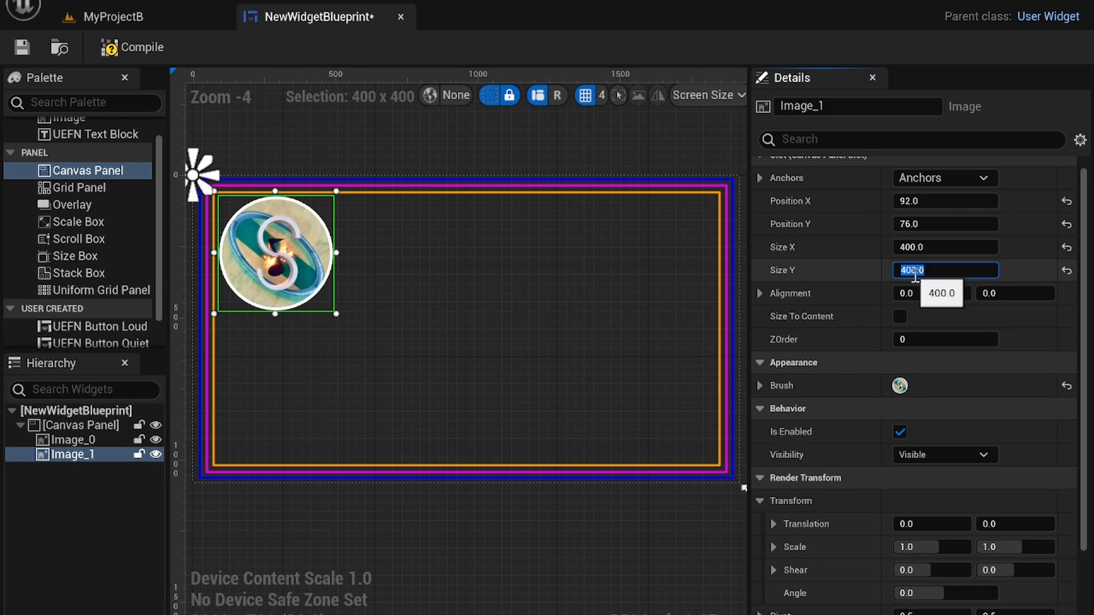
{"action": "left_click", "coordinate": [73, 440]}
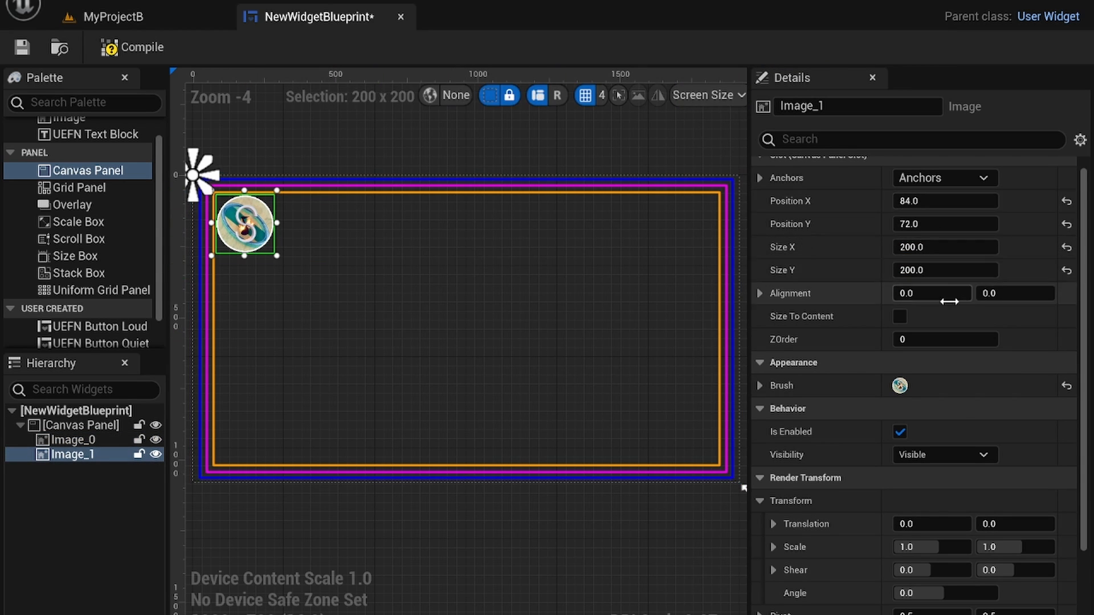
{"action": "left_click_drag", "start_coordinate": [244, 224], "coordinate": [234, 203]}
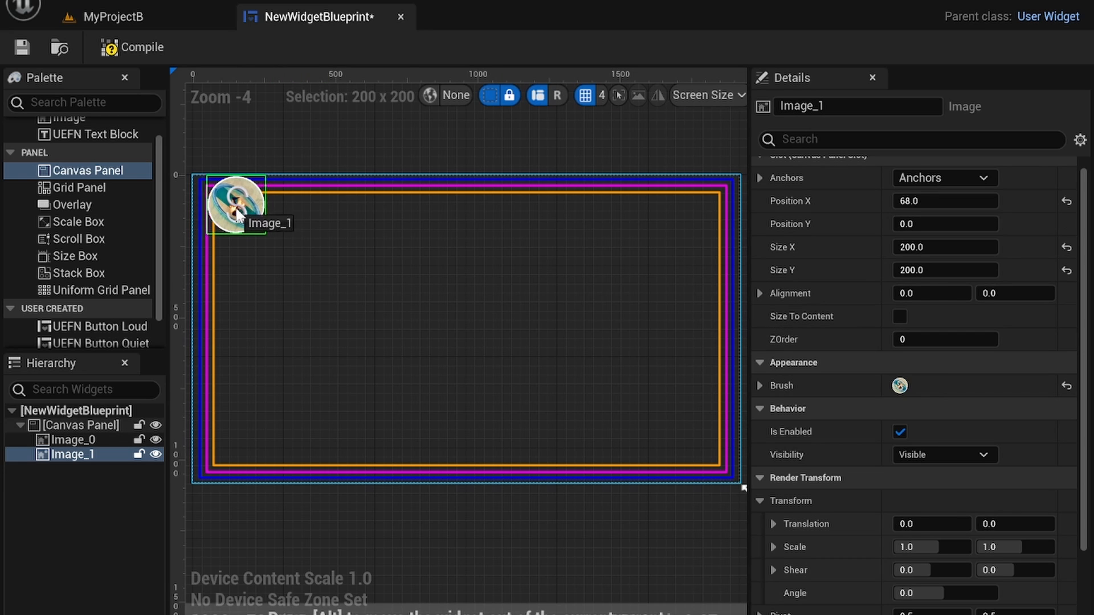
{"action": "left_click_drag", "start_coordinate": [237, 203], "coordinate": [224, 207]}
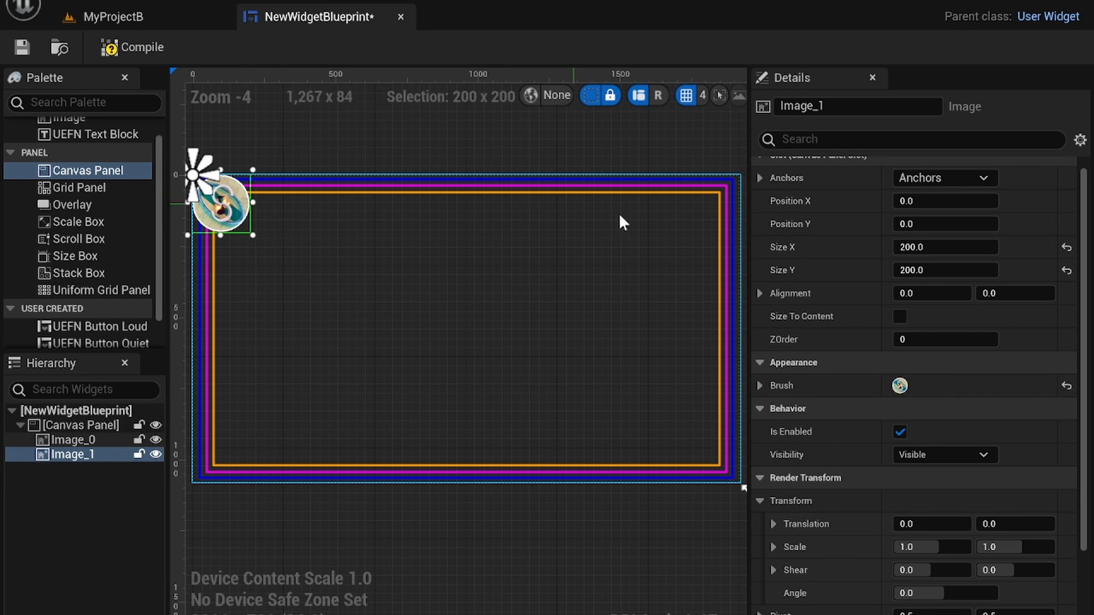
- Give the outline image Image_0 a ZOrder of -1 so it draws behind the logo Image_1
{"action": "left_click", "coordinate": [73, 440]}
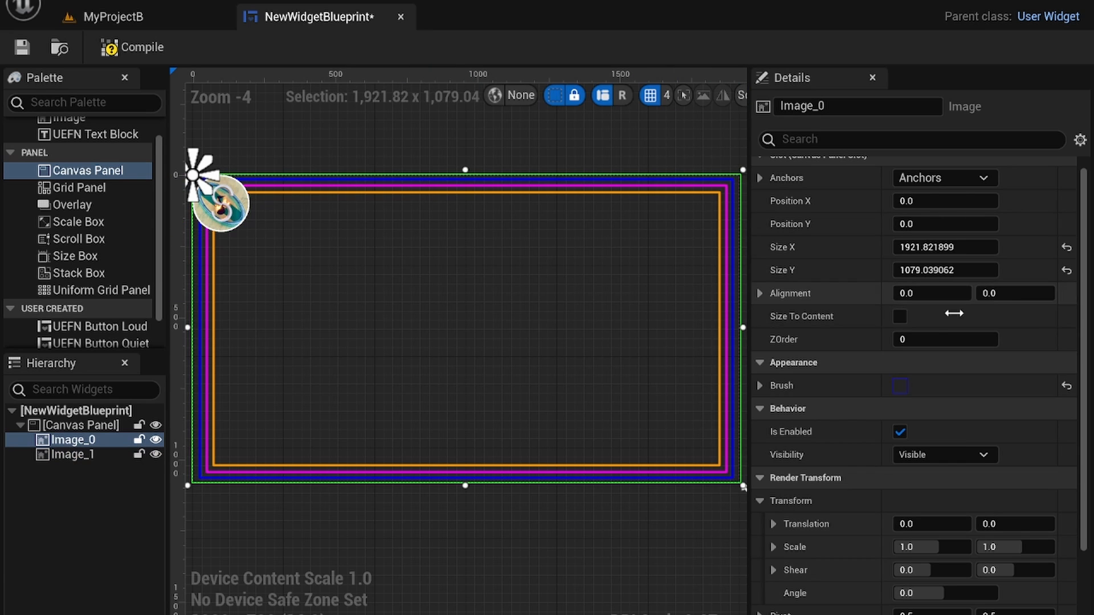
{"action": "left_click", "coordinate": [945, 339]}
{"action": "type", "text": "-1"}
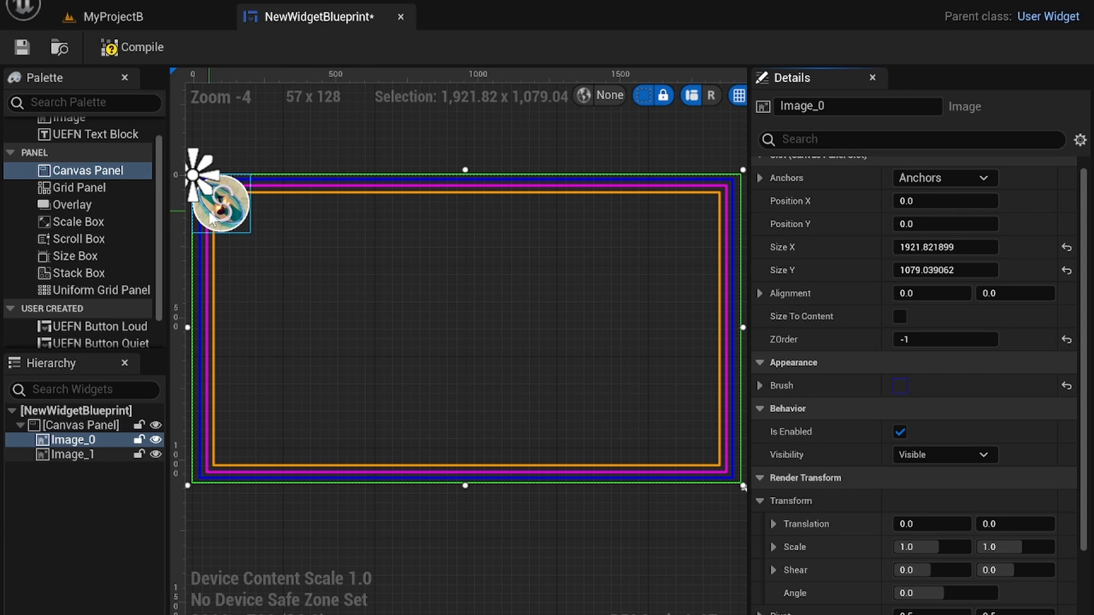
{"action": "left_click", "coordinate": [73, 453]}
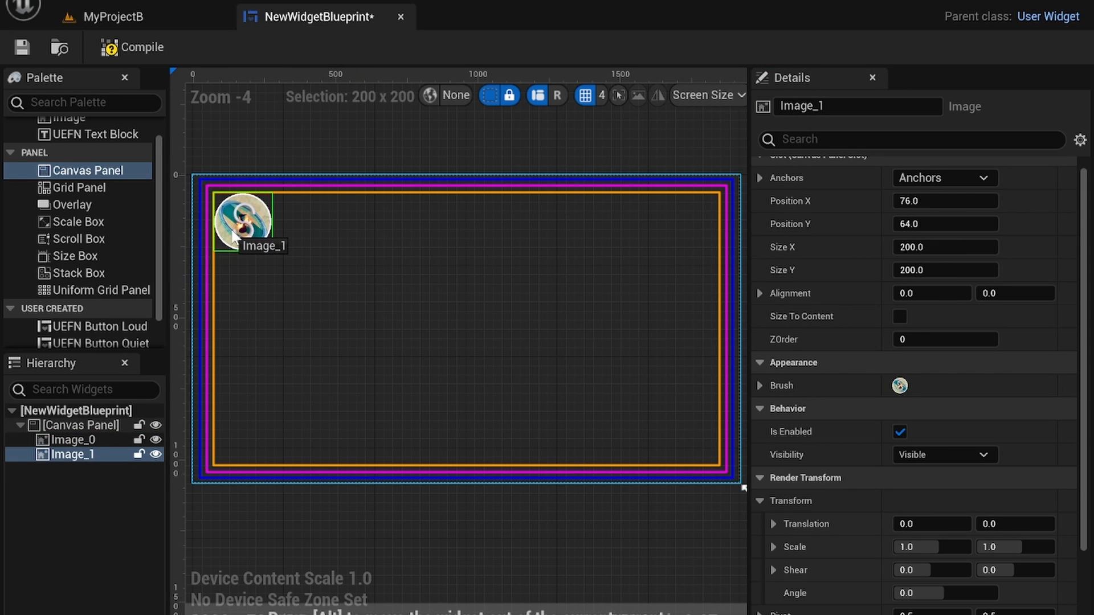
{"action": "scroll", "scroll_direction": "down", "scroll_amount": 3}
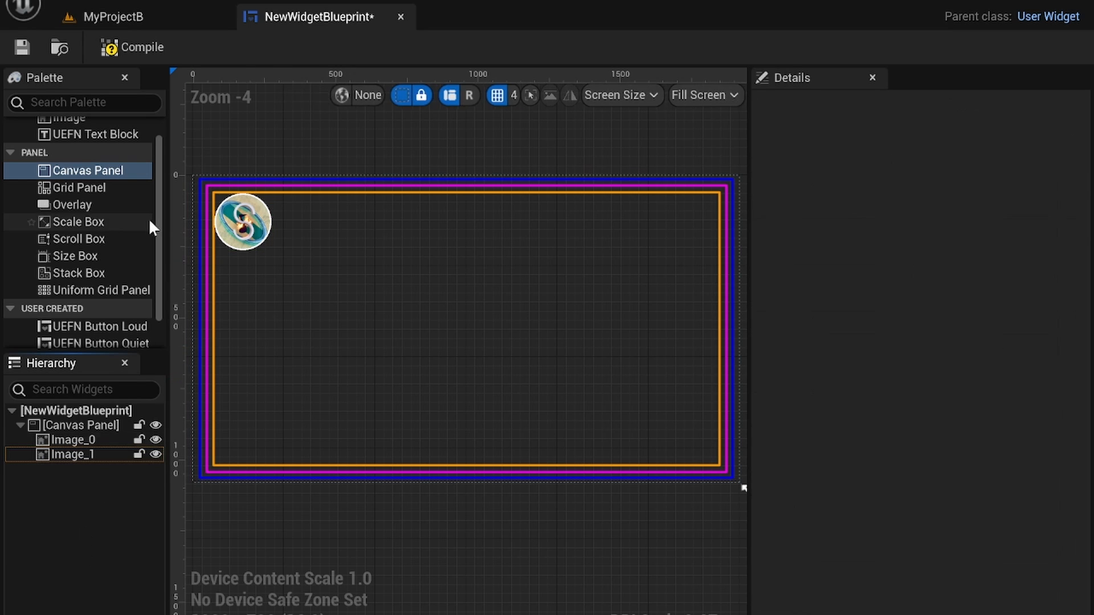
- Place a Text Block inside the outline and set its text to 'Gamemode: 1'
{"action": "scroll", "scroll_direction": "up", "scroll_amount": 3}
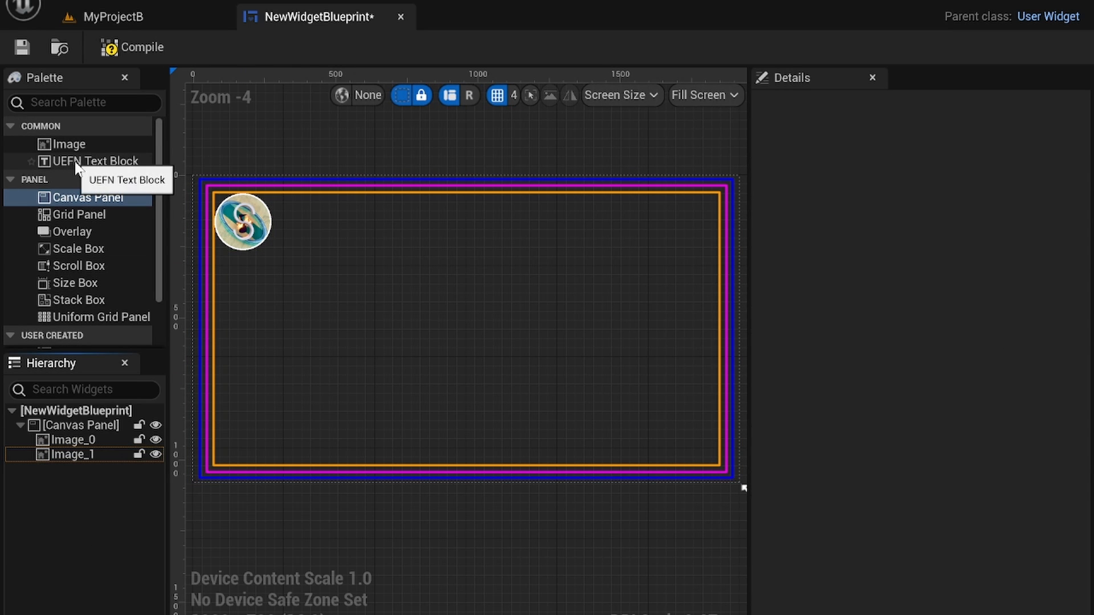
{"action": "mouse_move", "coordinate": [116, 151]}
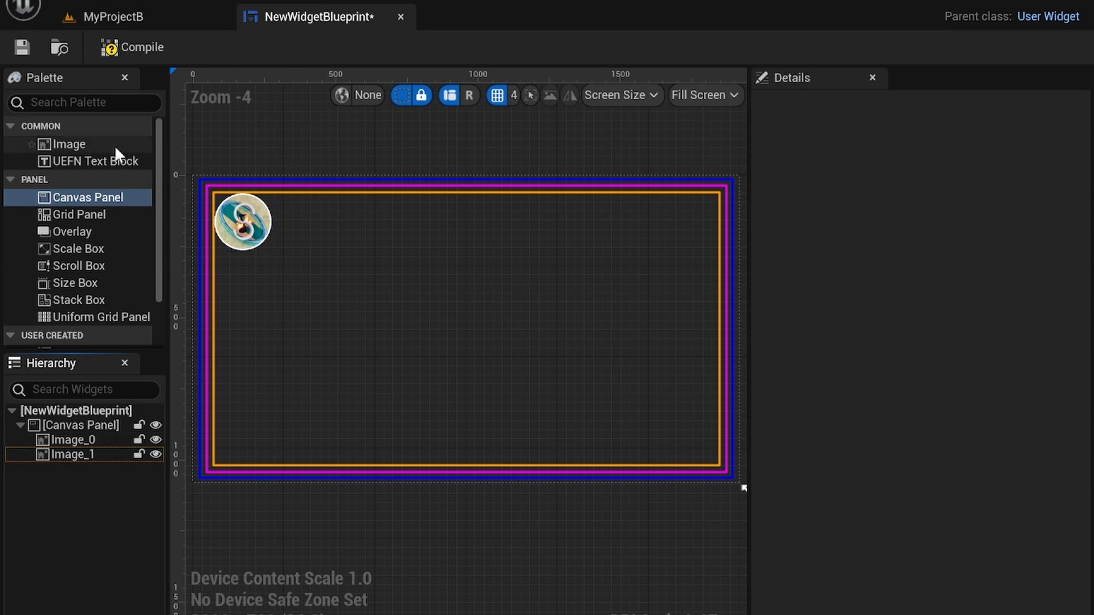
{"action": "left_click_drag", "start_coordinate": [94, 161], "coordinate": [368, 253]}
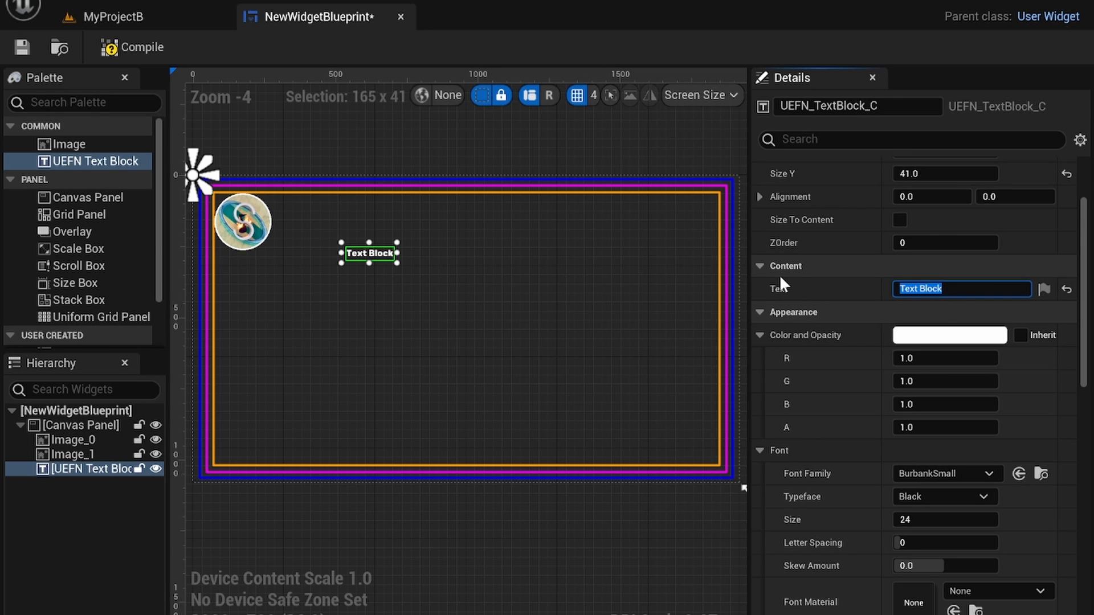
{"action": "type", "text": "Ge"}
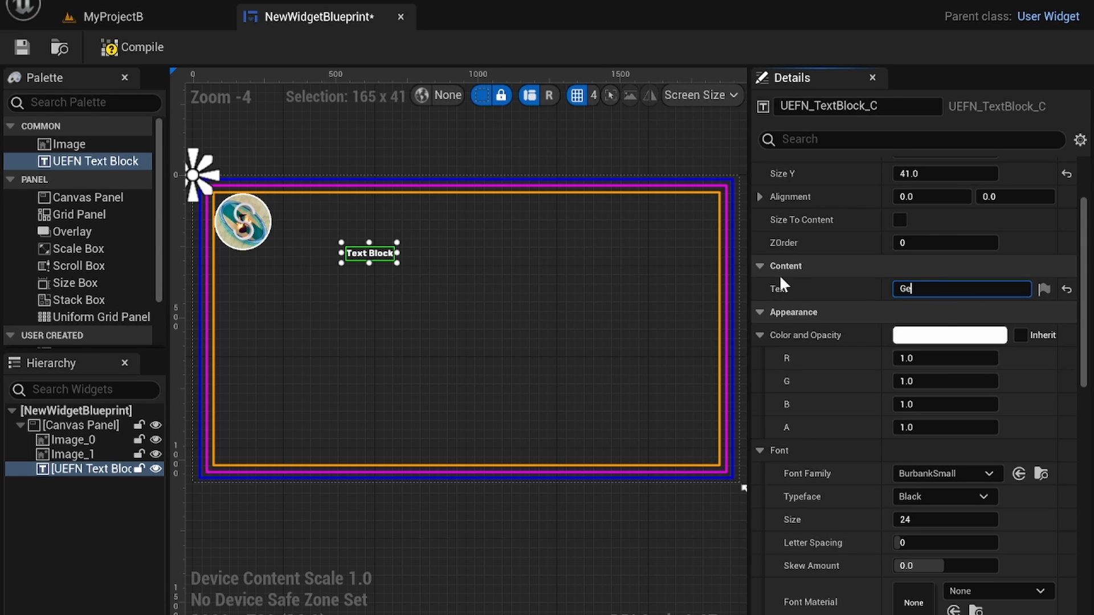
{"action": "type", "text": "amemdoe"}
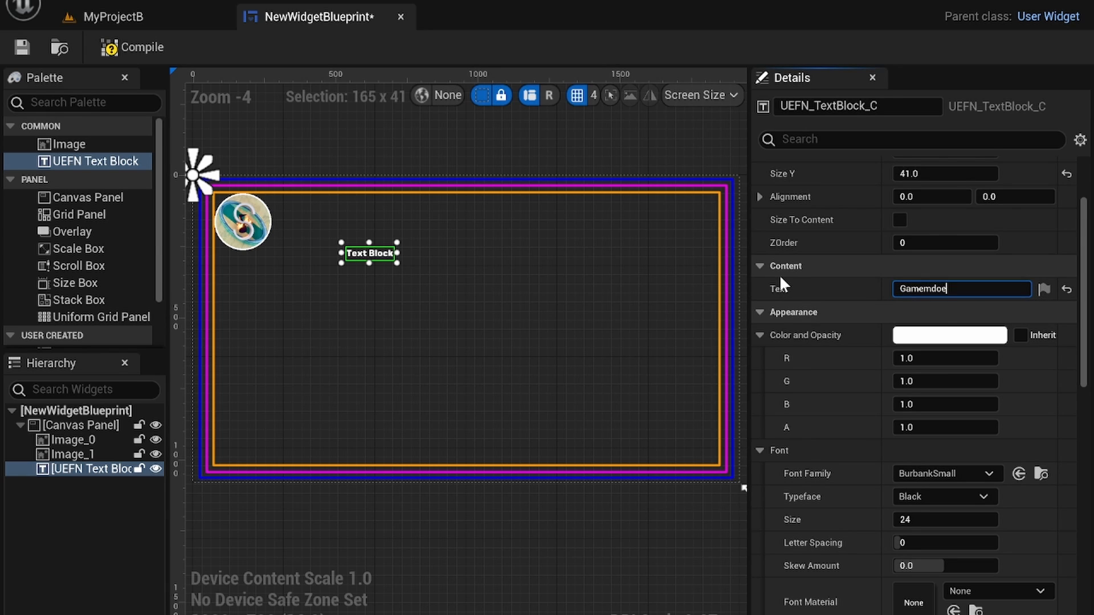
{"action": "type", "text": "Gamemode"}
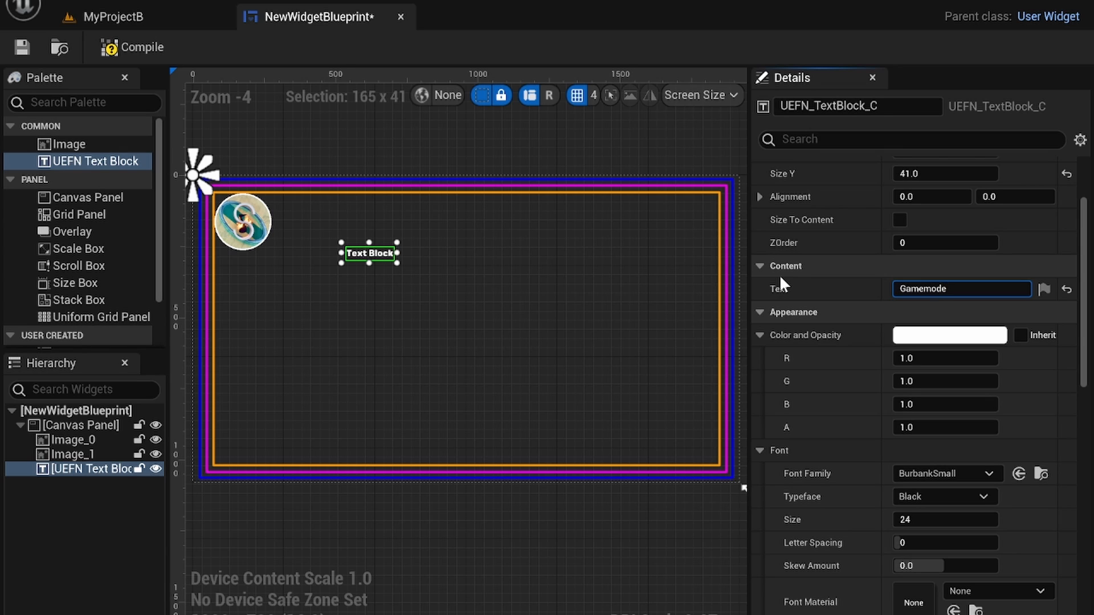
{"action": "type", "text": ": 1"}
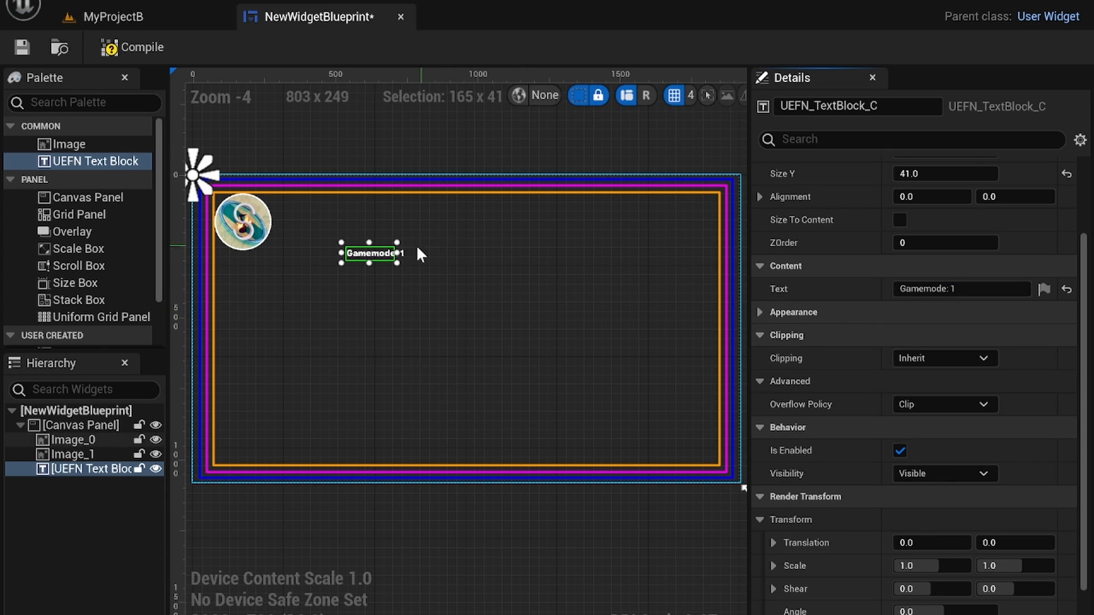
{"action": "scroll", "scroll_direction": "up", "scroll_amount": 3}
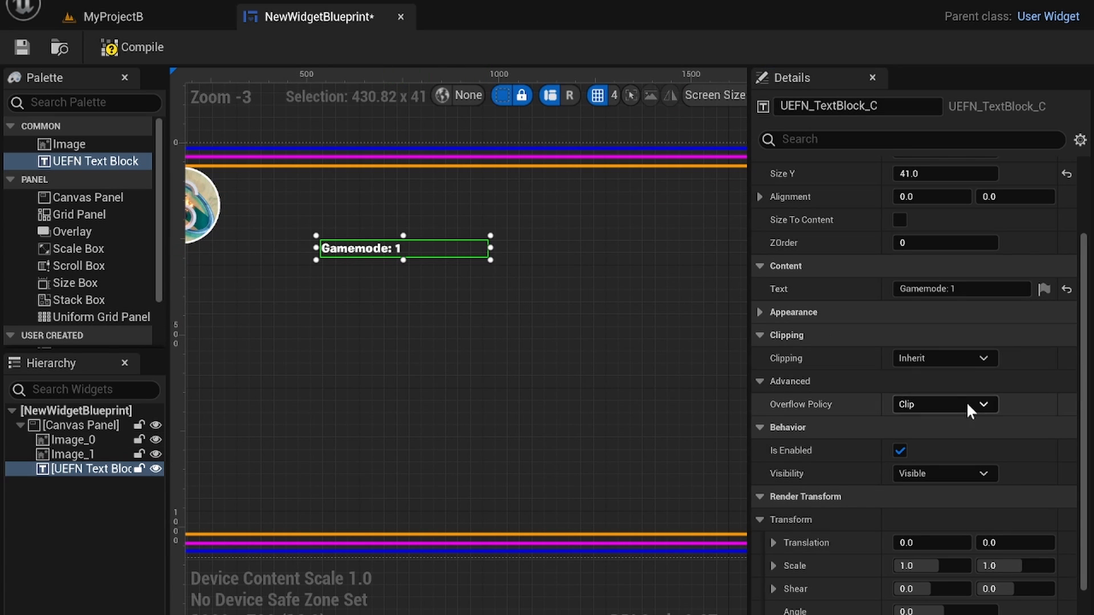
- Colour the 'Gamemode: 1' text bright magenta in Color and Opacity, keeping alpha at 1.0
{"action": "left_click", "coordinate": [793, 312]}
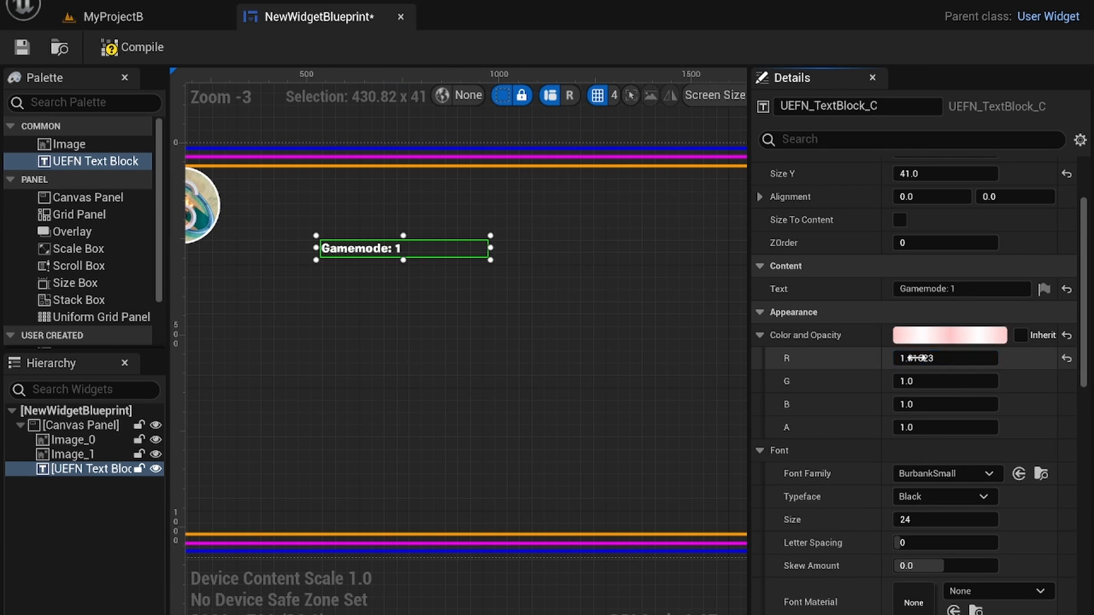
{"action": "left_click", "coordinate": [949, 335]}
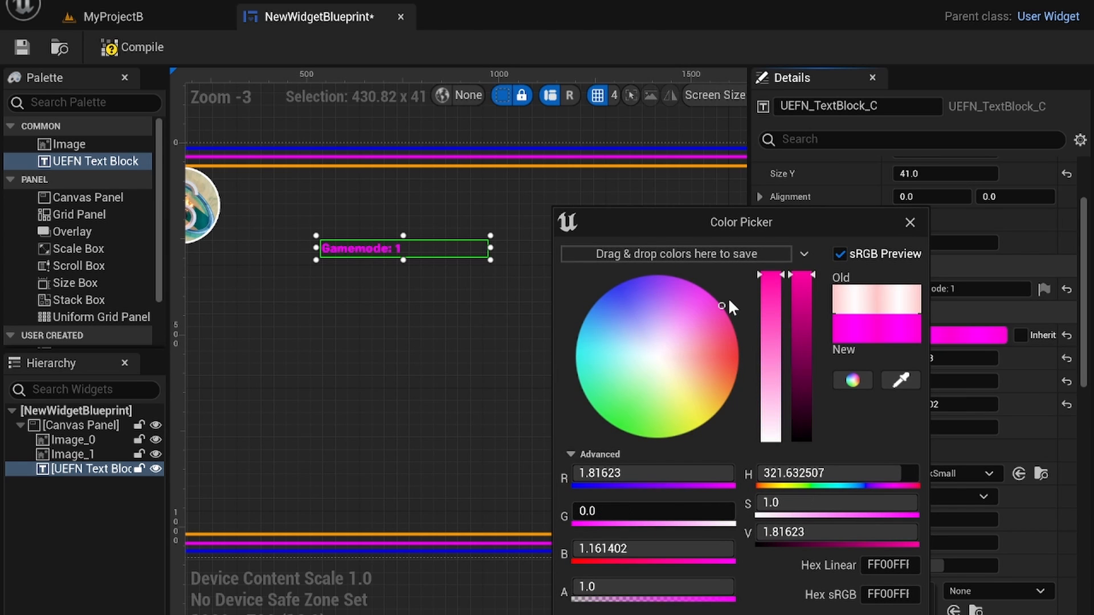
{"action": "left_click", "coordinate": [909, 222]}
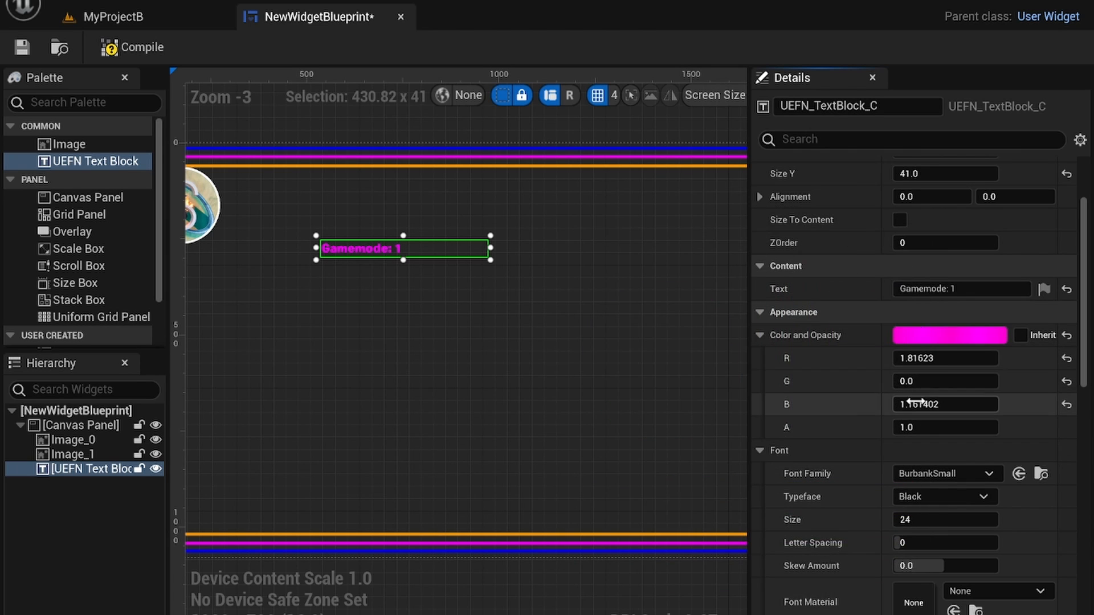
{"action": "mouse_move", "coordinate": [870, 452]}
{"action": "type", "text": "0.928"}
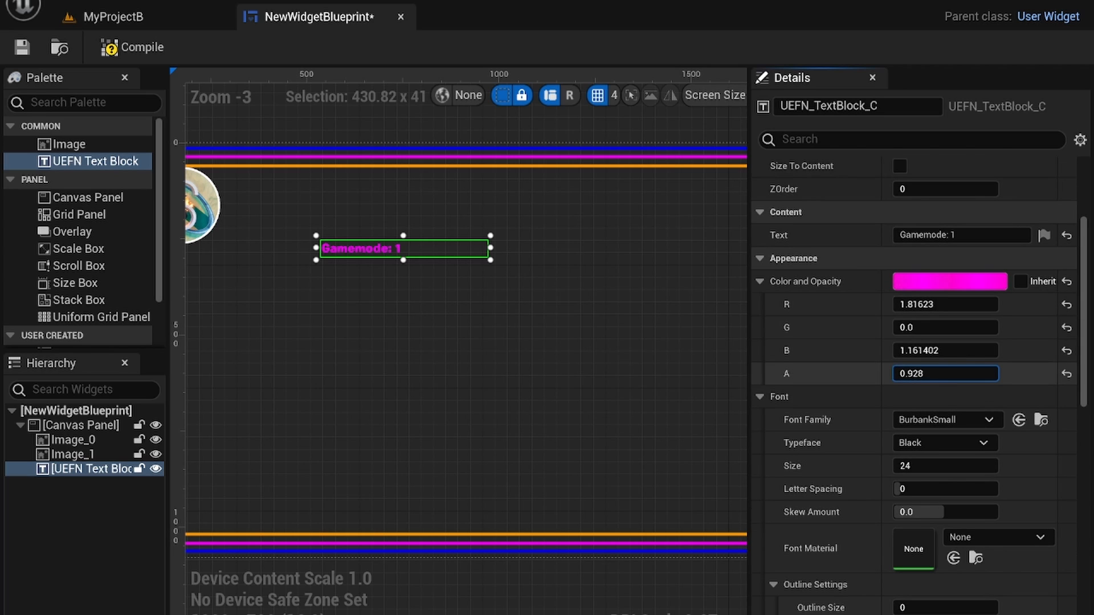
{"action": "type", "text": "0.516"}
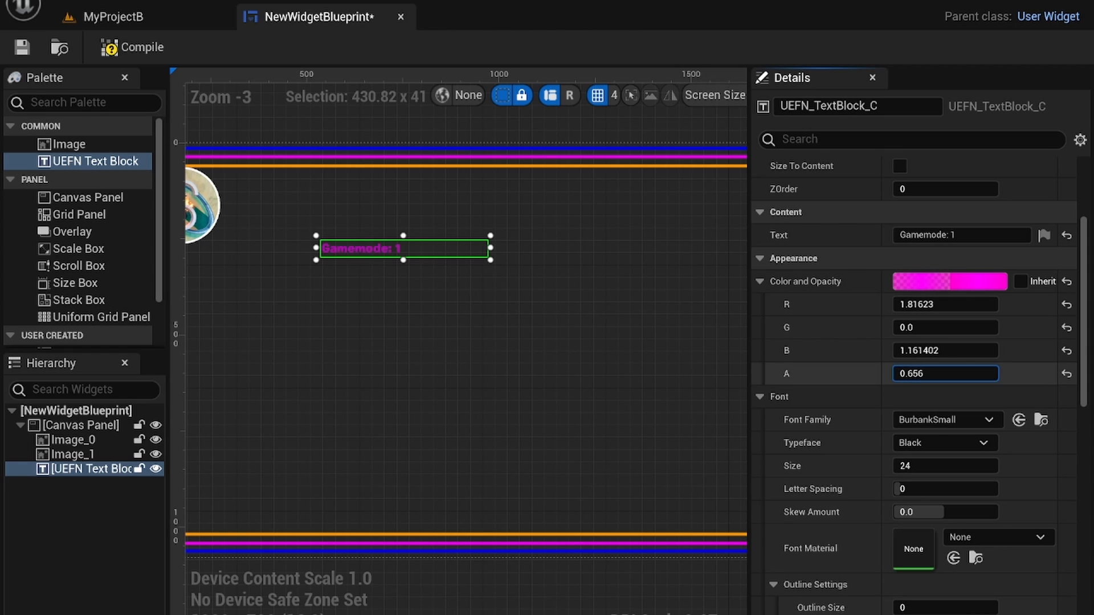
{"action": "type", "text": "0.28"}
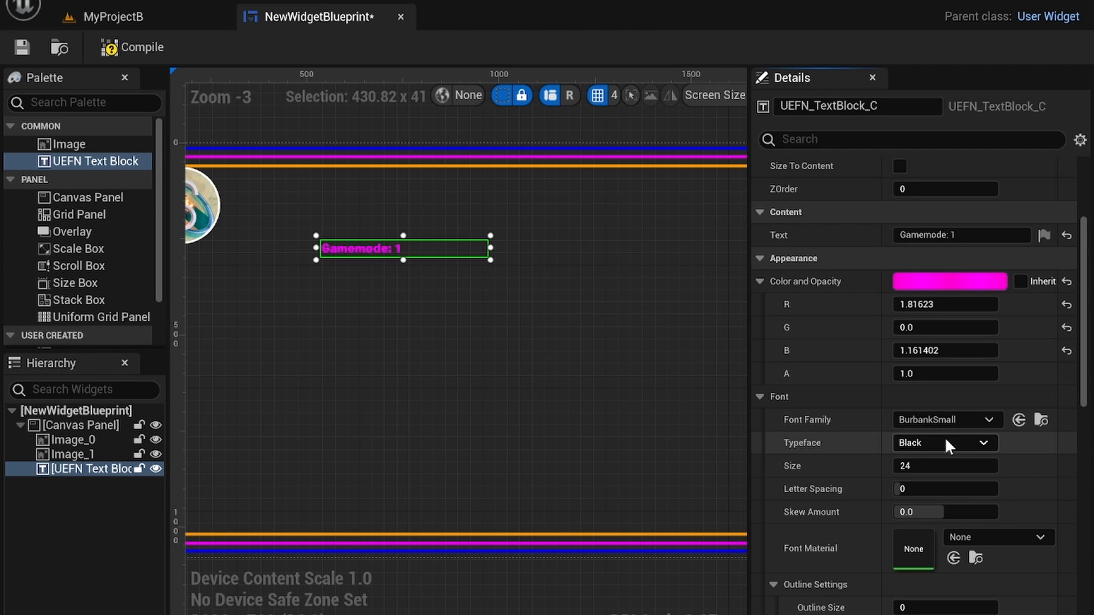
- Enlarge the text to font size 204 and lower its alpha to about 0.55 for translucency
{"action": "scroll", "scroll_direction": "down", "scroll_amount": 3}
{"action": "type", "text": "204"}
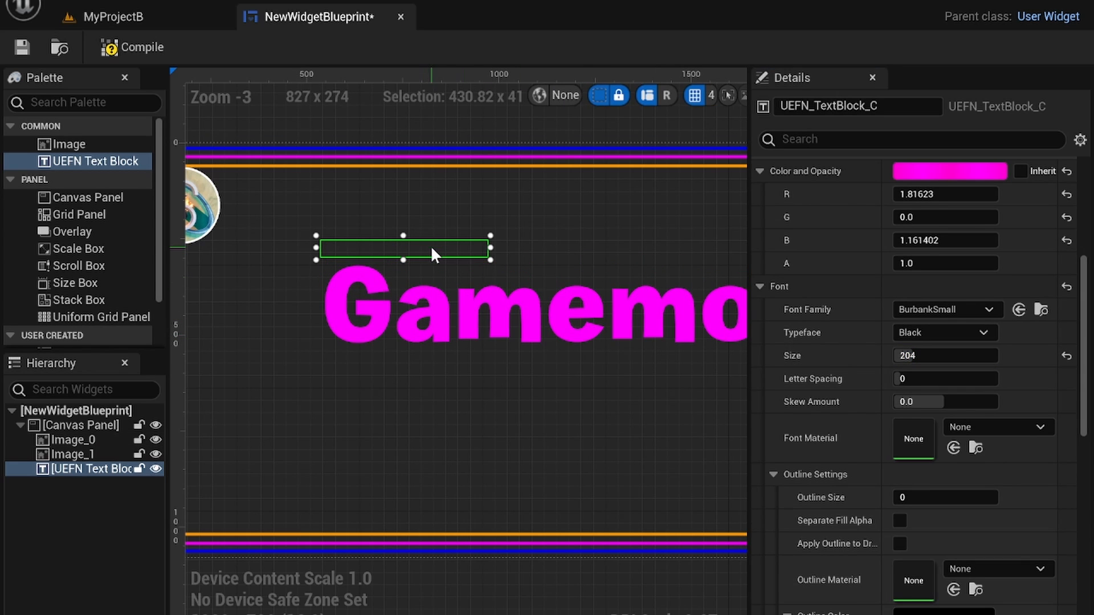
{"action": "scroll", "scroll_direction": "down", "scroll_amount": 3}
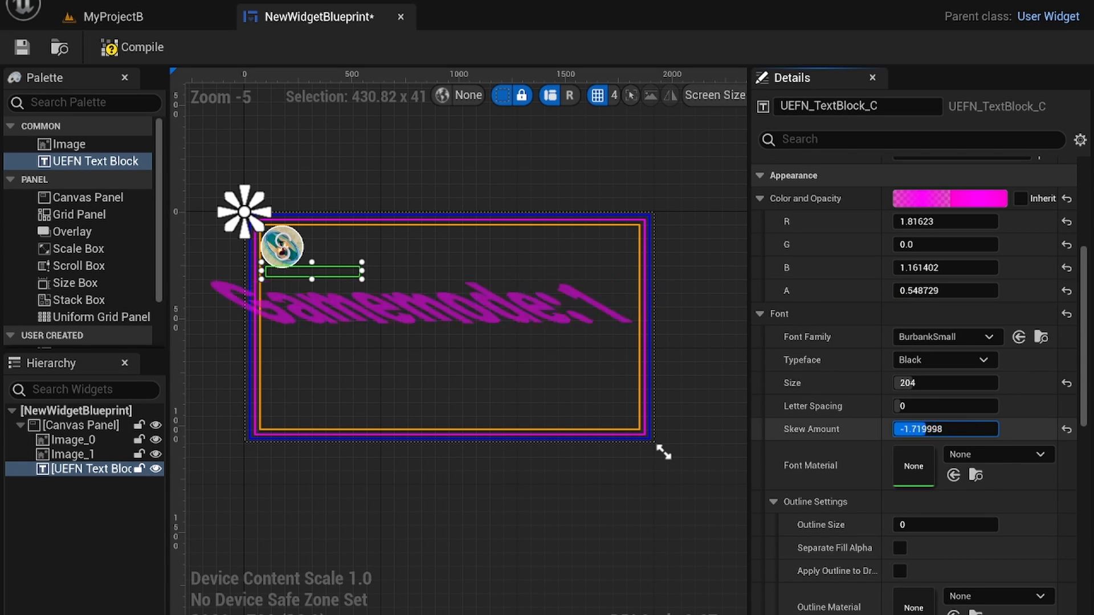
{"action": "type", "text": "0.160004"}
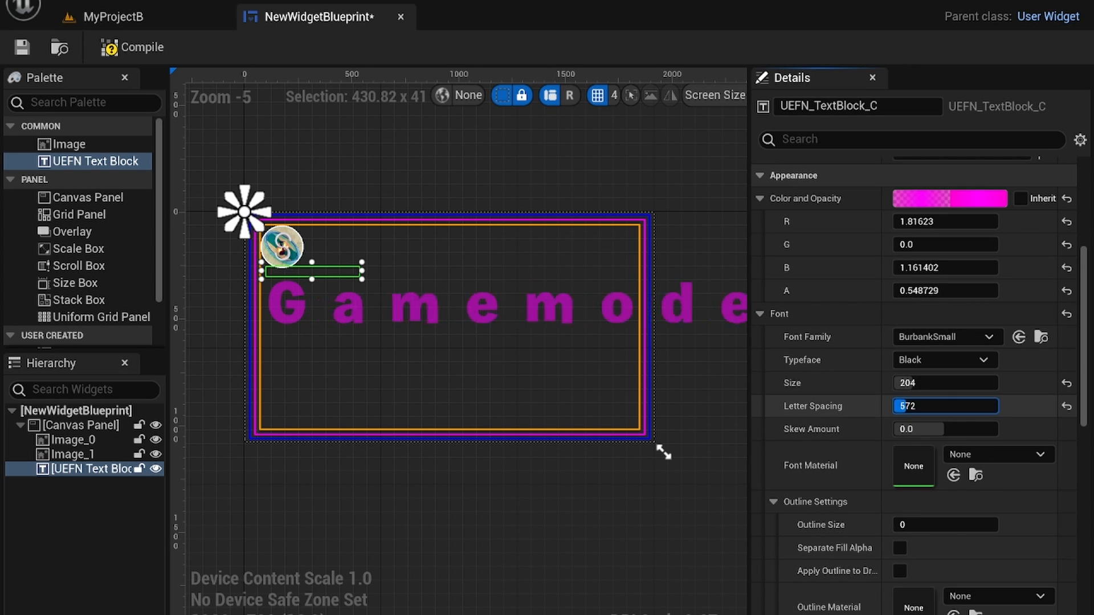
{"action": "type", "text": "44"}
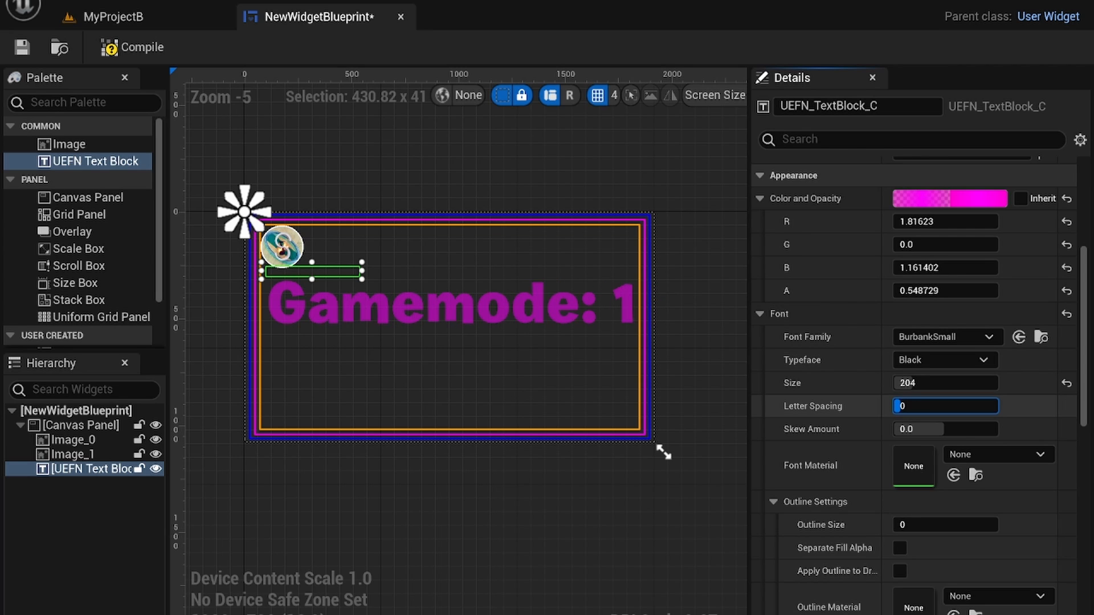
{"action": "mouse_move", "coordinate": [946, 338]}
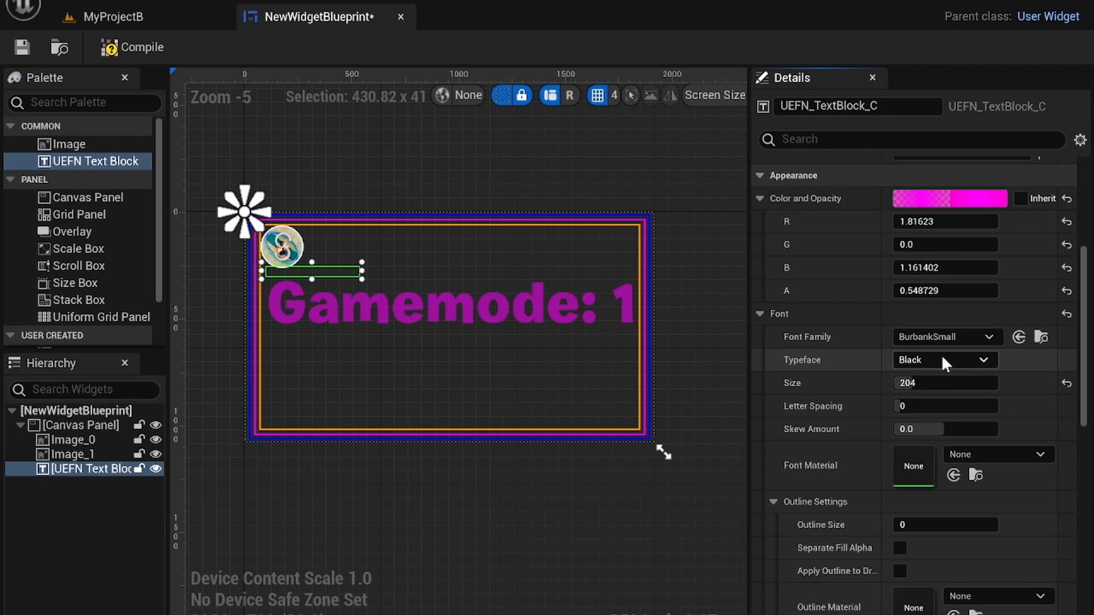
- Set the text's typeface to BurbankSmall Black and scroll down to its Font Material setting
{"action": "left_click", "coordinate": [942, 360]}
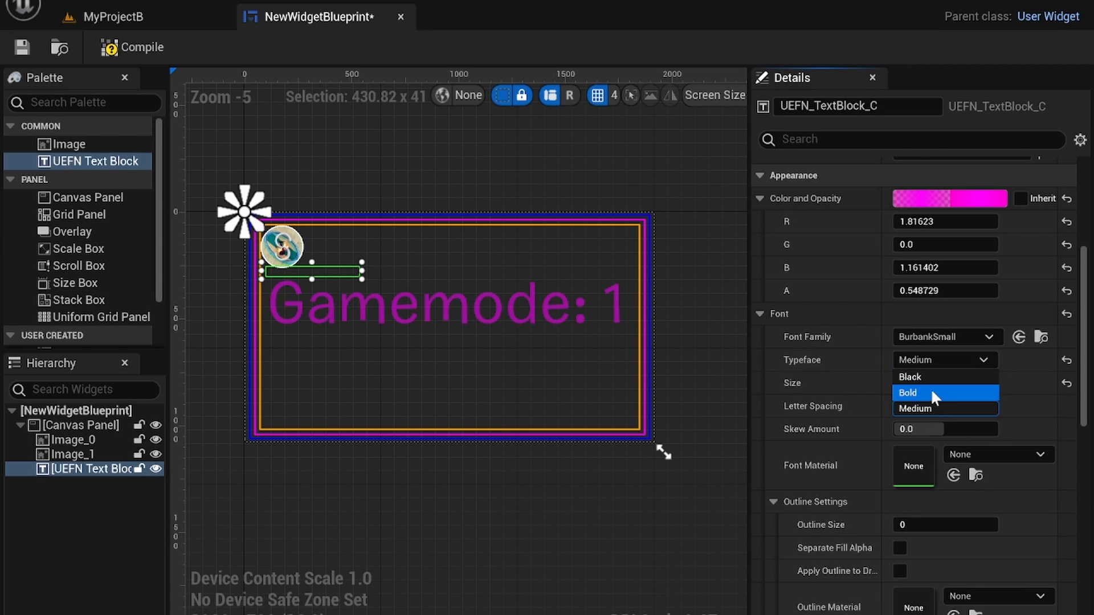
{"action": "left_click", "coordinate": [910, 377]}
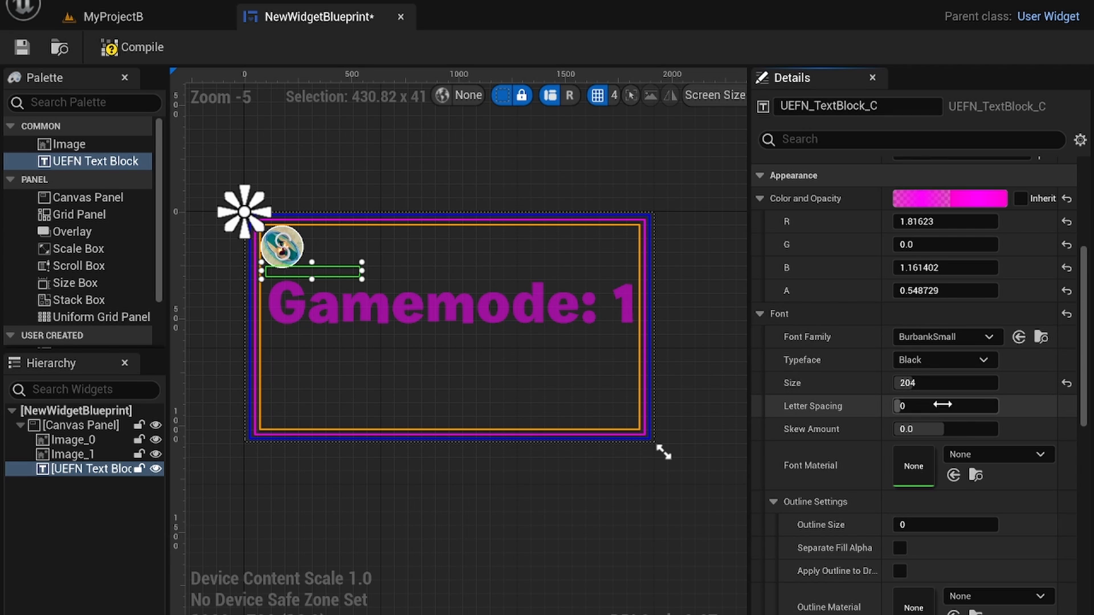
{"action": "scroll", "scroll_direction": "down", "scroll_amount": 3}
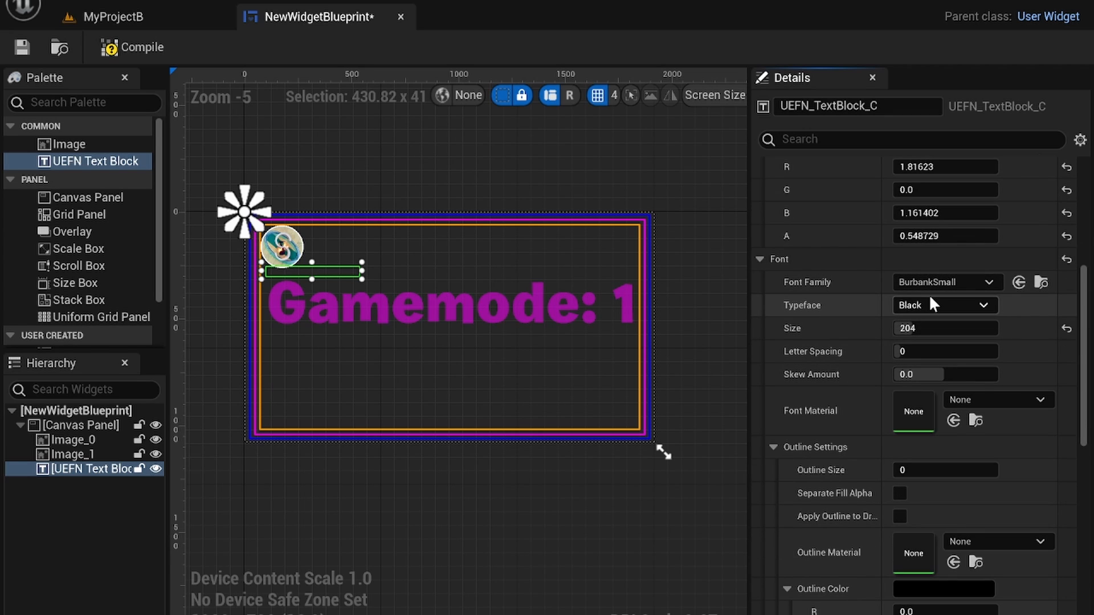
{"action": "mouse_move", "coordinate": [947, 281]}
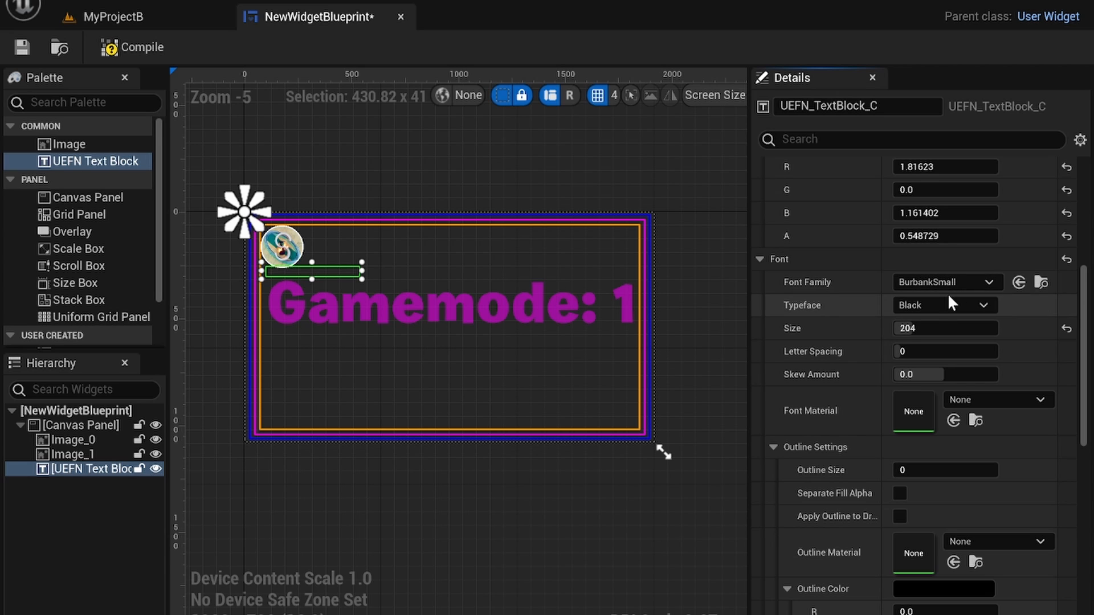
{"action": "mouse_move", "coordinate": [203, 108]}
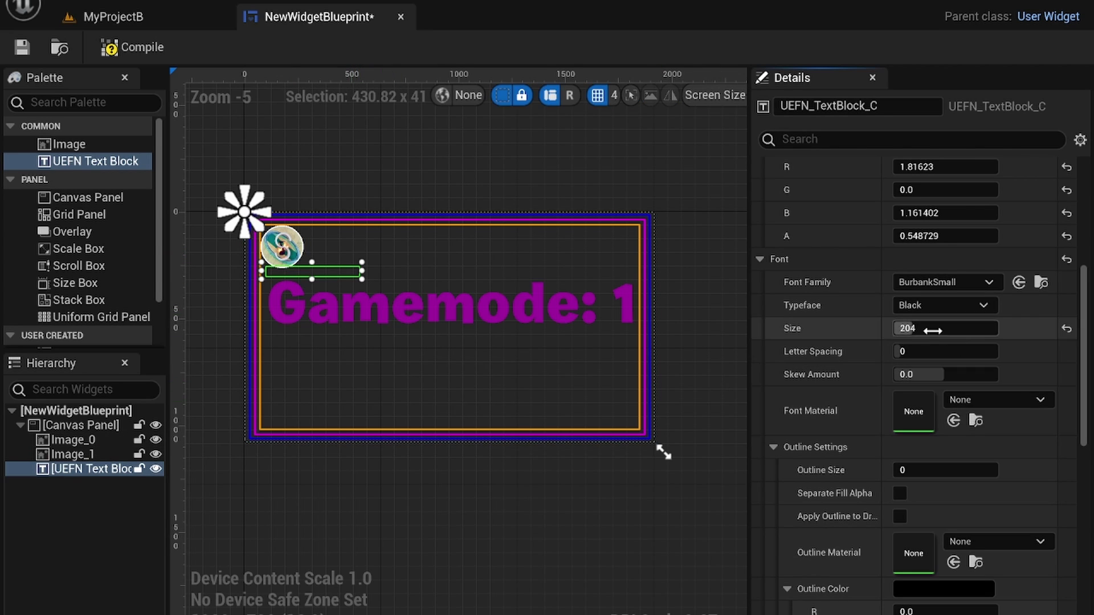
{"action": "mouse_move", "coordinate": [946, 328]}
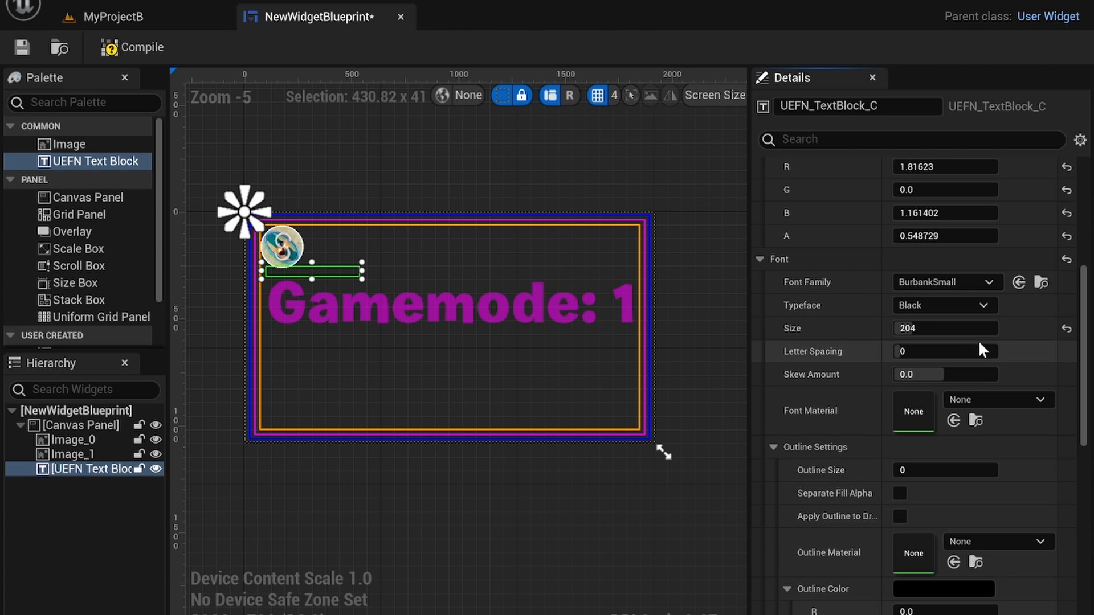
{"action": "mouse_move", "coordinate": [907, 234]}
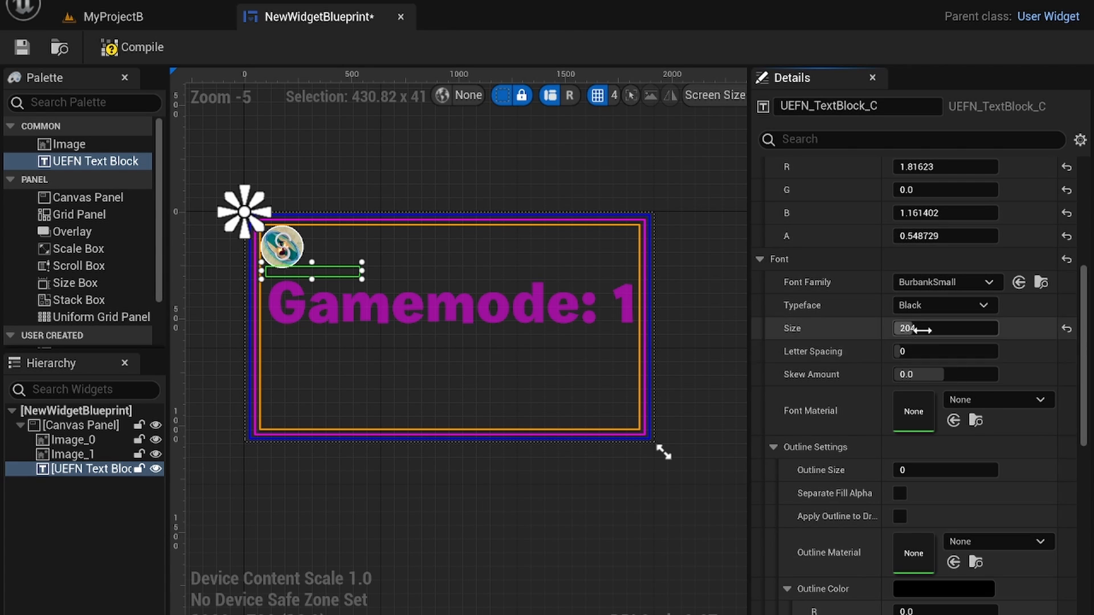
{"action": "scroll", "scroll_direction": "down", "scroll_amount": 3}
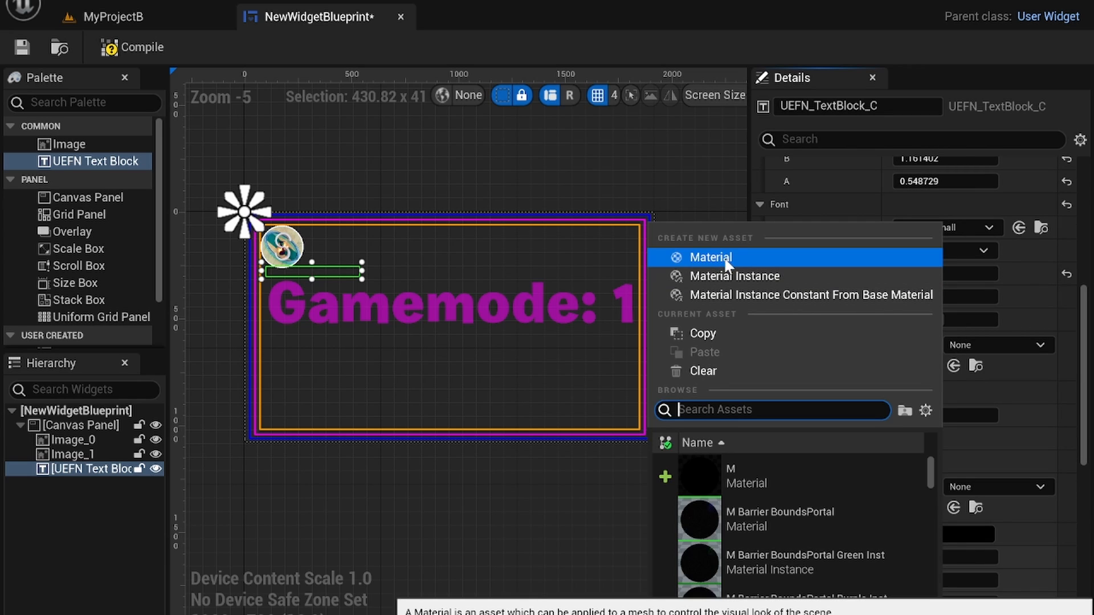
- Create and save NewMaterial4 as the font material, set its domain to User Interface, and return to the widget
{"action": "left_click", "coordinate": [711, 257]}
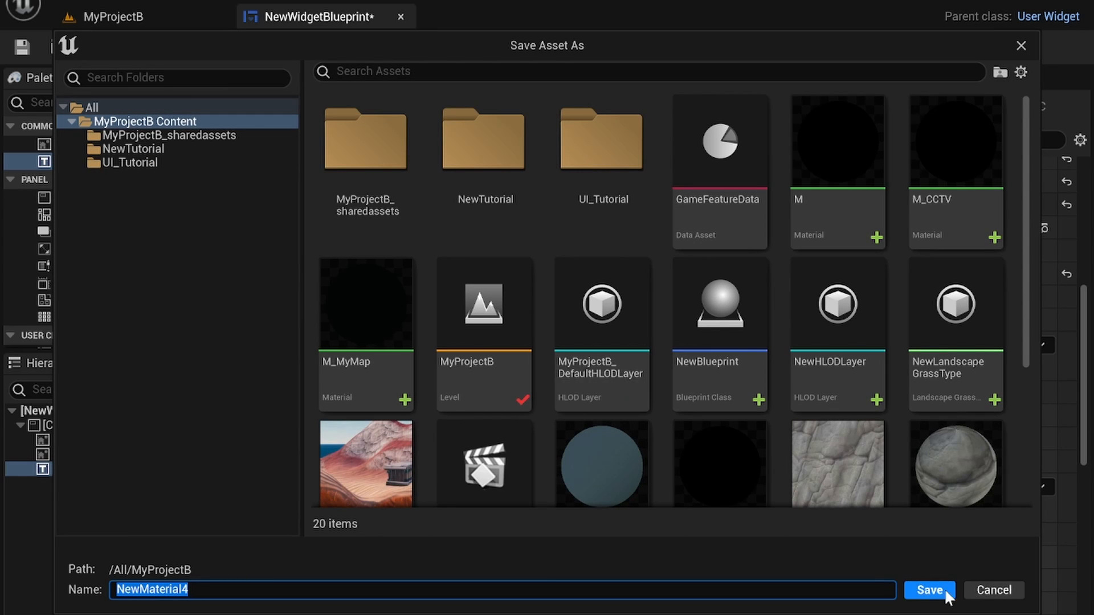
{"action": "left_click", "coordinate": [928, 590]}
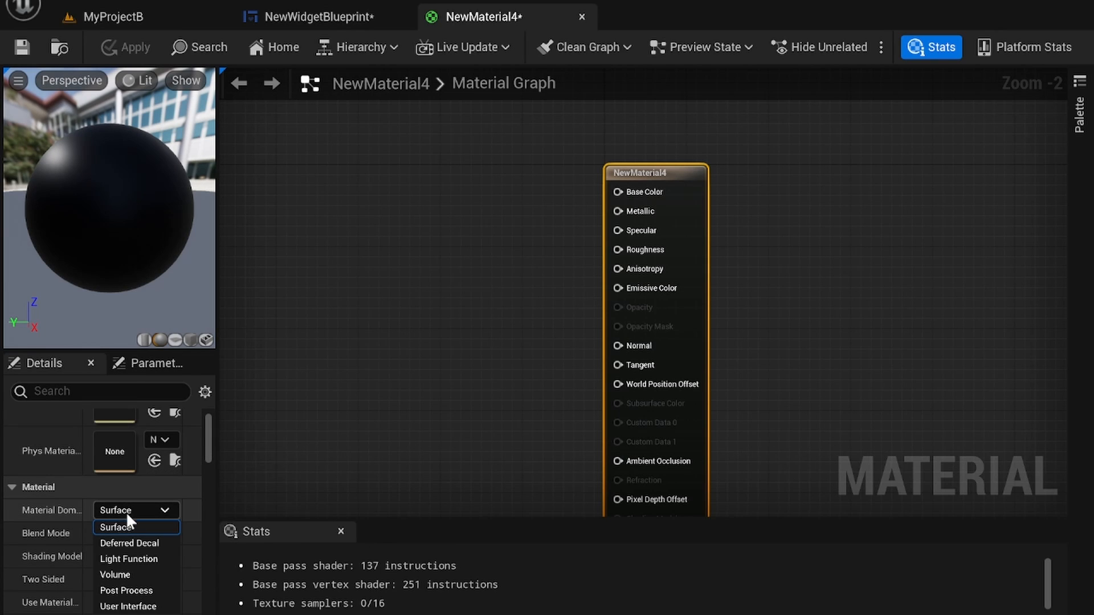
{"action": "mouse_move", "coordinate": [126, 606]}
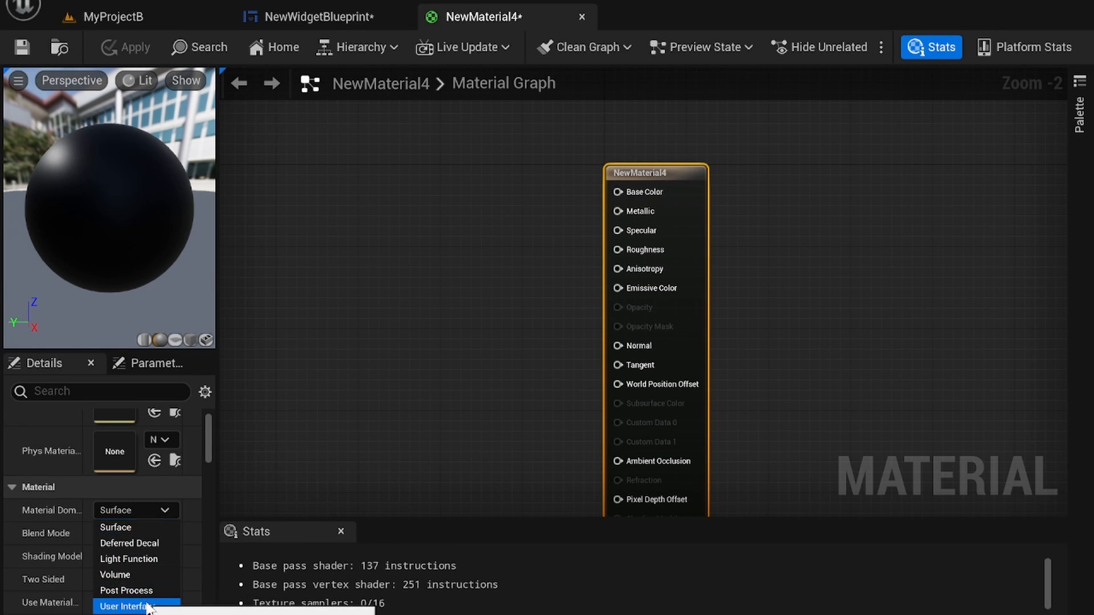
{"action": "left_click", "coordinate": [125, 606]}
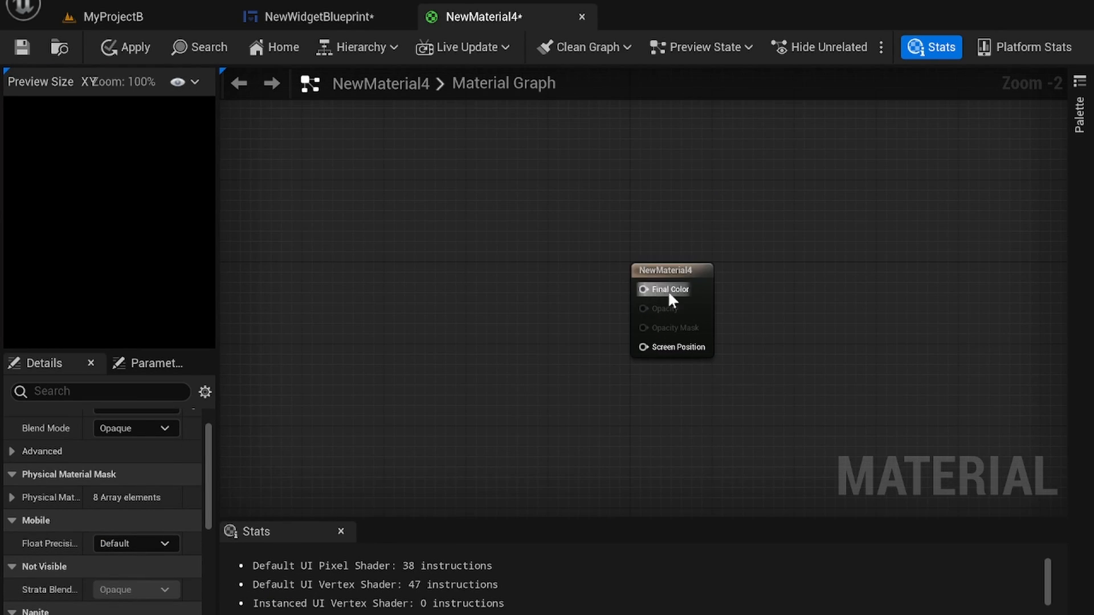
{"action": "mouse_move", "coordinate": [677, 348]}
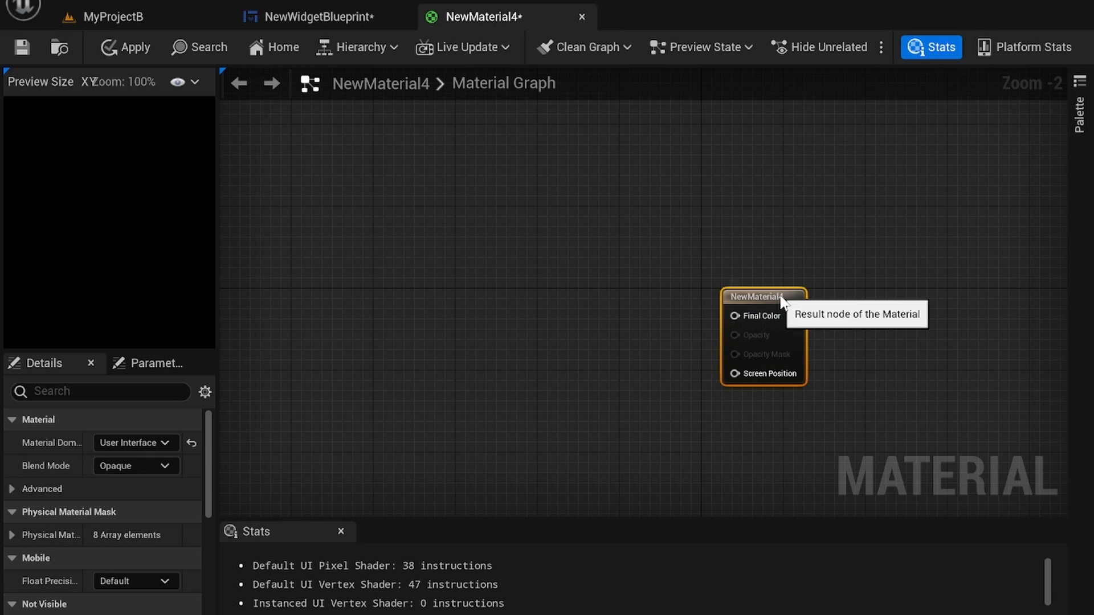
{"action": "mouse_move", "coordinate": [552, 36]}
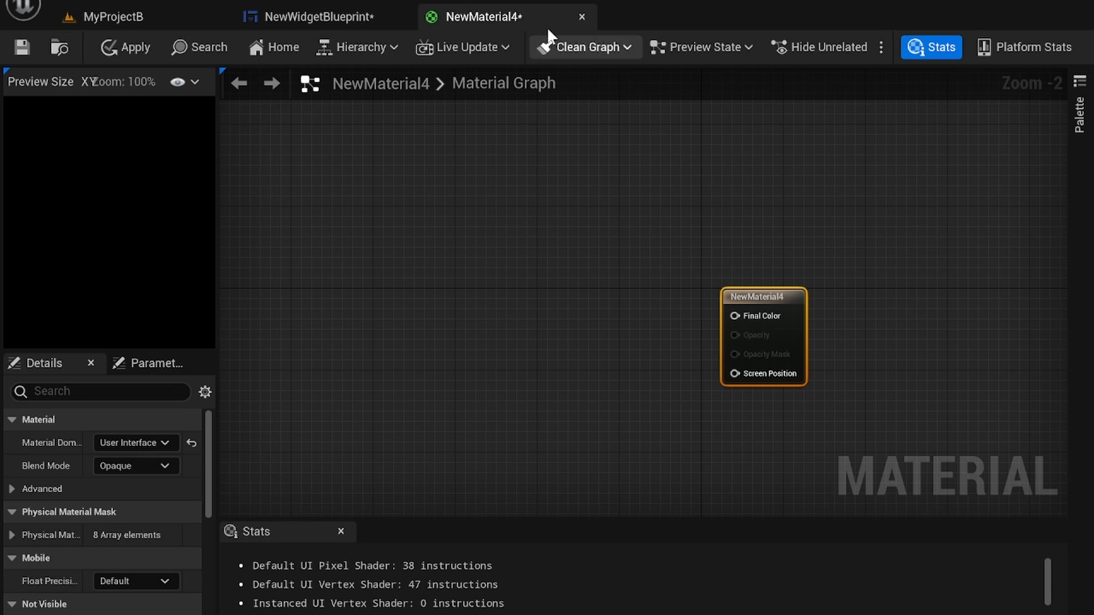
{"action": "left_click", "coordinate": [315, 17]}
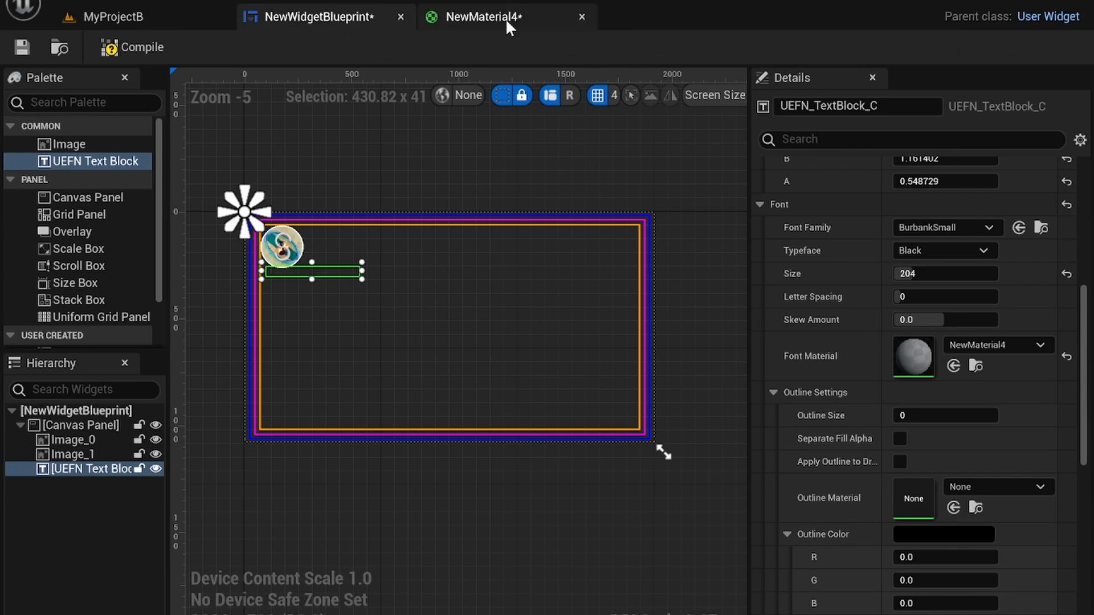
- Feed a rocky Texture Sample into NewMaterial4's Final Color and view the textured text in the widget
{"action": "left_click", "coordinate": [481, 17]}
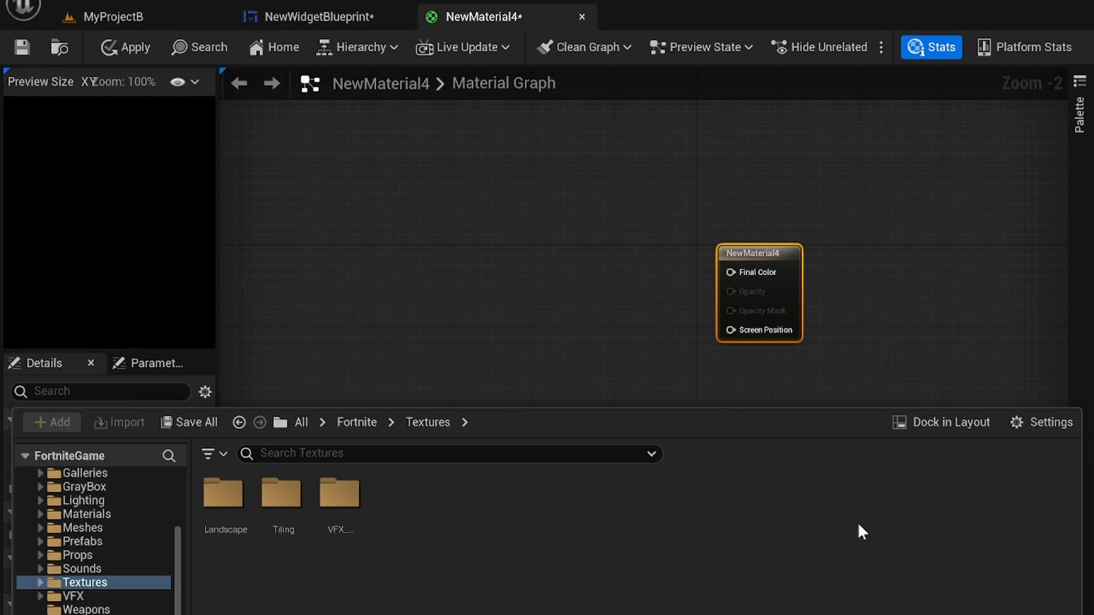
{"action": "double_click", "coordinate": [226, 493]}
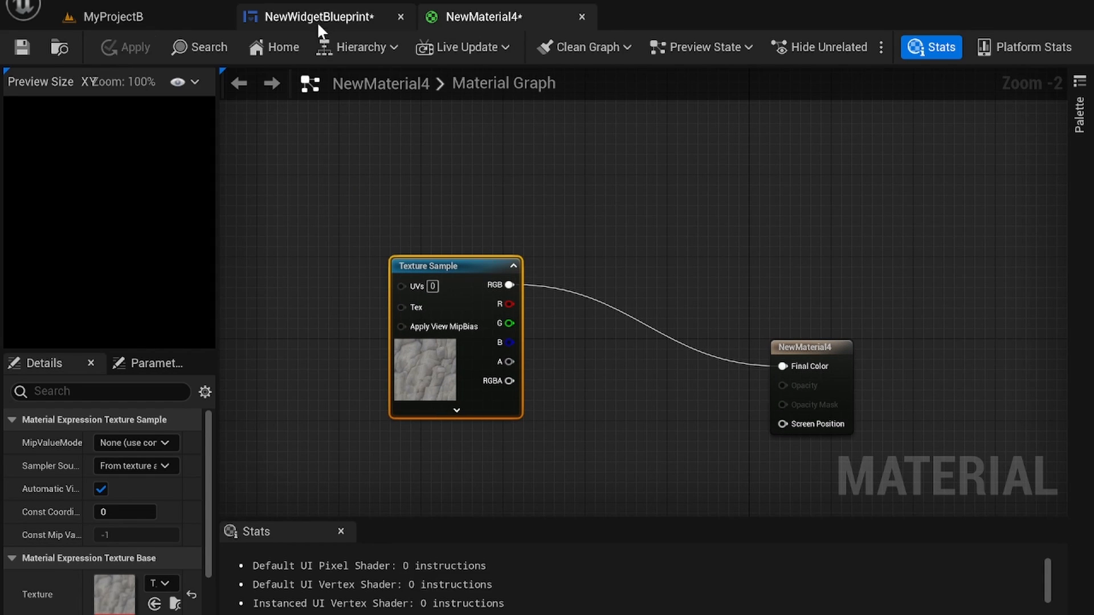
{"action": "left_click", "coordinate": [314, 17]}
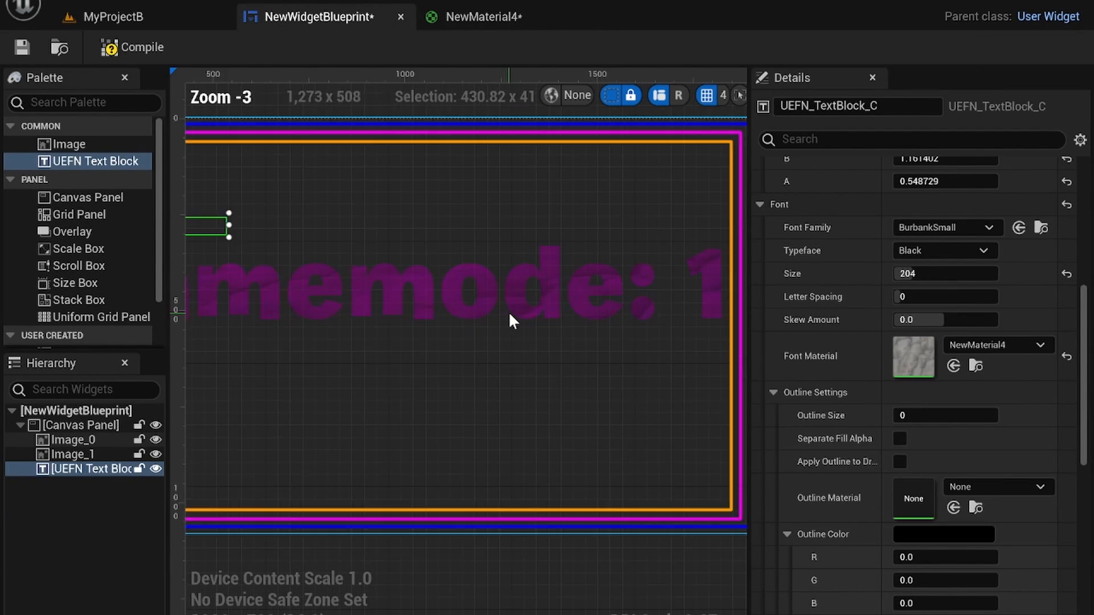
- Raise the text colour's alpha to about 4.39 so the purple lettering is solid
{"action": "scroll", "scroll_direction": "down", "scroll_amount": 3}
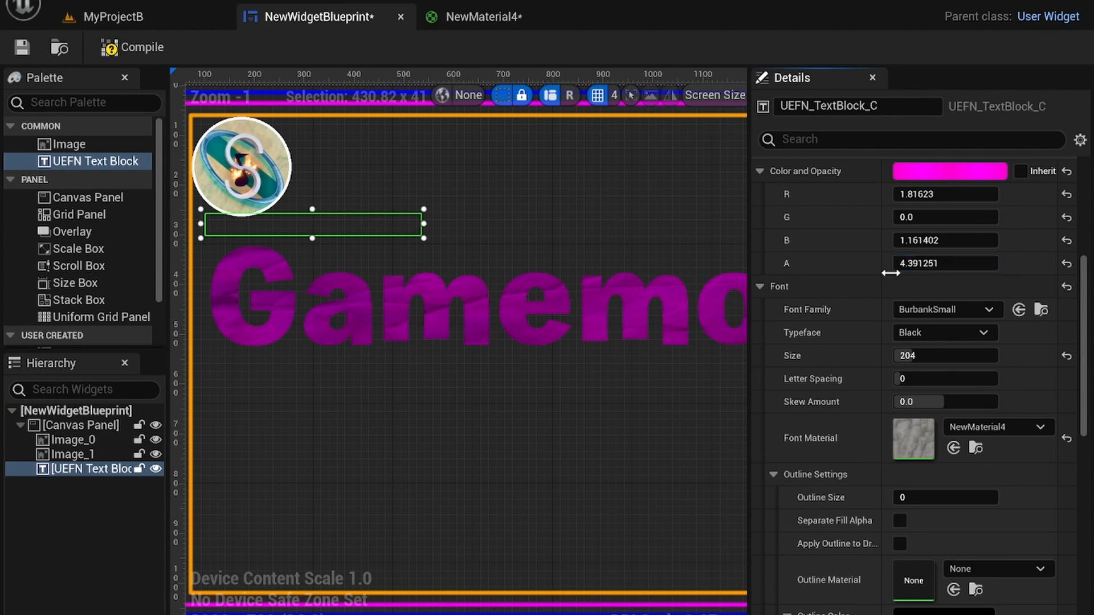
{"action": "scroll", "scroll_direction": "down", "scroll_amount": 3}
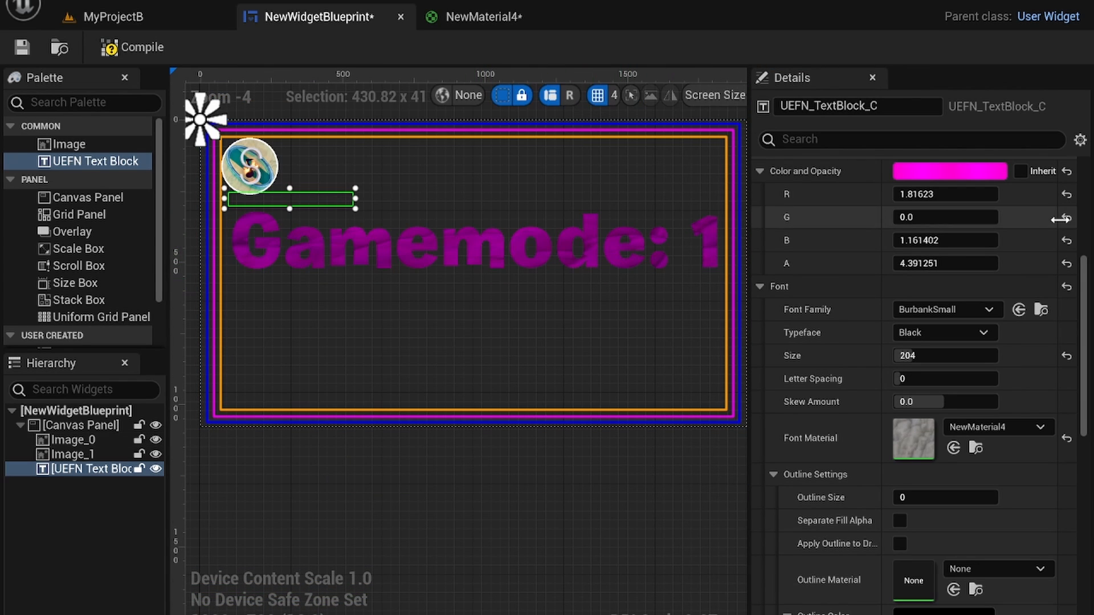
{"action": "mouse_move", "coordinate": [945, 263]}
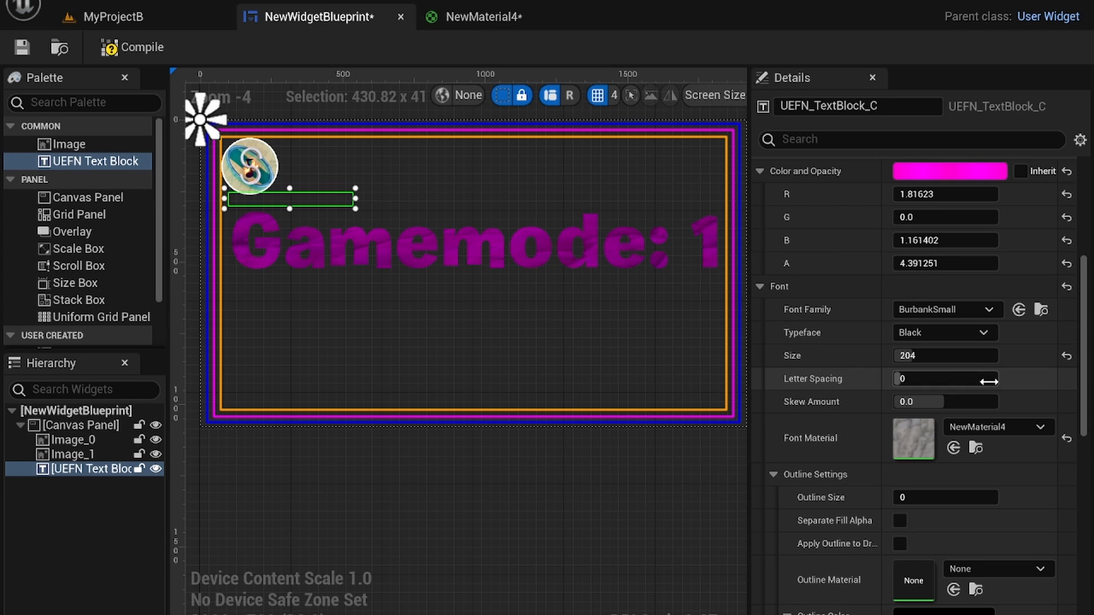
{"action": "scroll", "scroll_direction": "down", "scroll_amount": 3}
{"action": "type", "text": "33"}
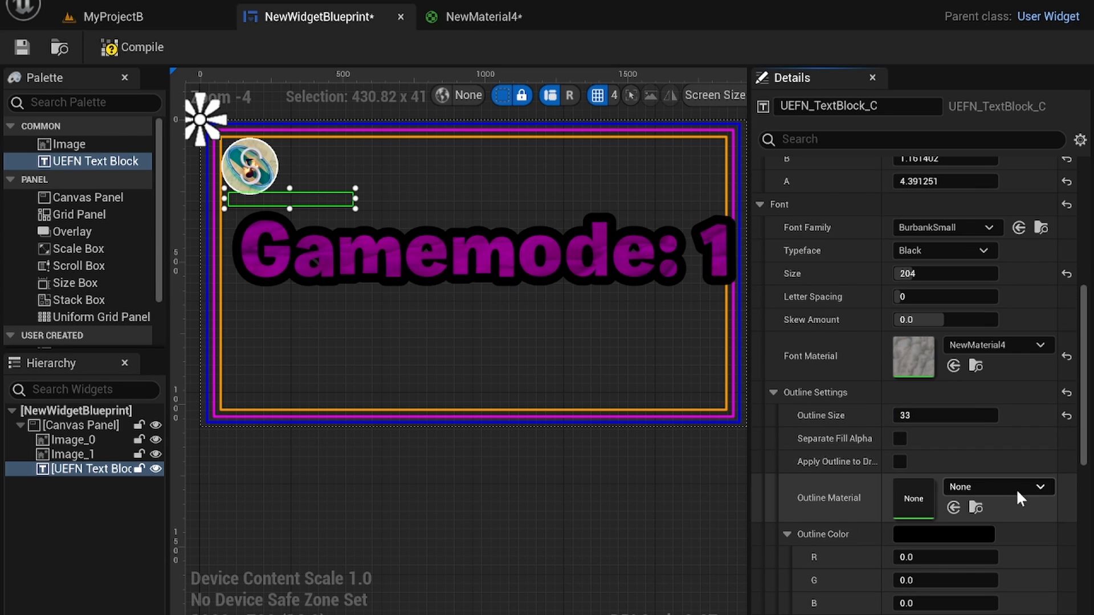
- Assign NewMaterial4 as the outline material, searched by 'new', keeping outline size 33
{"action": "left_click", "coordinate": [1039, 487]}
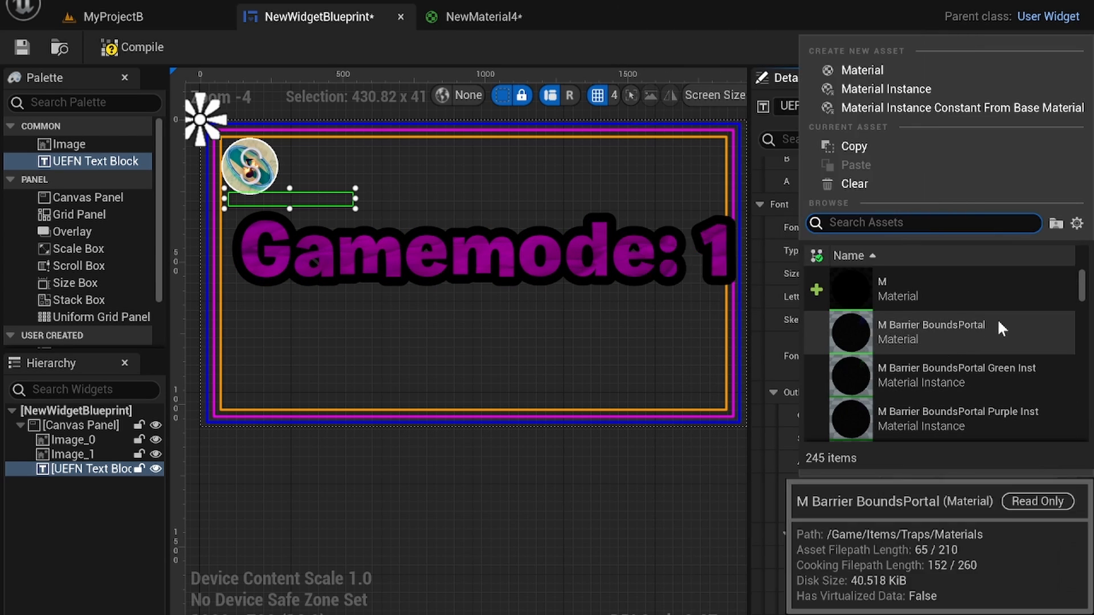
{"action": "mouse_move", "coordinate": [816, 427]}
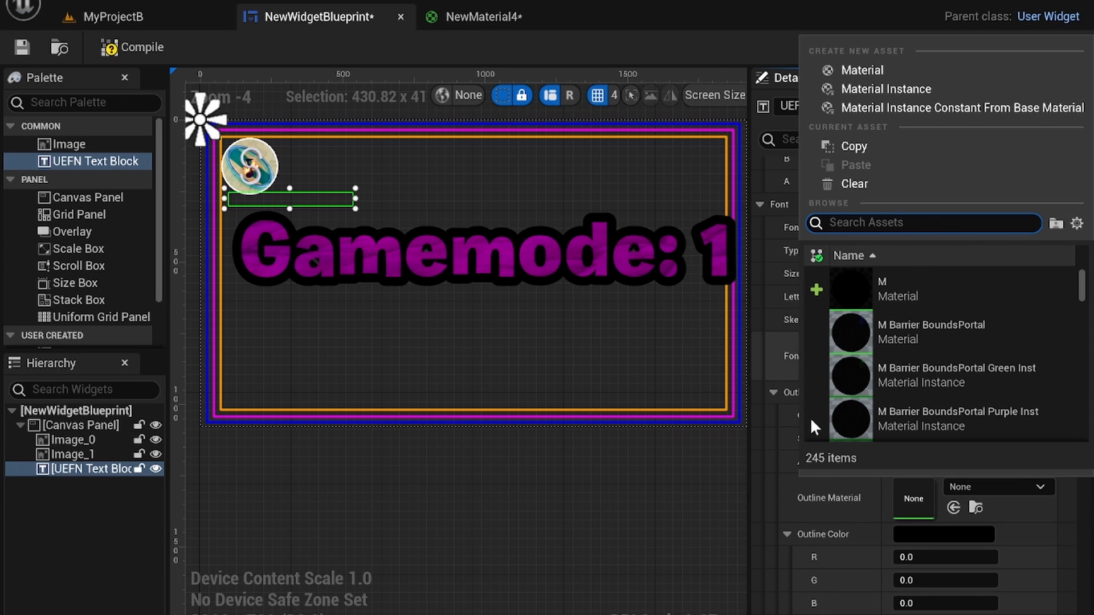
{"action": "left_click", "coordinate": [998, 487]}
{"action": "type", "text": "new"}
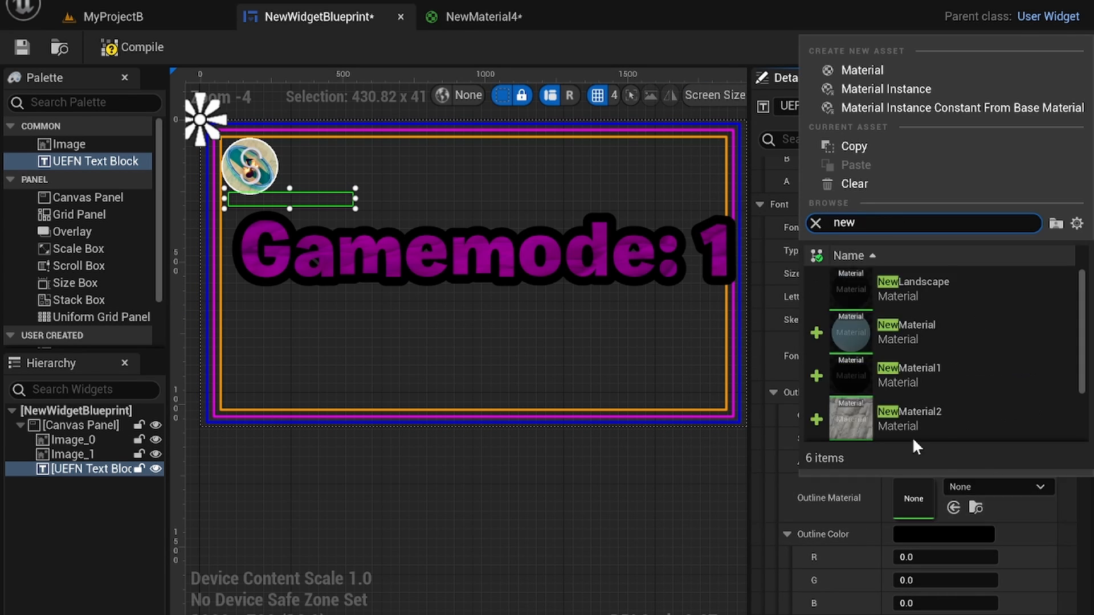
{"action": "scroll", "scroll_direction": "down", "scroll_amount": 3}
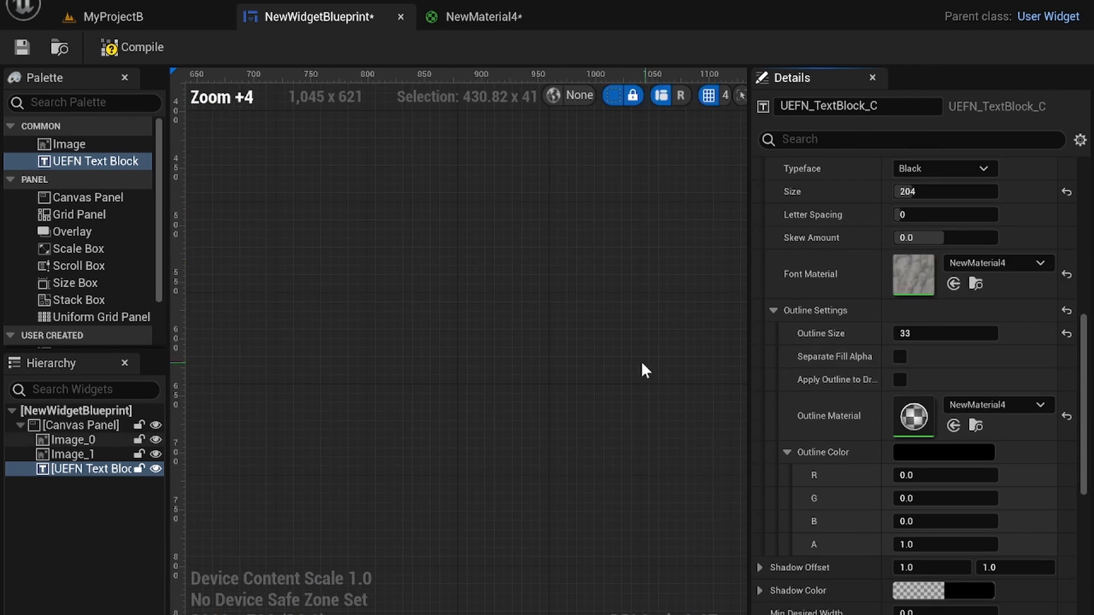
- Make the outline colour a pale blue with alpha 0.424 so the texture shows through
{"action": "left_click", "coordinate": [943, 452]}
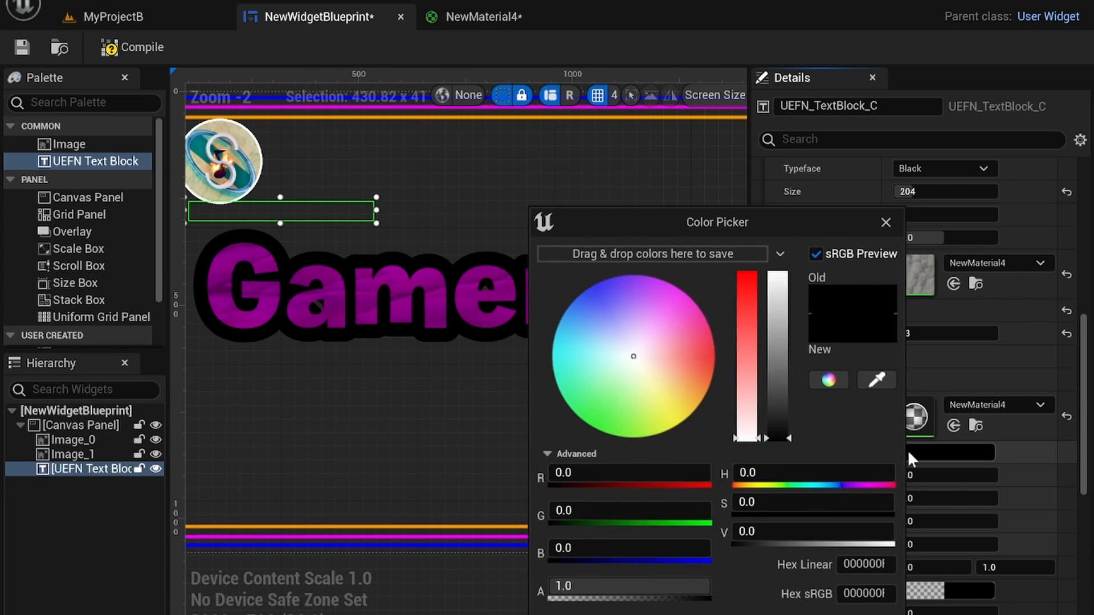
{"action": "left_click", "coordinate": [606, 352]}
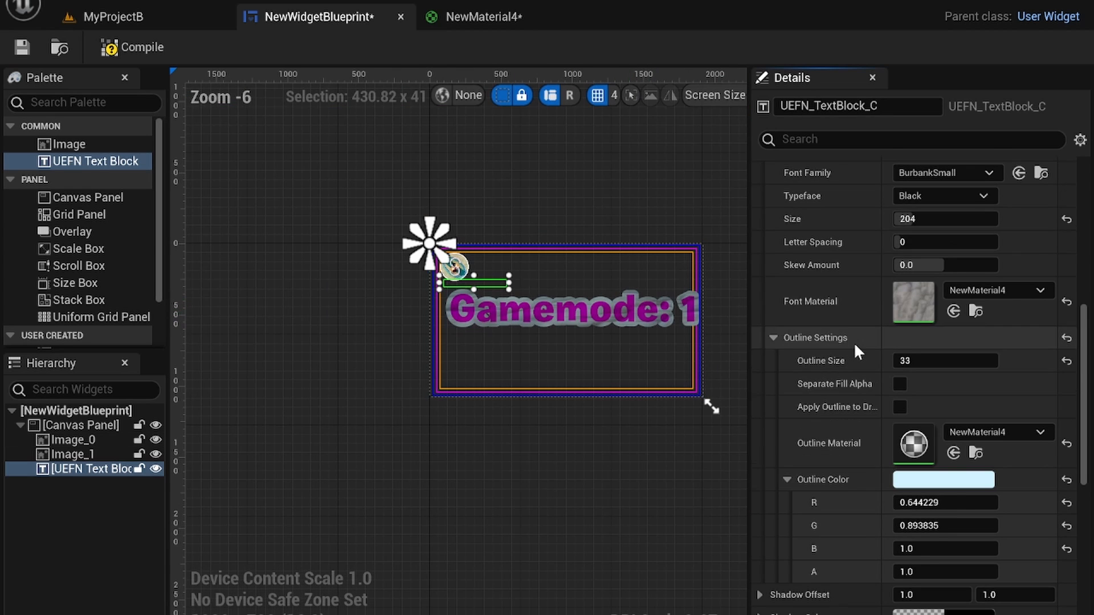
{"action": "scroll", "scroll_direction": "down", "scroll_amount": 3}
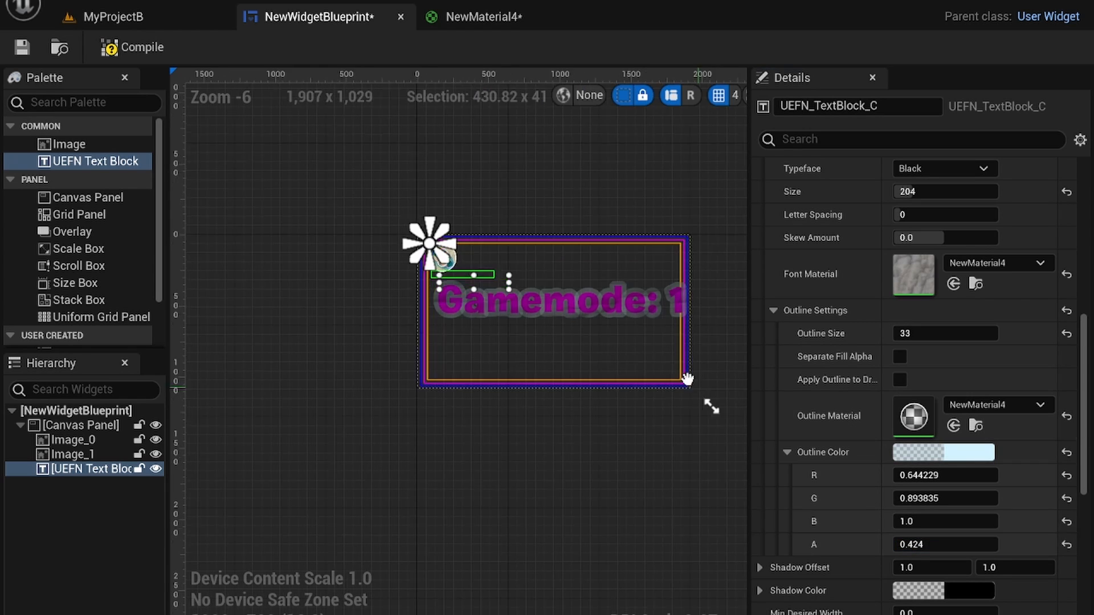
{"action": "scroll", "scroll_direction": "up", "scroll_amount": 3}
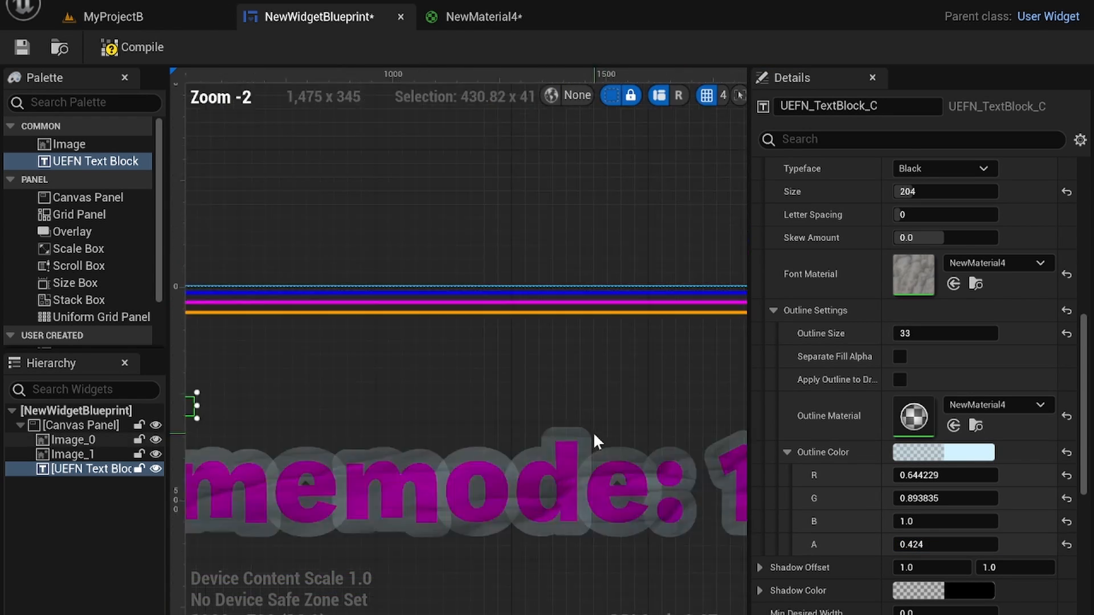
{"action": "scroll", "scroll_direction": "down", "scroll_amount": 3}
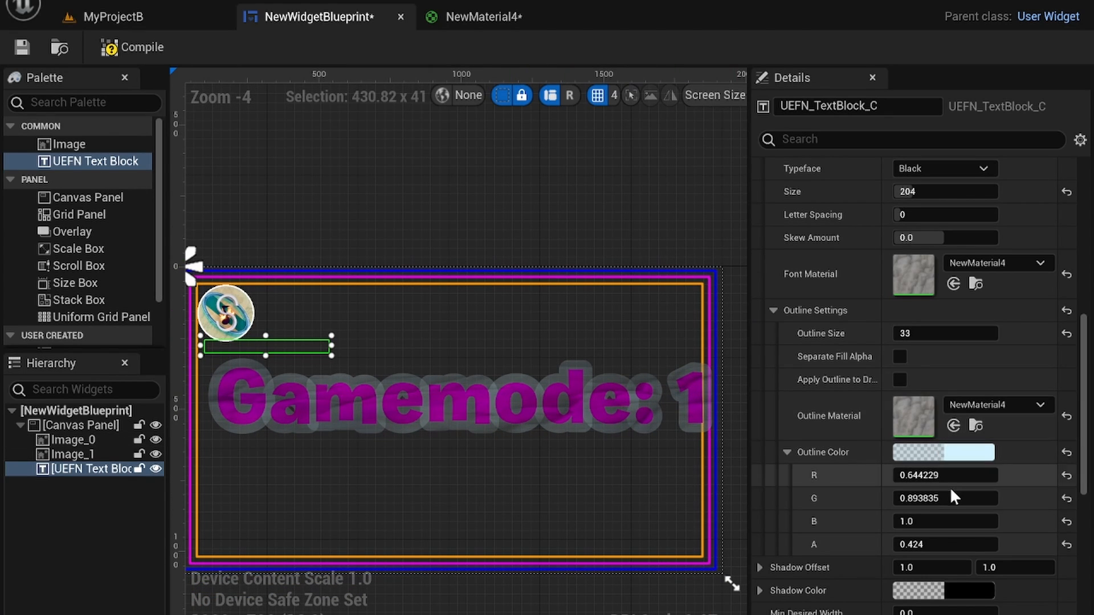
{"action": "scroll", "scroll_direction": "down", "scroll_amount": 3}
{"action": "type", "text": "68"}
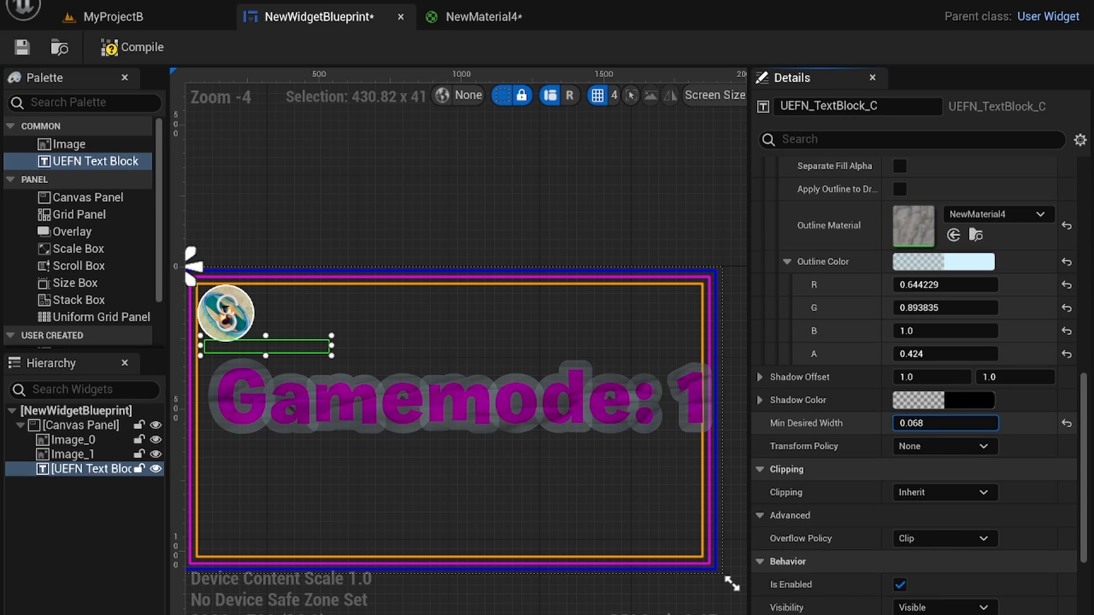
- Set the text block's Min Desired Width to 0.024 and review the remaining properties
{"action": "scroll", "scroll_direction": "down", "scroll_amount": 3}
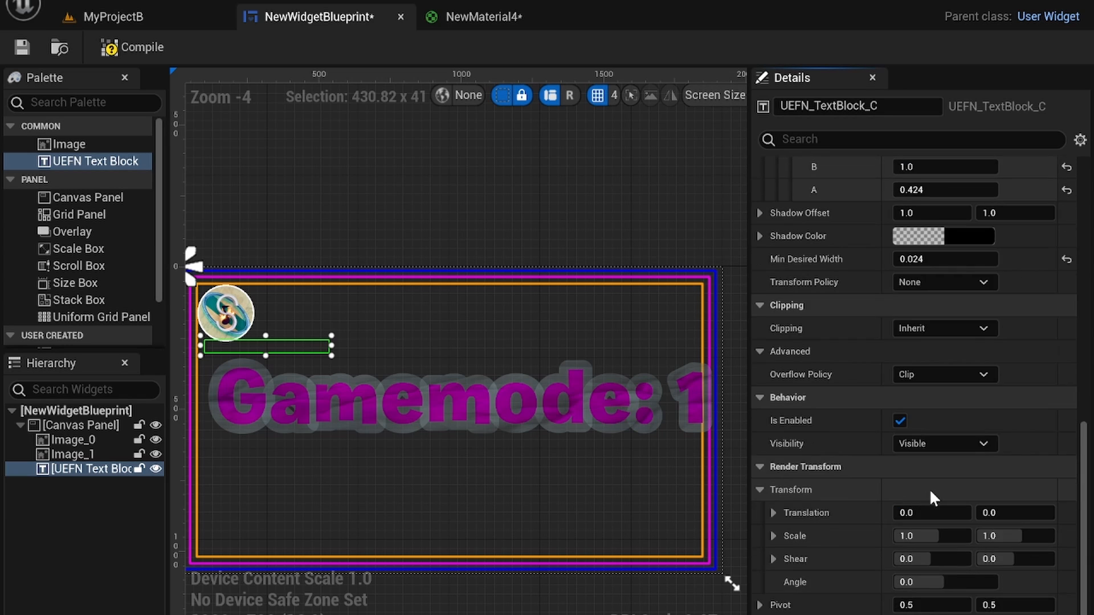
{"action": "scroll", "scroll_direction": "down", "scroll_amount": 3}
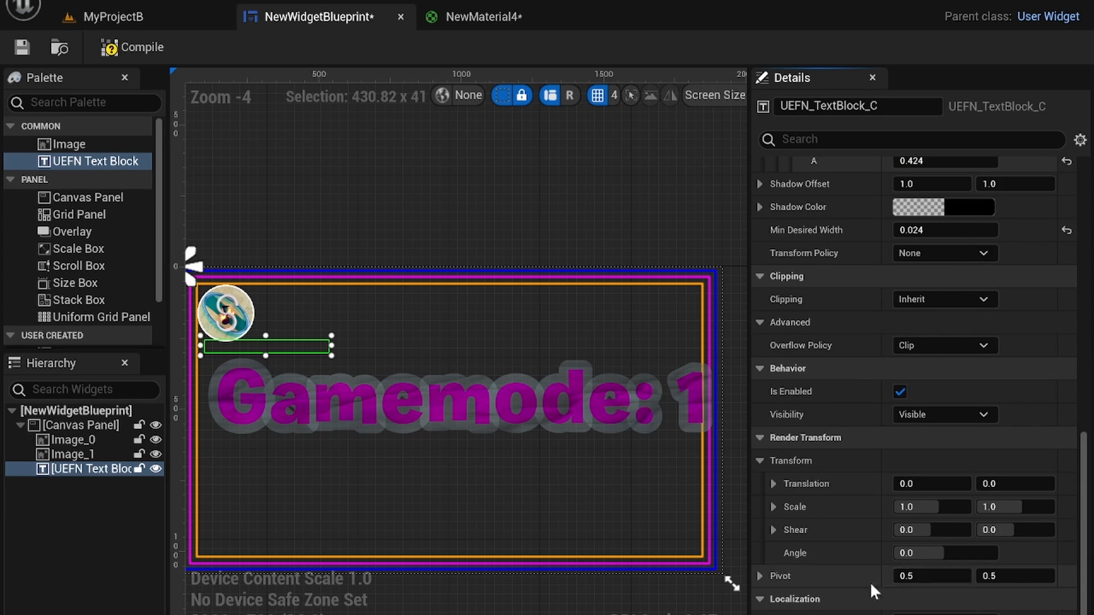
{"action": "mouse_move", "coordinate": [479, 215]}
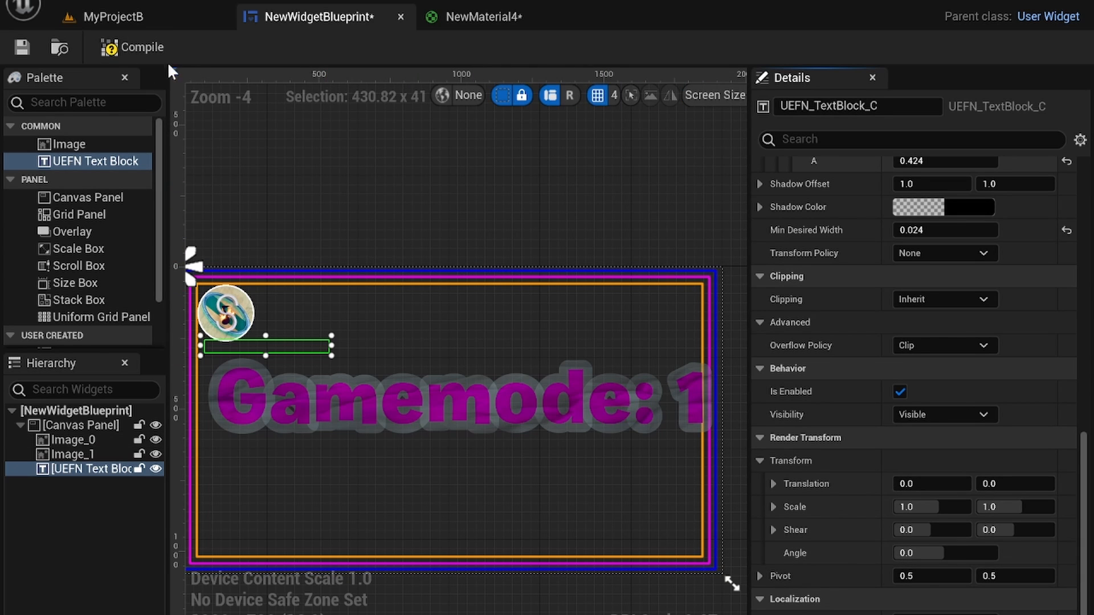
{"action": "mouse_move", "coordinate": [272, 147]}
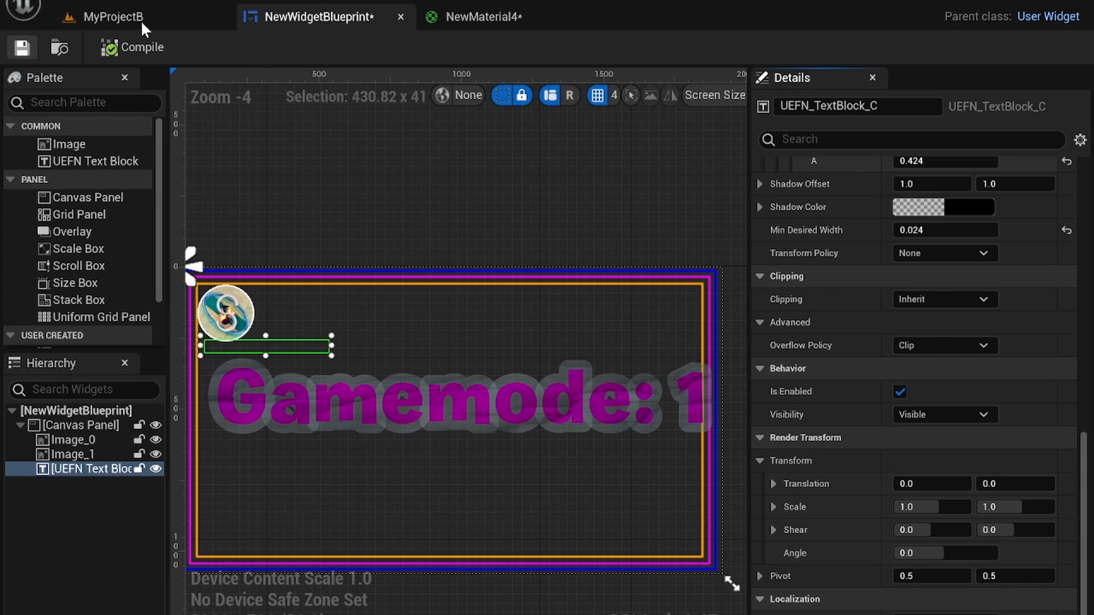
- Back in the MyProjectB level, search Devices for 'hud' and place a second HUD Message Device
{"action": "left_click", "coordinate": [112, 17]}
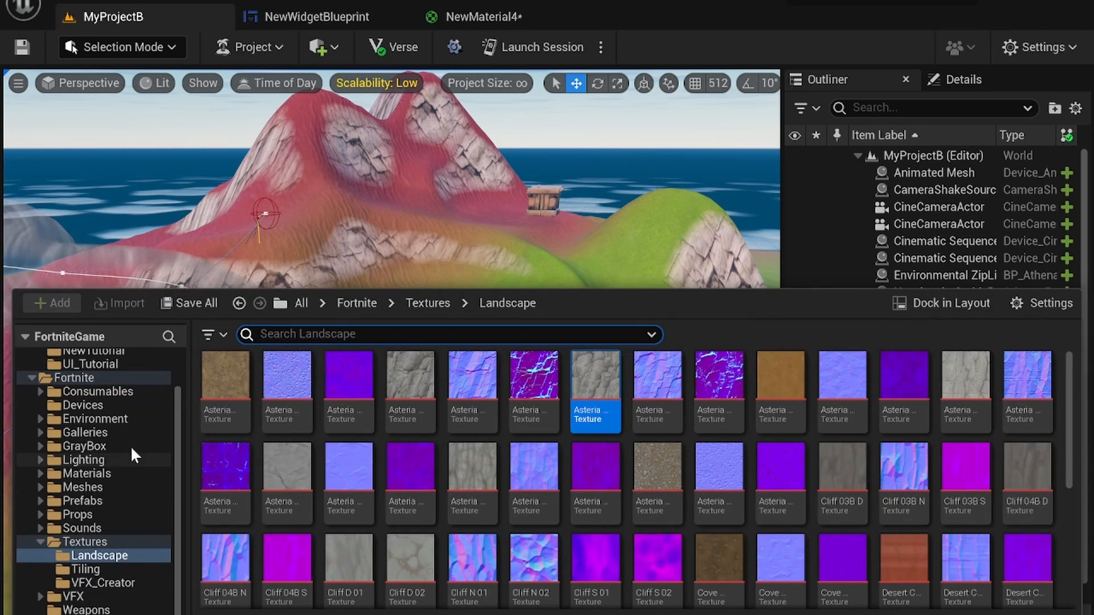
{"action": "mouse_move", "coordinate": [119, 410]}
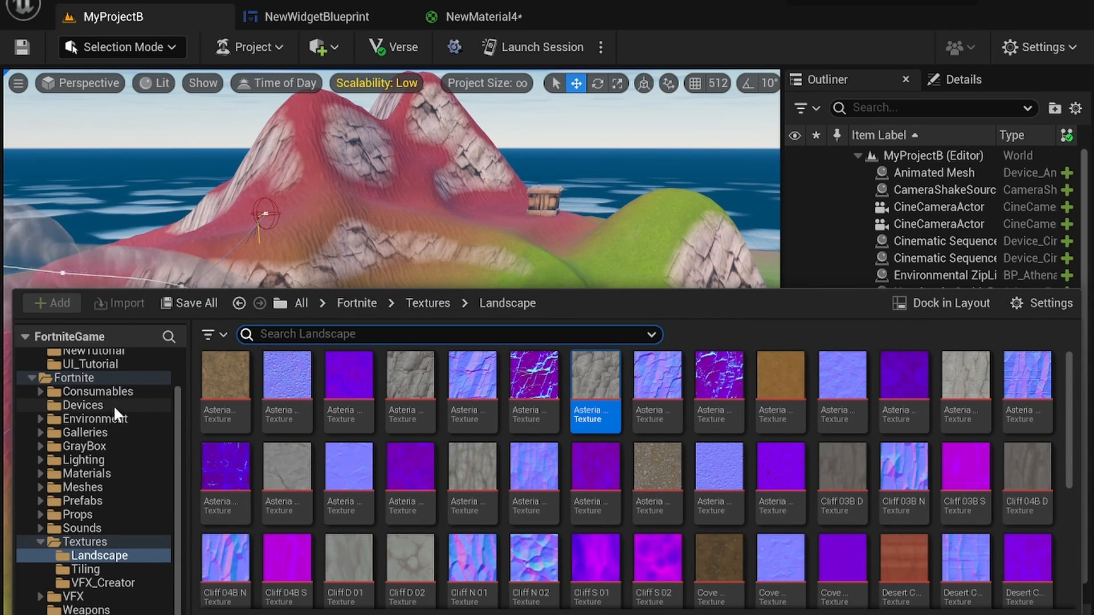
{"action": "left_click", "coordinate": [82, 404]}
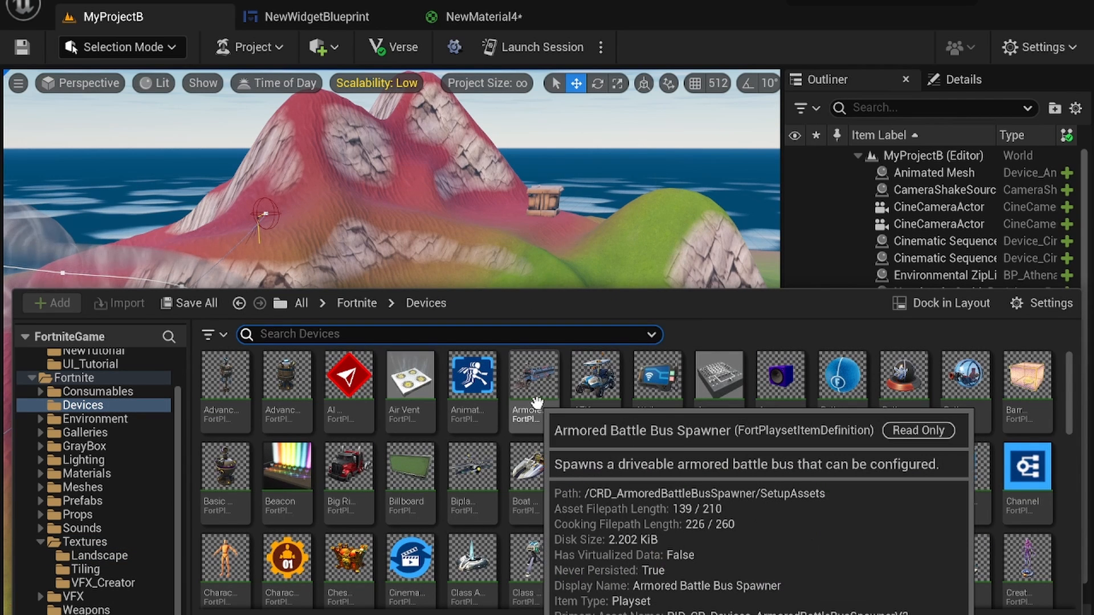
{"action": "type", "text": "hu"}
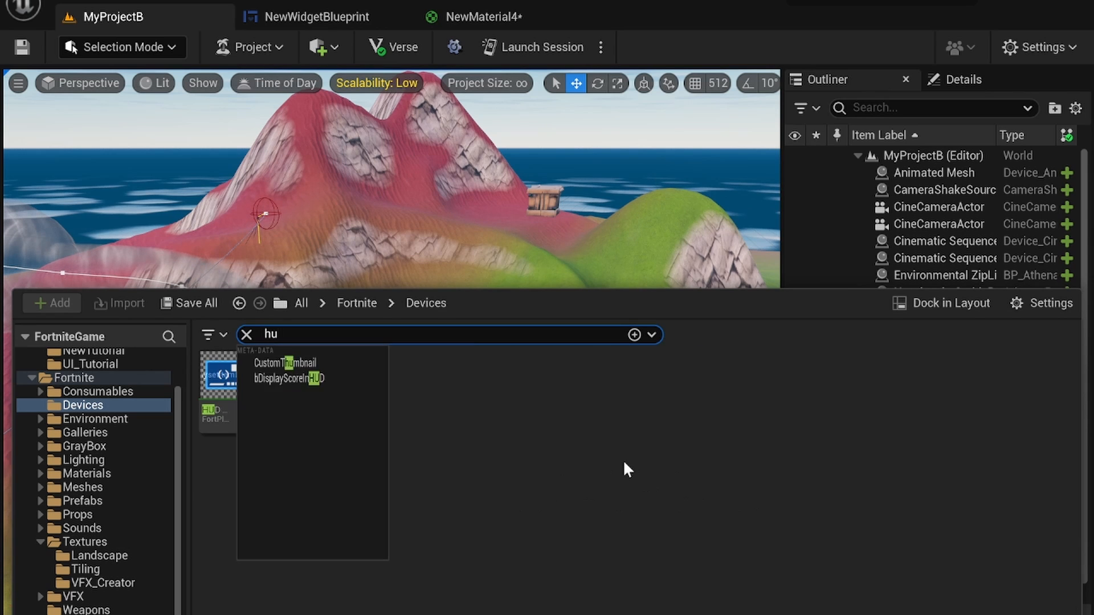
{"action": "type", "text": "d"}
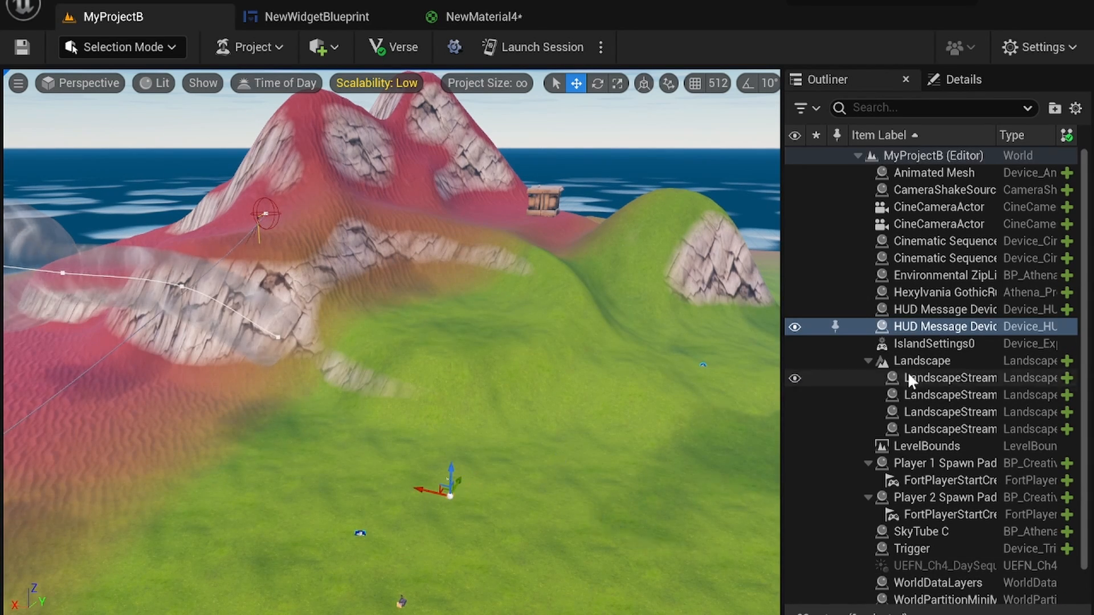
- Make HUD Message Device2 show on round start at 0.0 seconds with Show for Duration off
{"action": "left_click", "coordinate": [945, 326]}
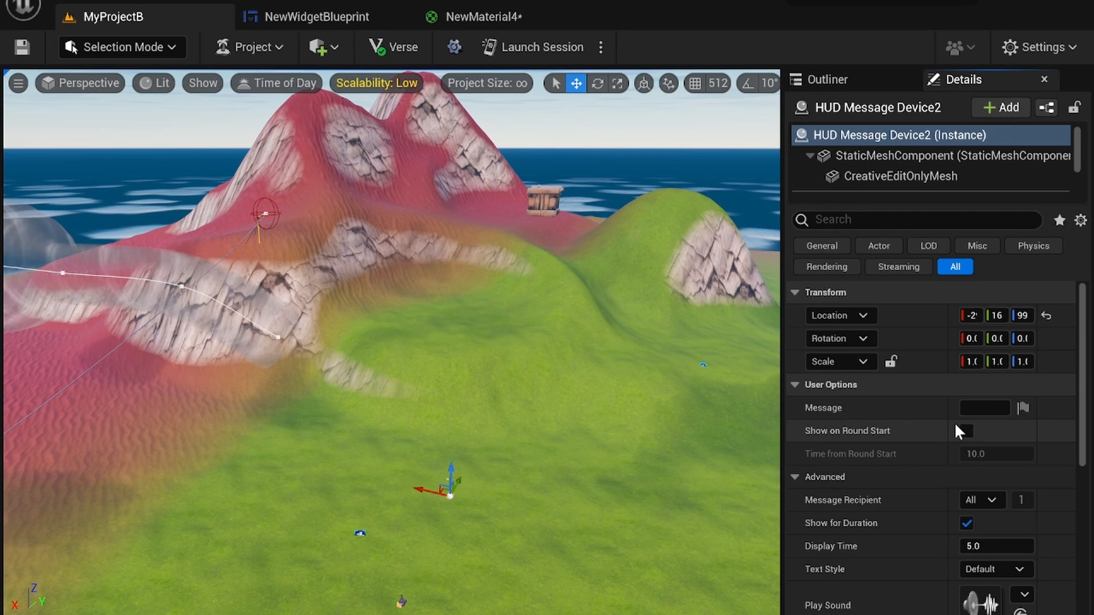
{"action": "left_click", "coordinate": [985, 408]}
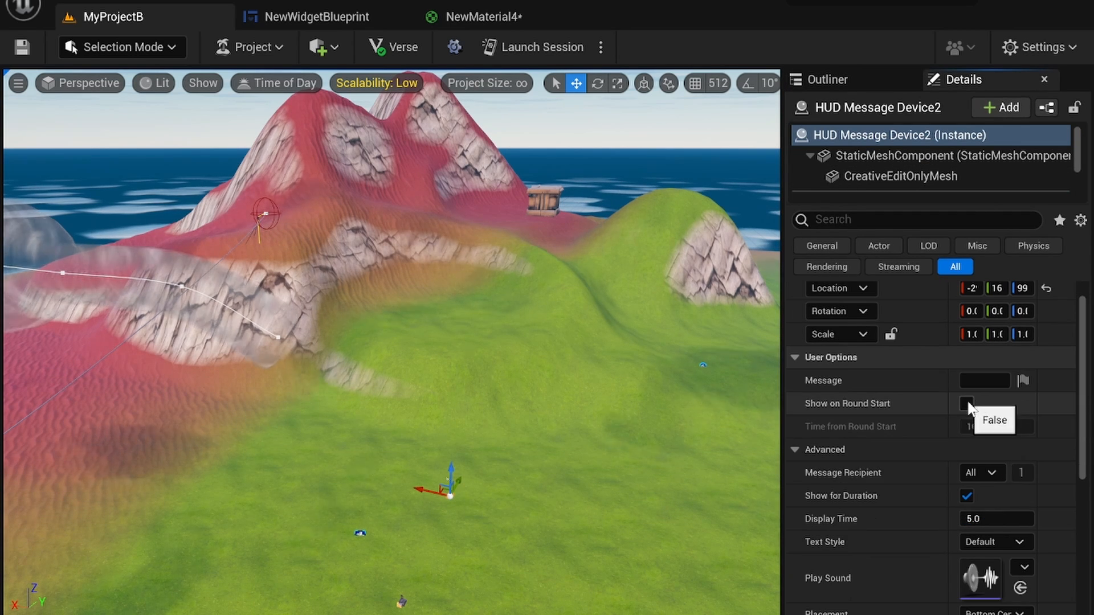
{"action": "left_click", "coordinate": [966, 404]}
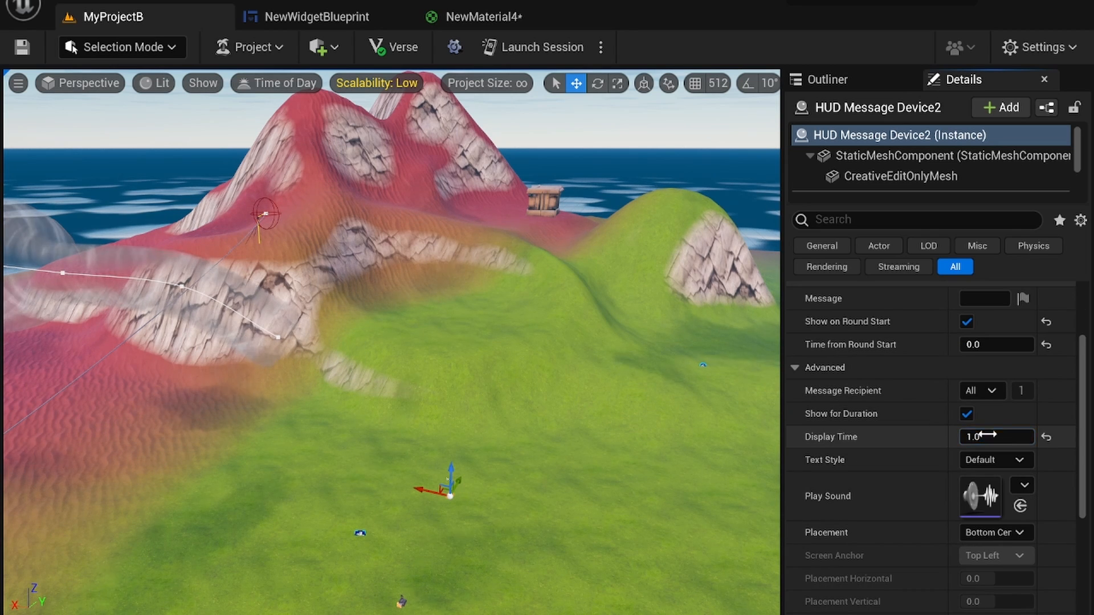
{"action": "left_click", "coordinate": [966, 413]}
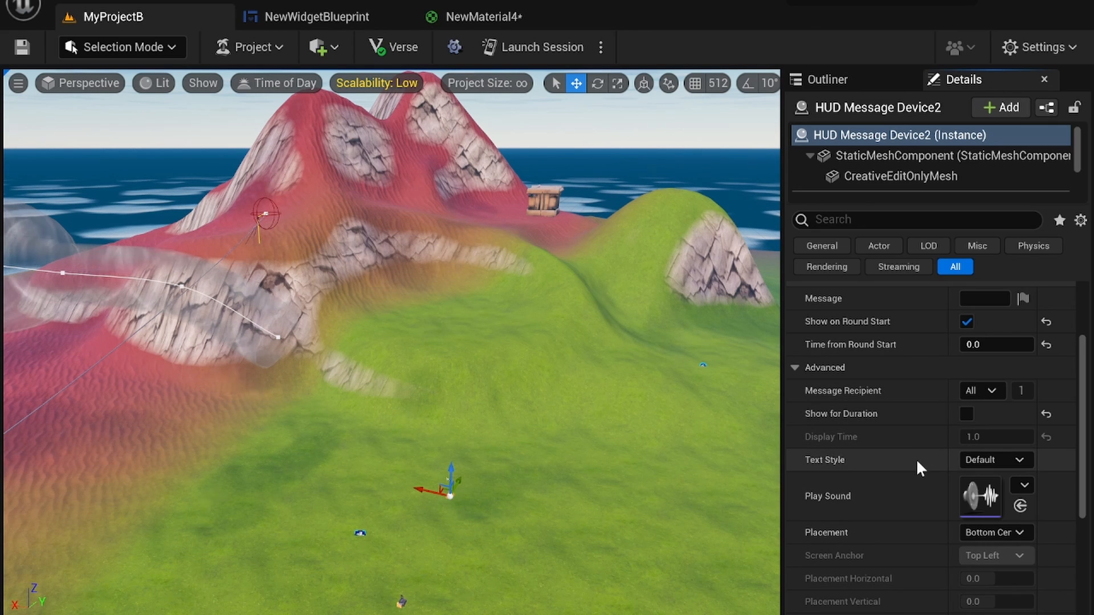
{"action": "scroll", "scroll_direction": "down", "scroll_amount": 3}
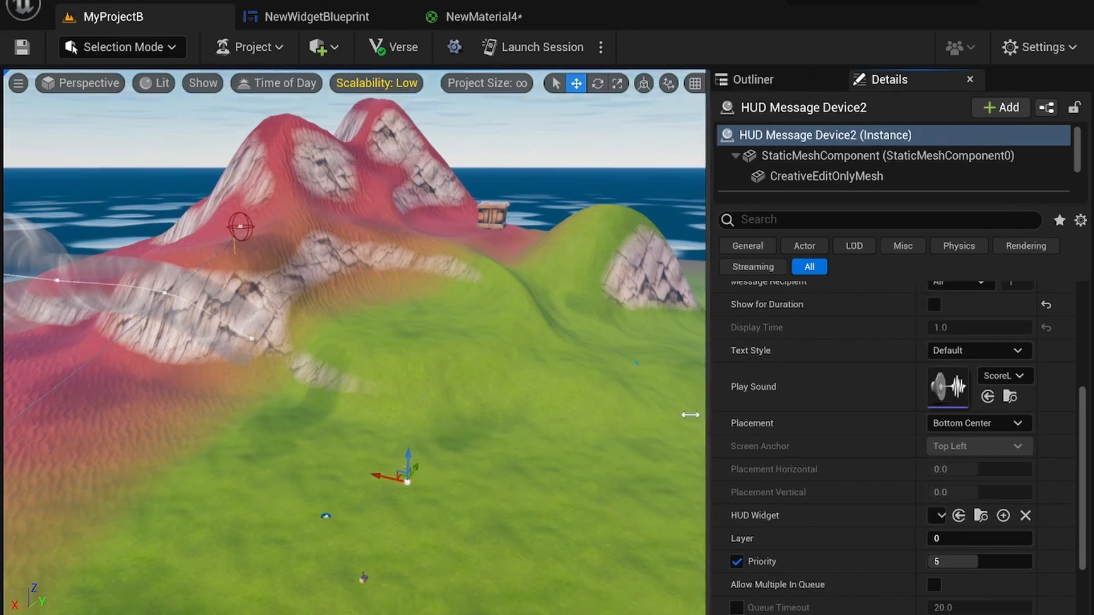
- Set the device's HUD Widget to NewWidgetBlueprint instead of the default widget
{"action": "scroll", "scroll_direction": "down", "scroll_amount": 3}
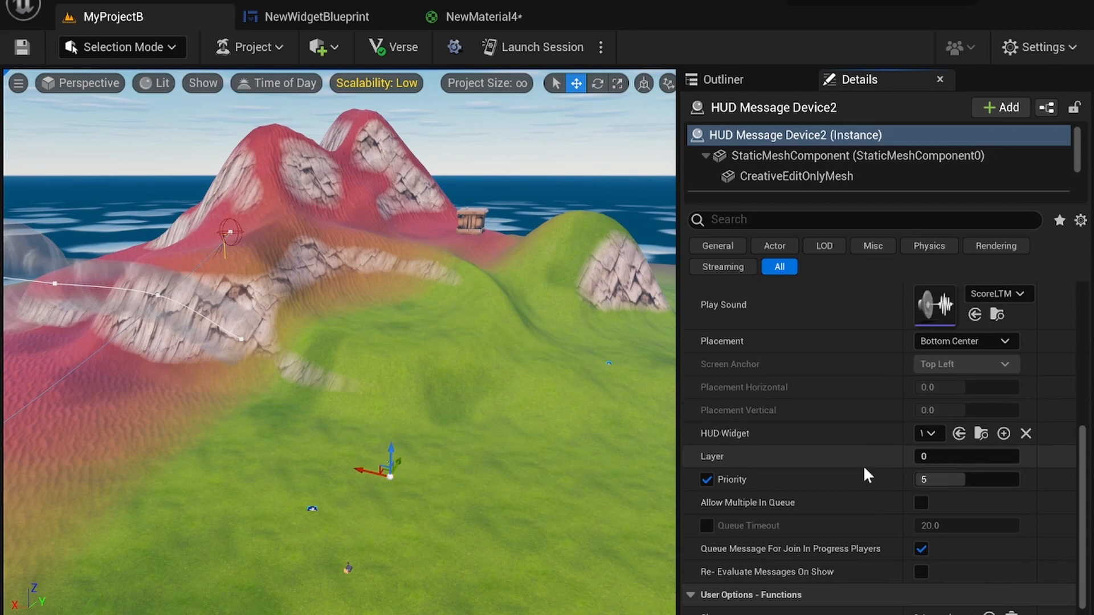
{"action": "mouse_move", "coordinate": [929, 433]}
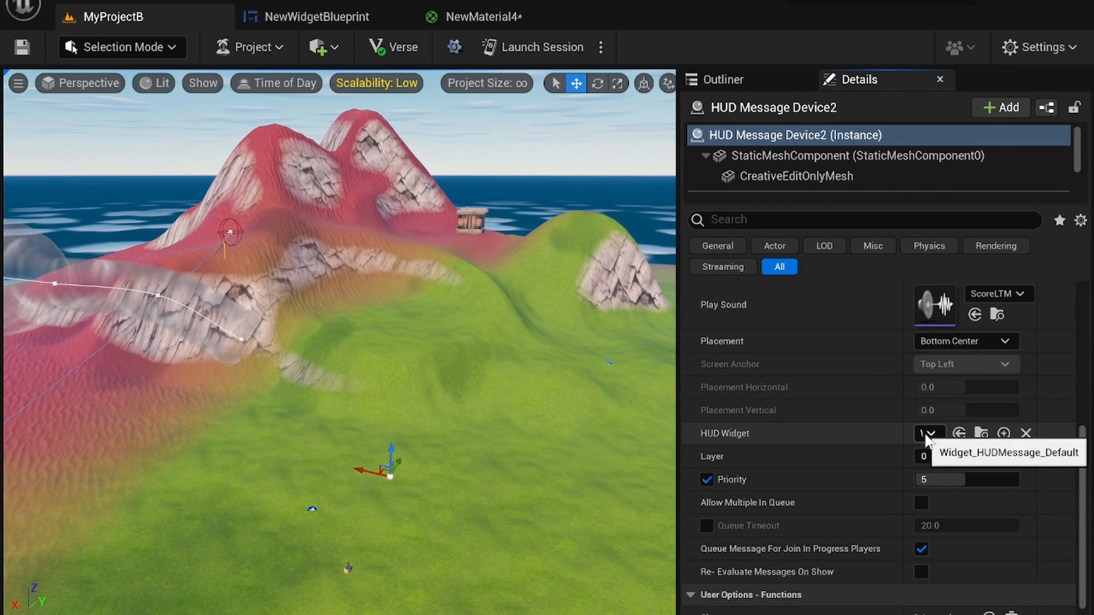
{"action": "left_click", "coordinate": [931, 433]}
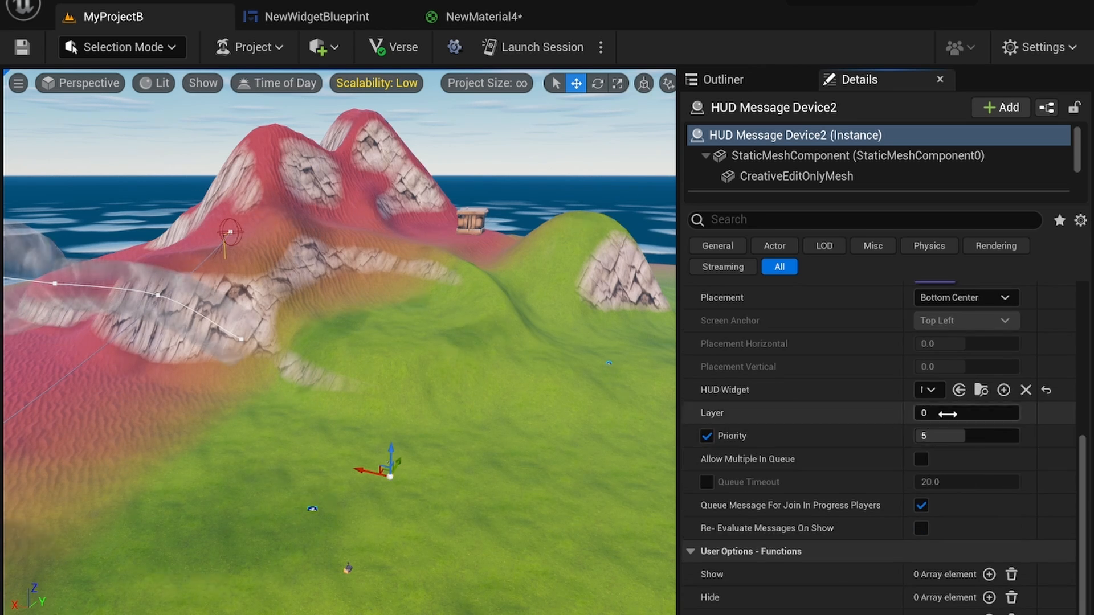
{"action": "left_click", "coordinate": [967, 412]}
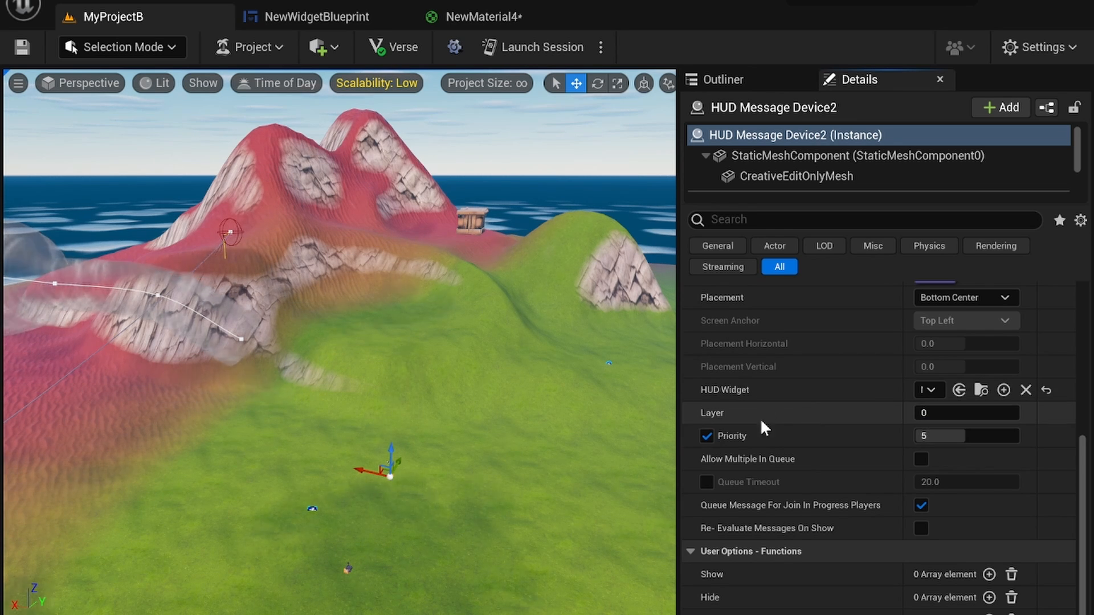
{"action": "mouse_move", "coordinate": [802, 434]}
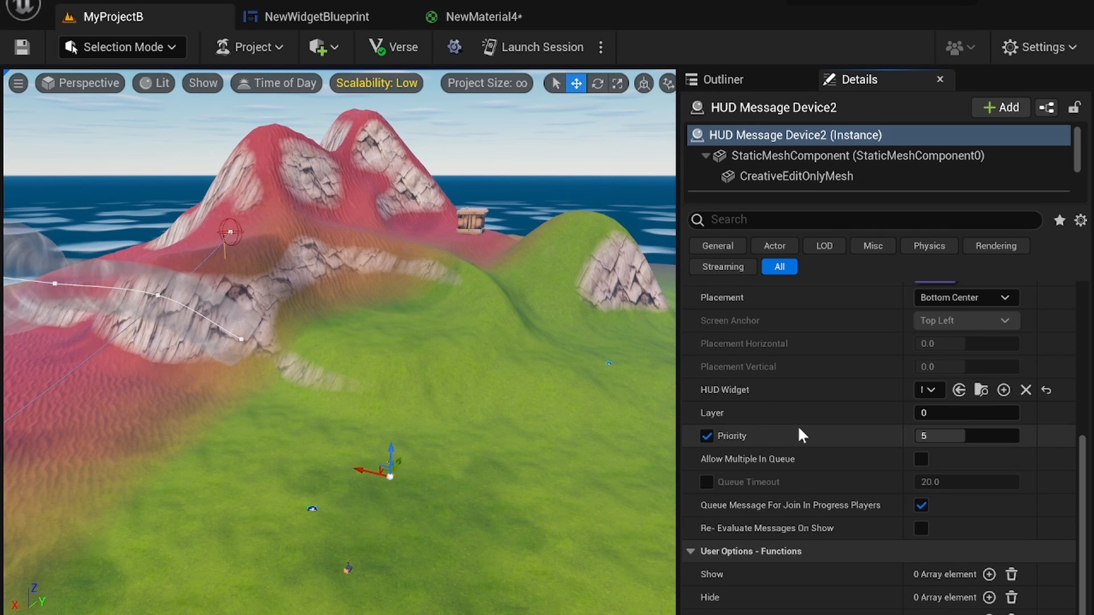
{"action": "mouse_move", "coordinate": [850, 496]}
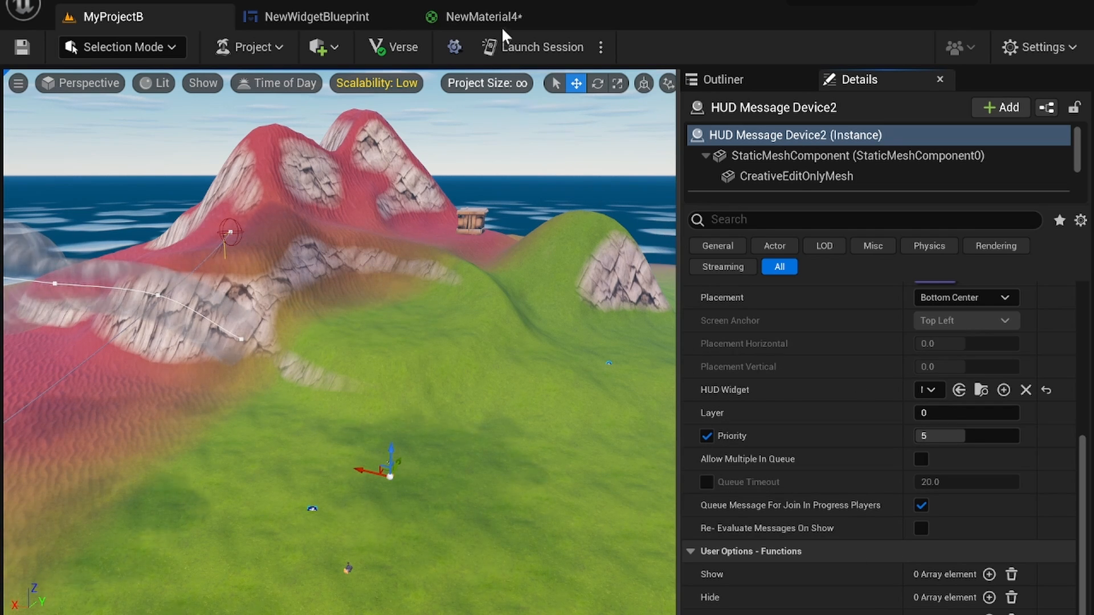
- Launch a play session, saving all pending assets including NewMaterial4 when prompted
{"action": "left_click", "coordinate": [21, 47]}
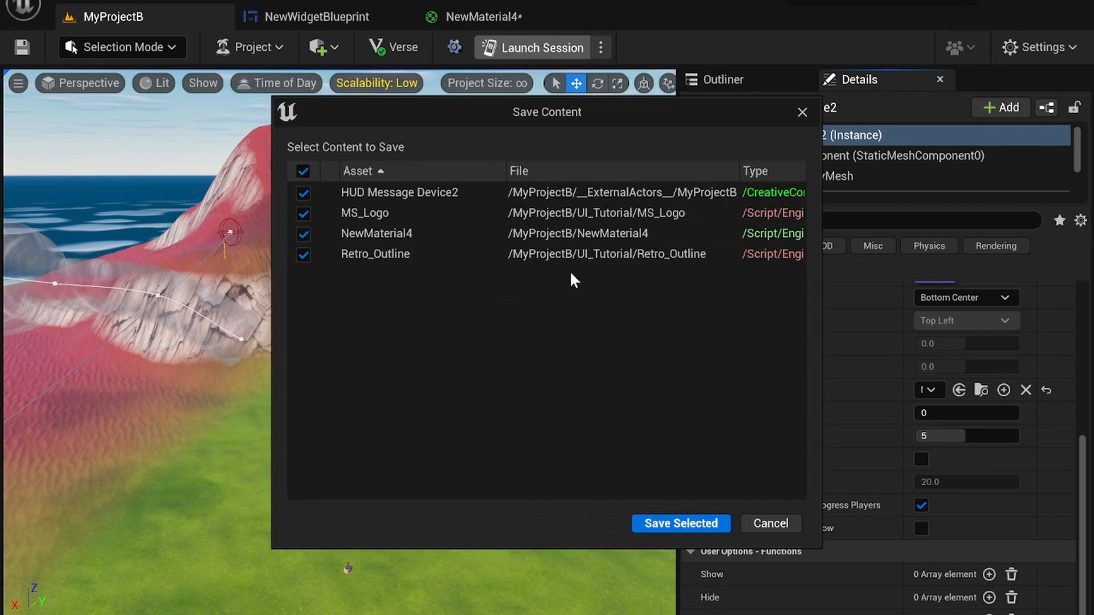
{"action": "left_click", "coordinate": [681, 523]}
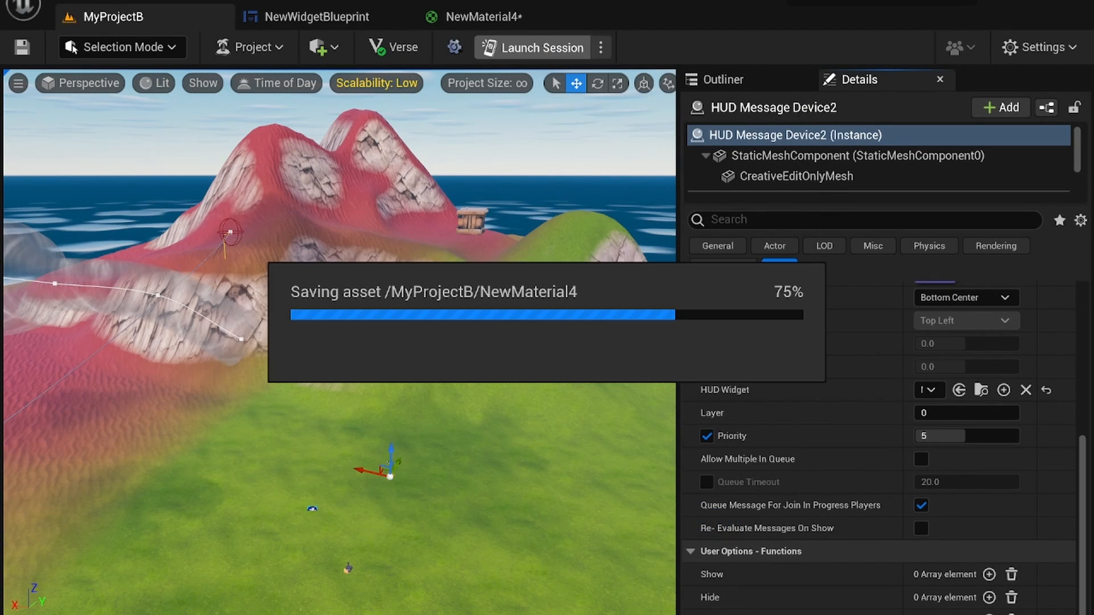
{"action": "left_click", "coordinate": [540, 46]}
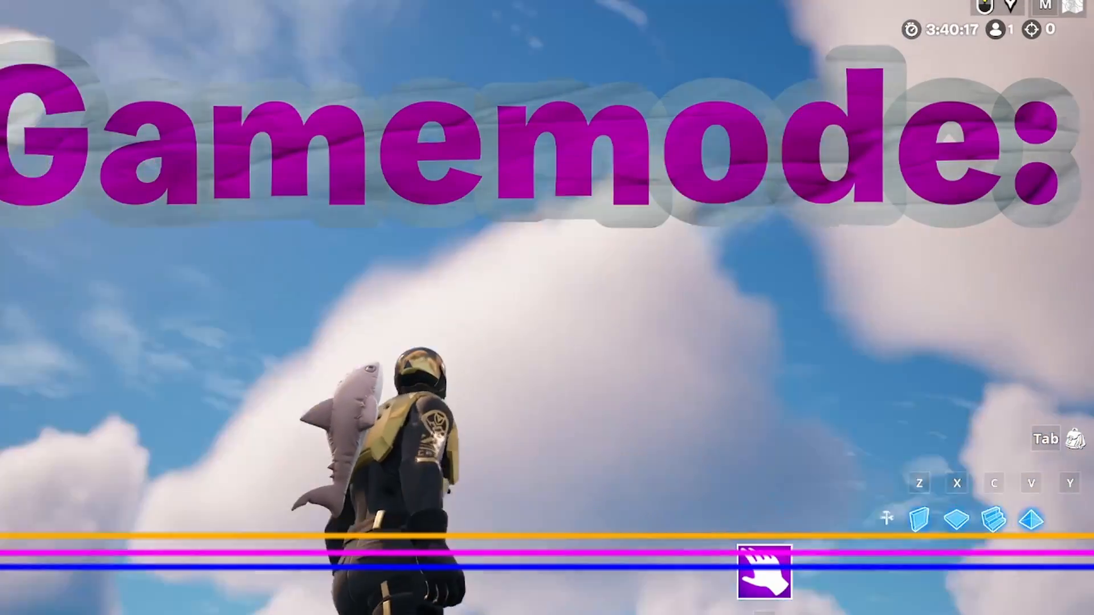
- In Fortnite, open Settings on the Game UI tab showing HUD Scale at 125%
{"action": "key", "text": "Escape"}
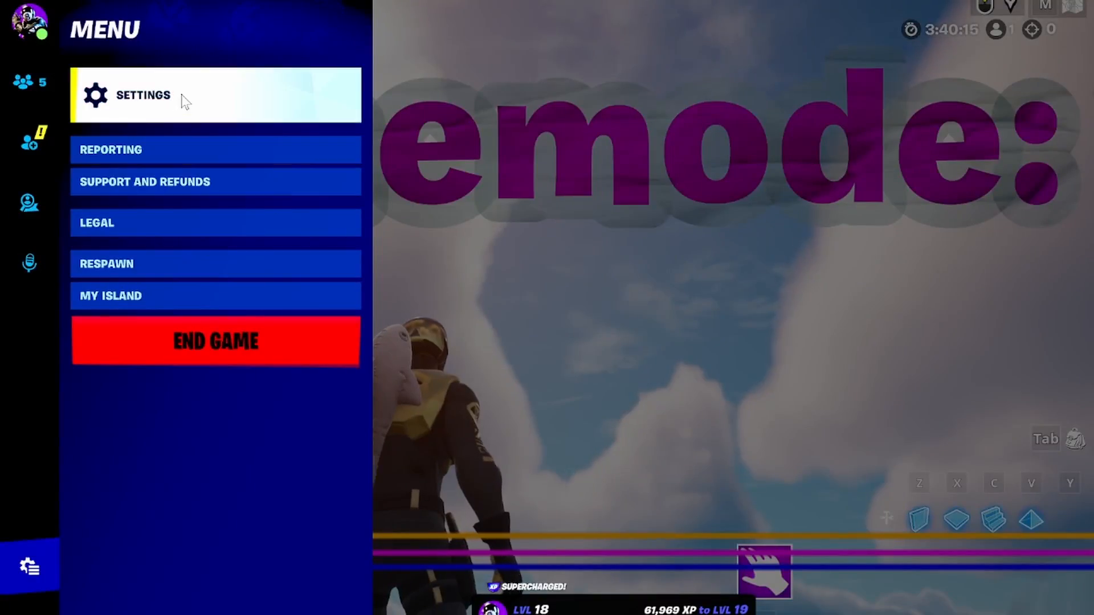
{"action": "left_click", "coordinate": [142, 94]}
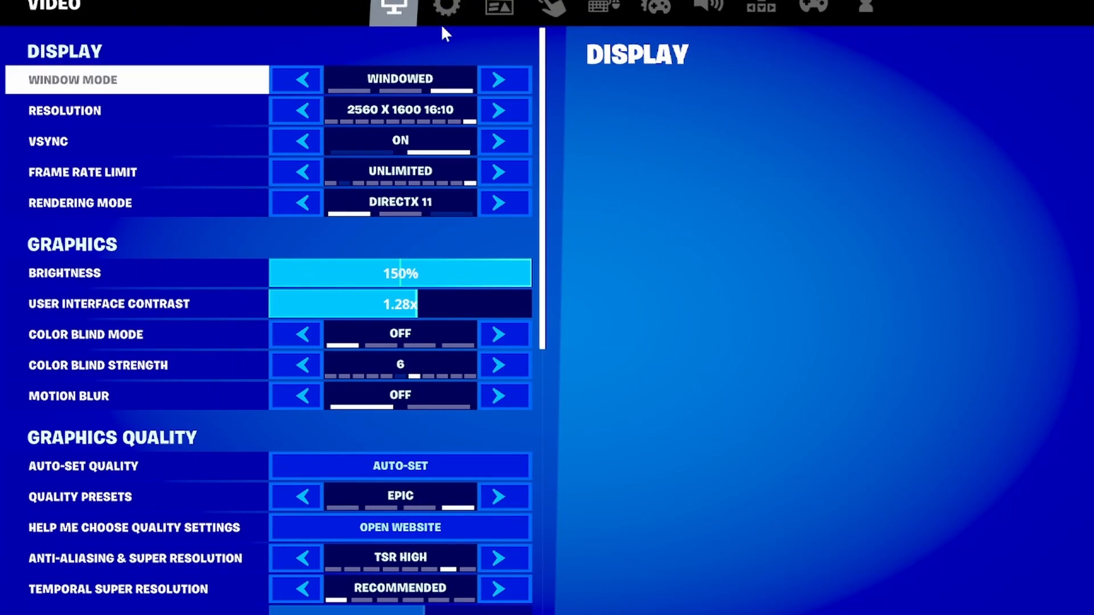
{"action": "left_click", "coordinate": [498, 9]}
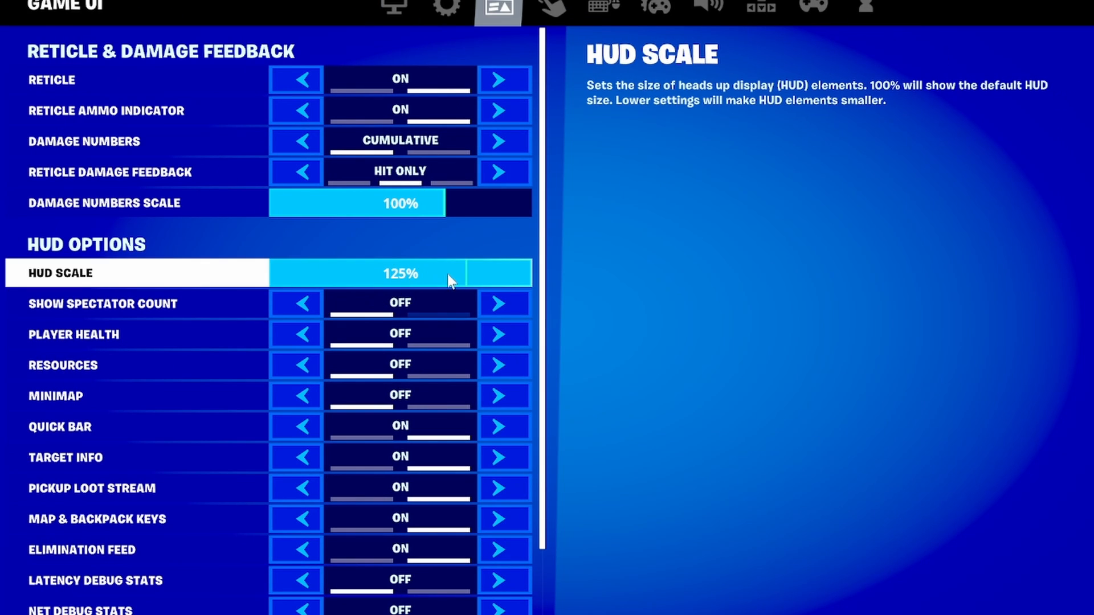